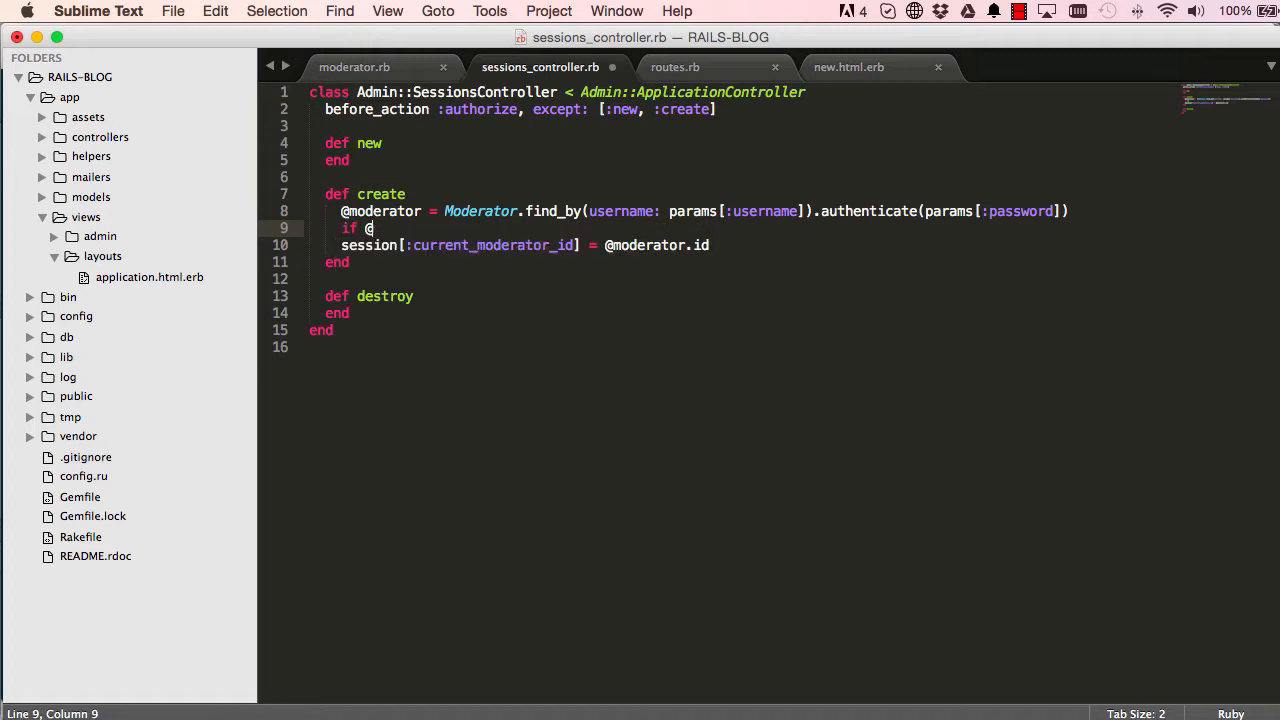
type("moderator")
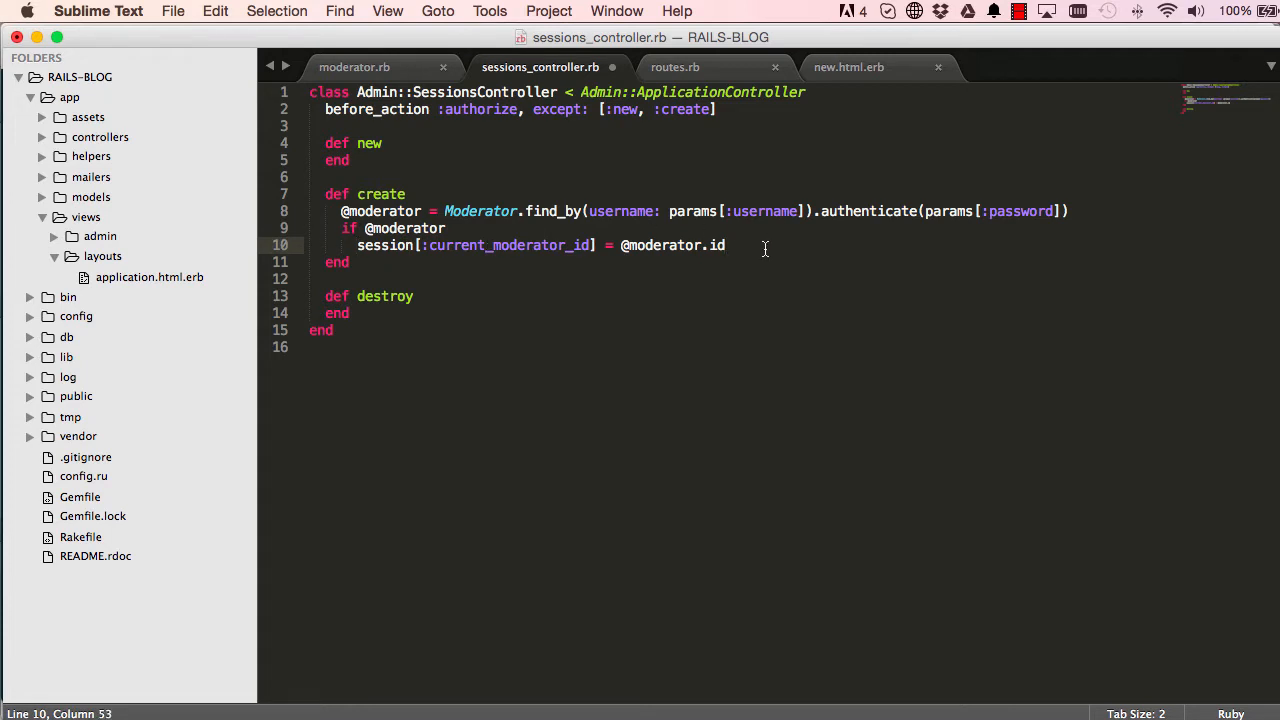
type("redirect")
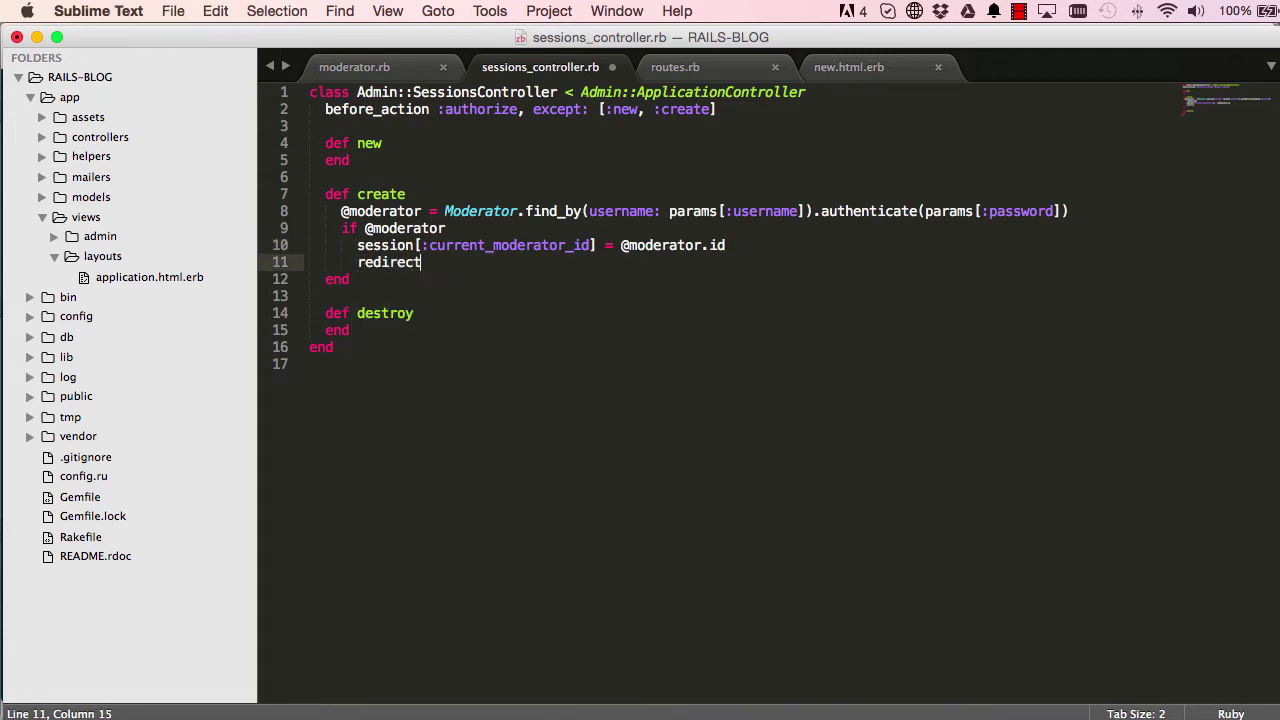
type("_to am")
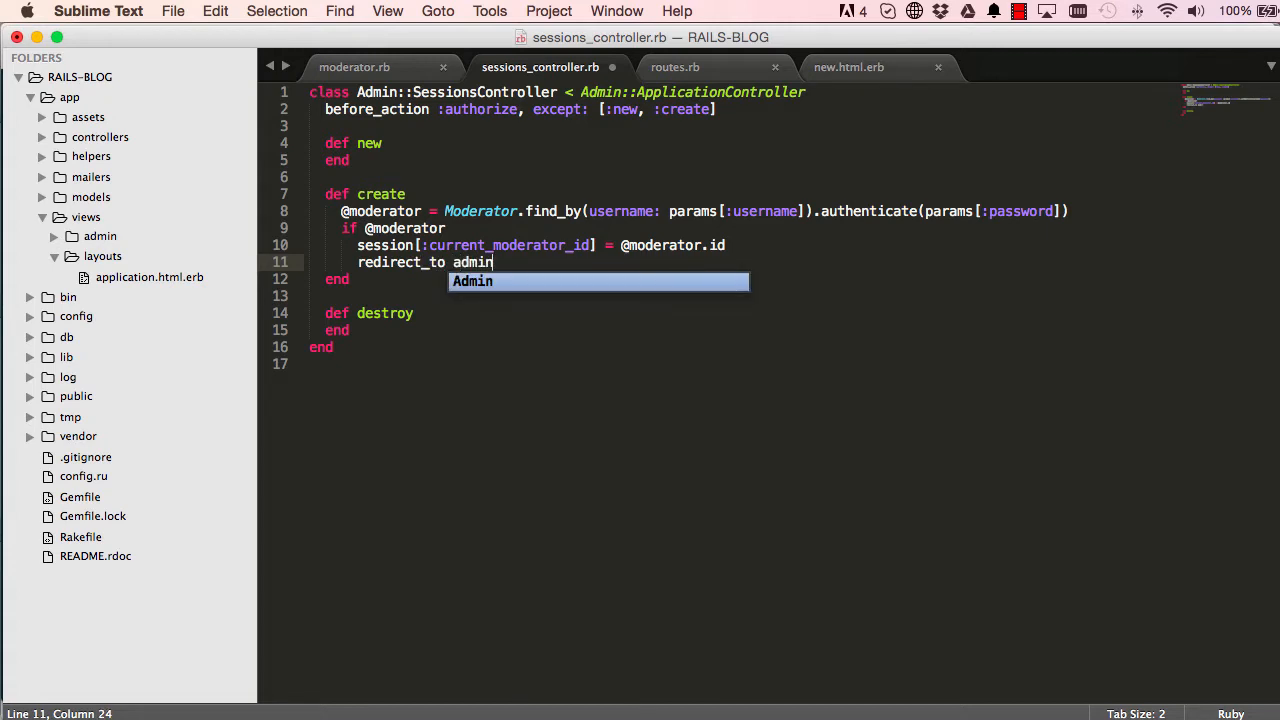
type("_modera")
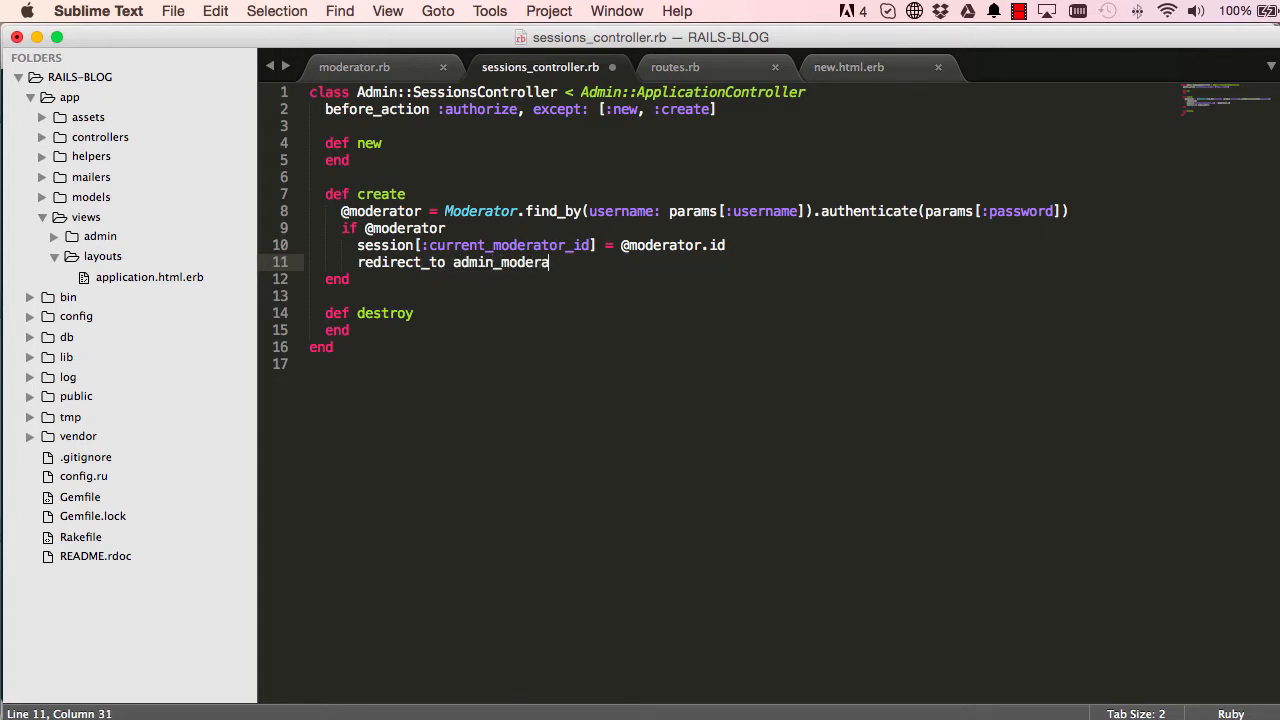
type("tors_url, noti")
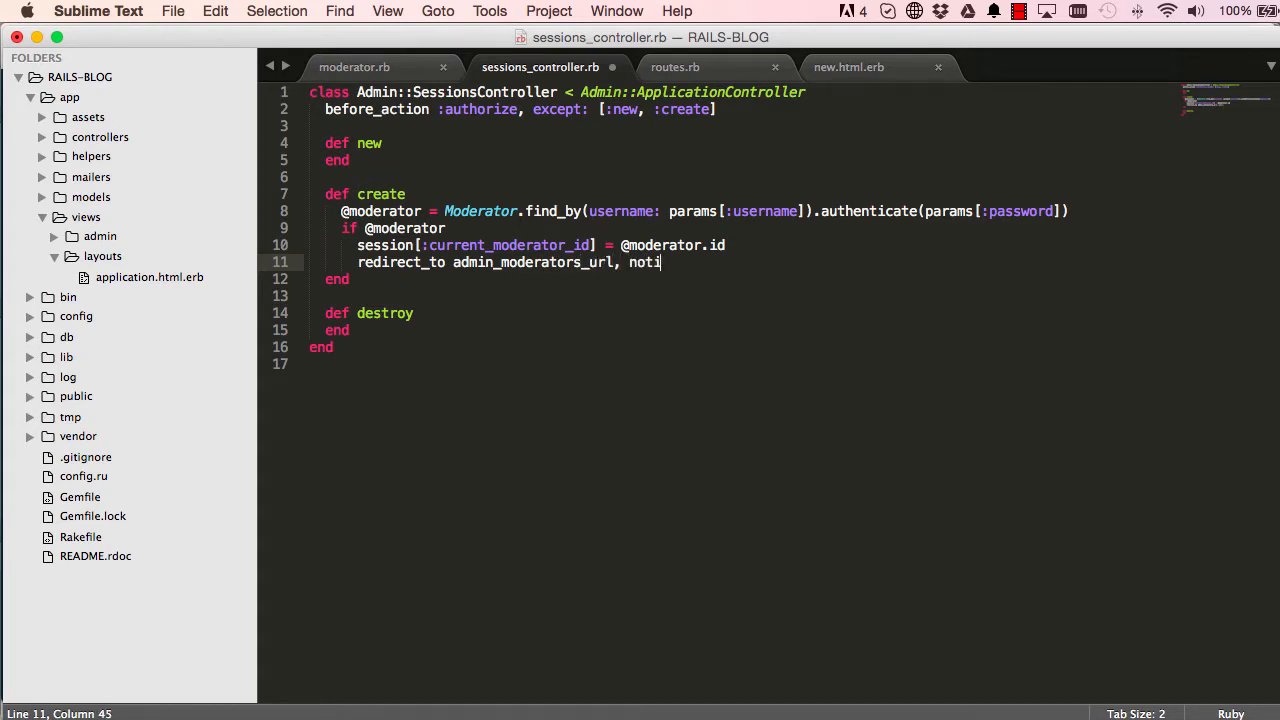
Add the notice 'You have successfully signed in' to the redirect.
type("ce: ''")
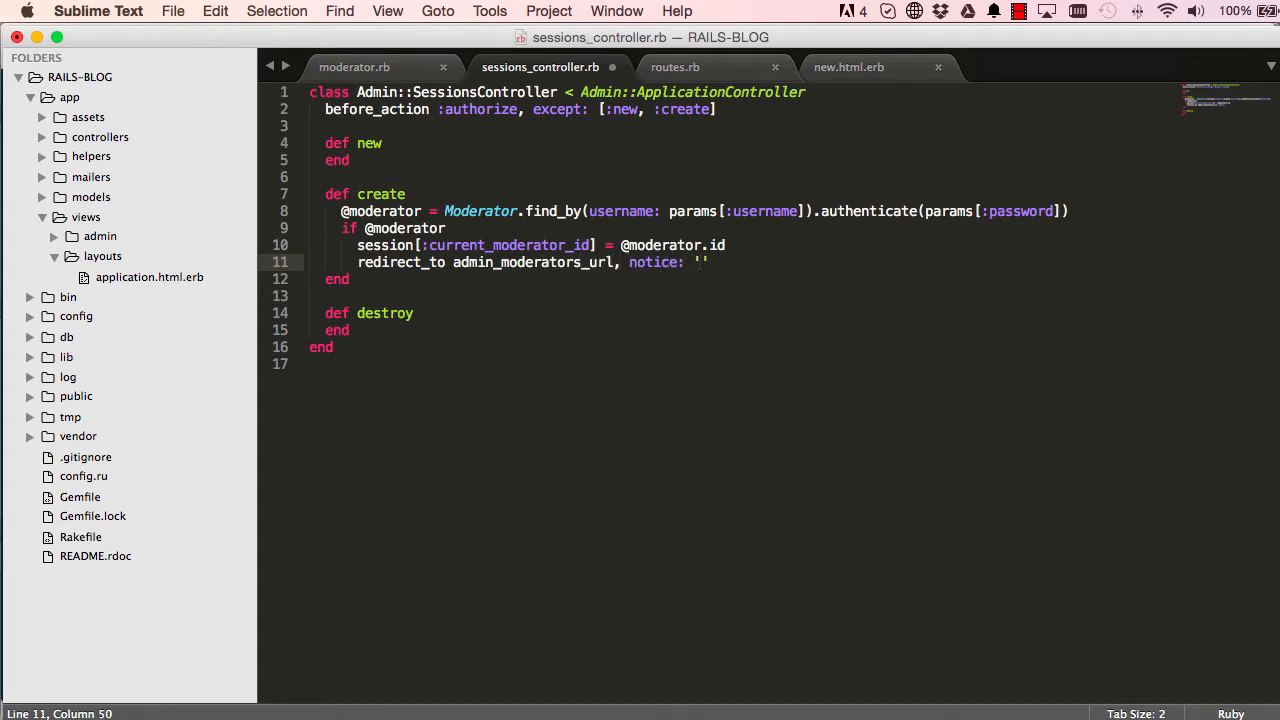
type("You have su")
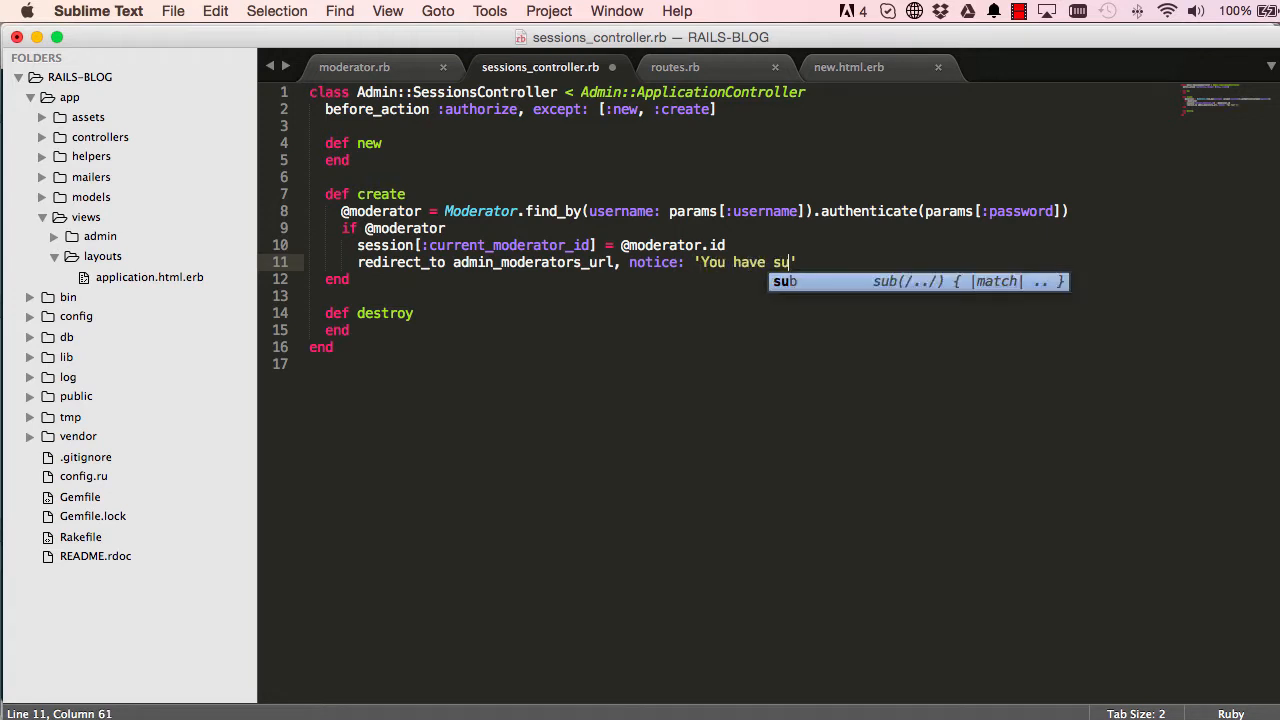
type("ccessfully signed in")
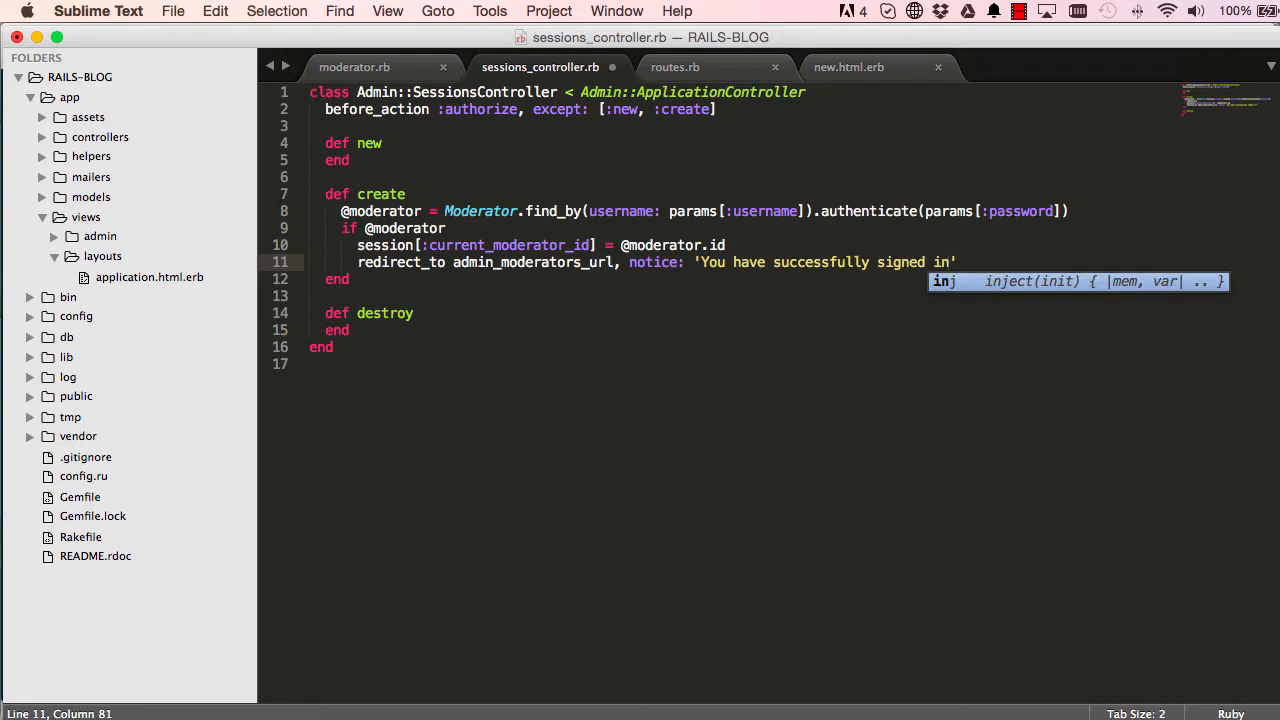
key("escape")
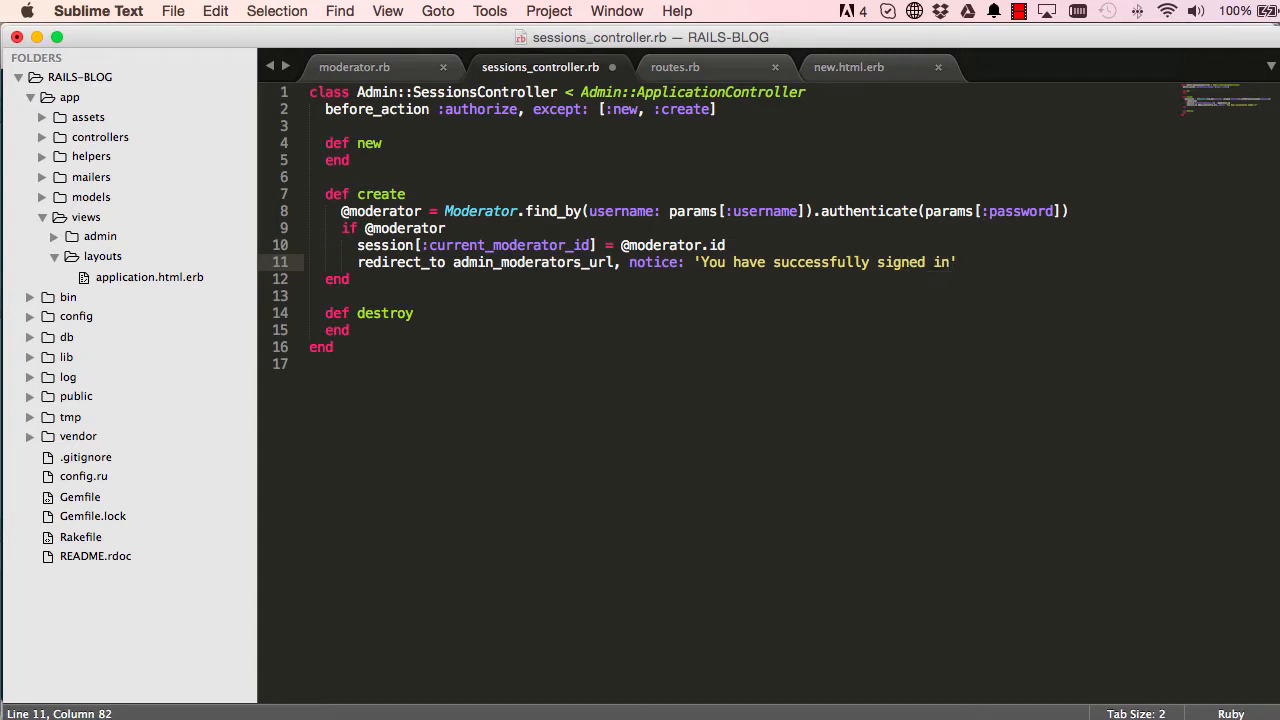
Add an else branch assigning flash[:alert].
type("else")
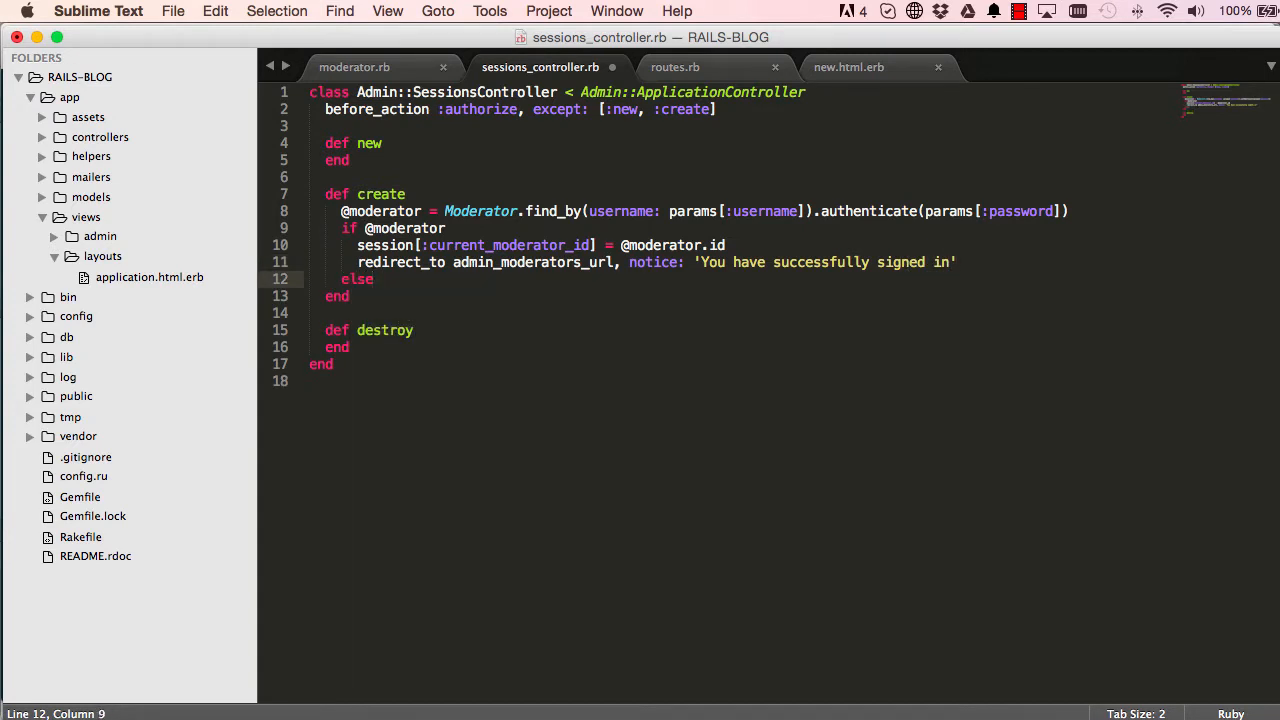
key("enter")
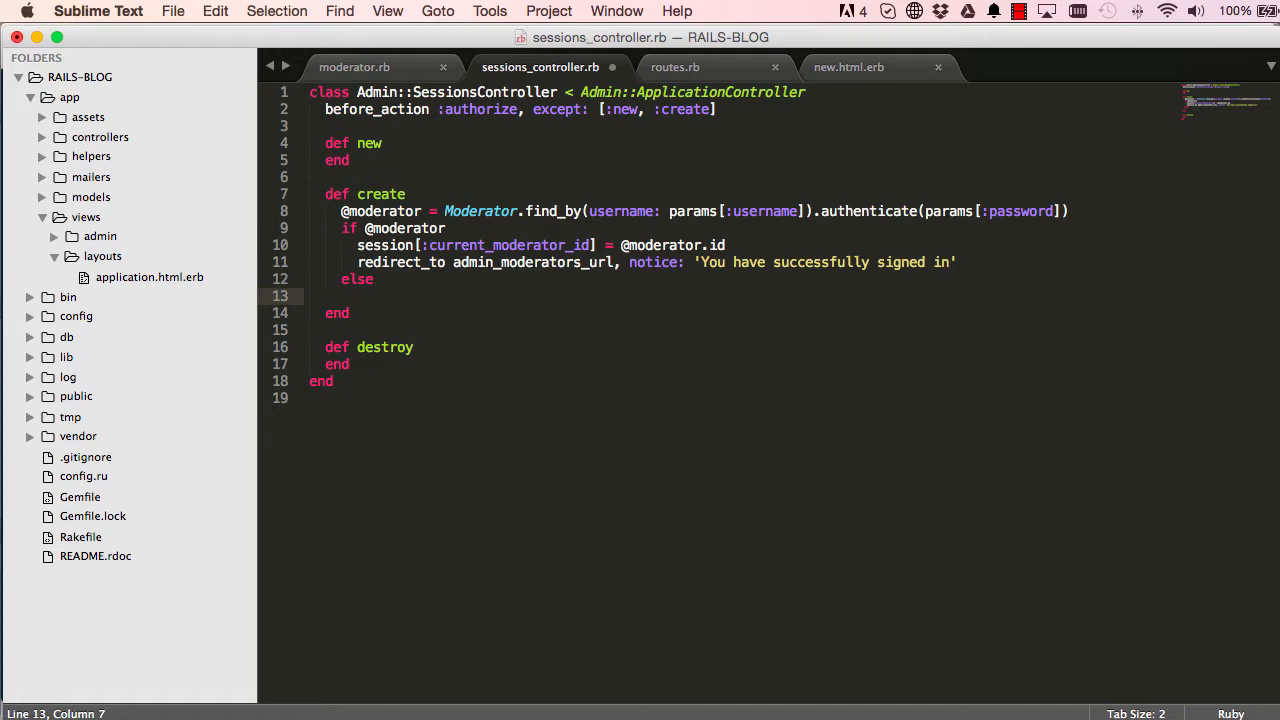
type("flash[:")
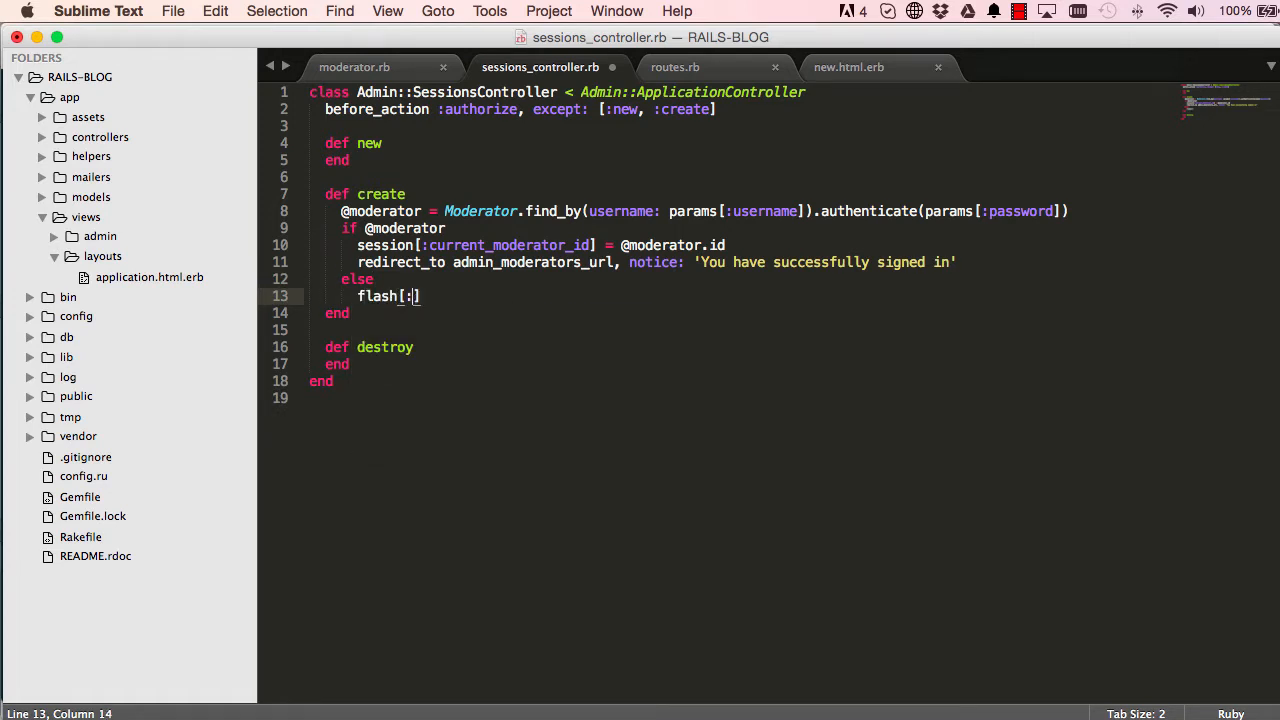
type("alert")
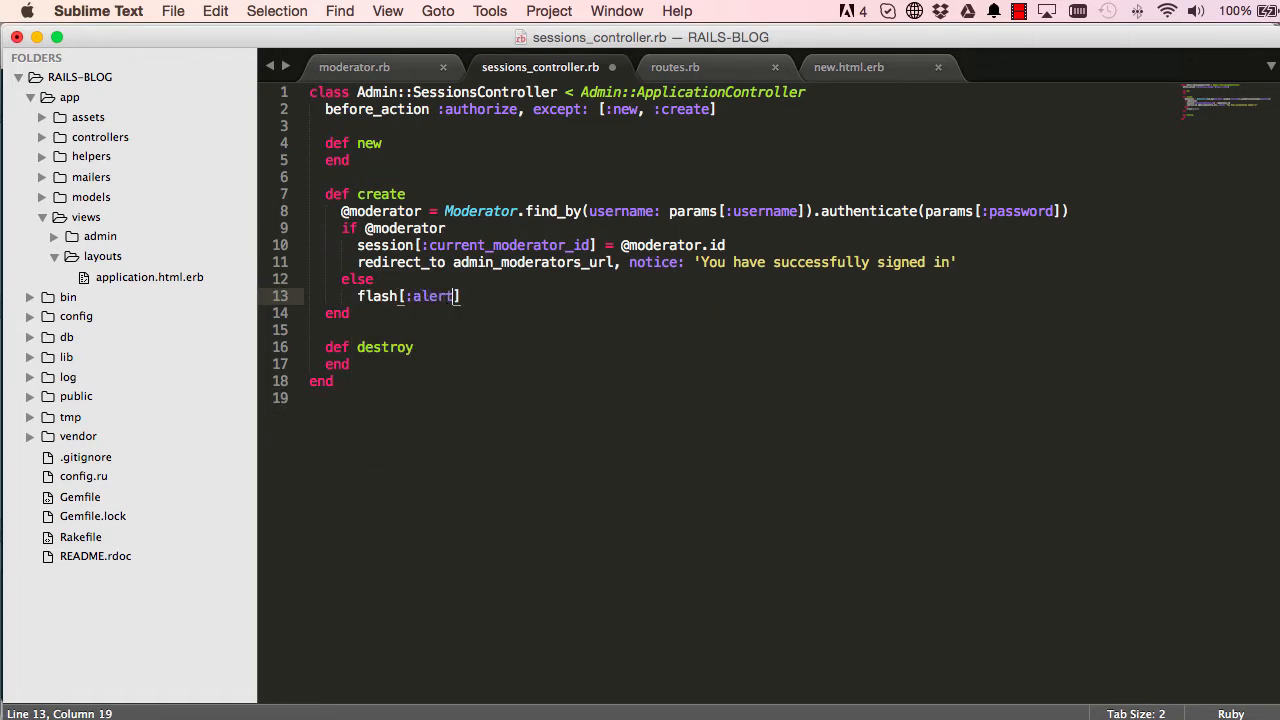
type("= ''")
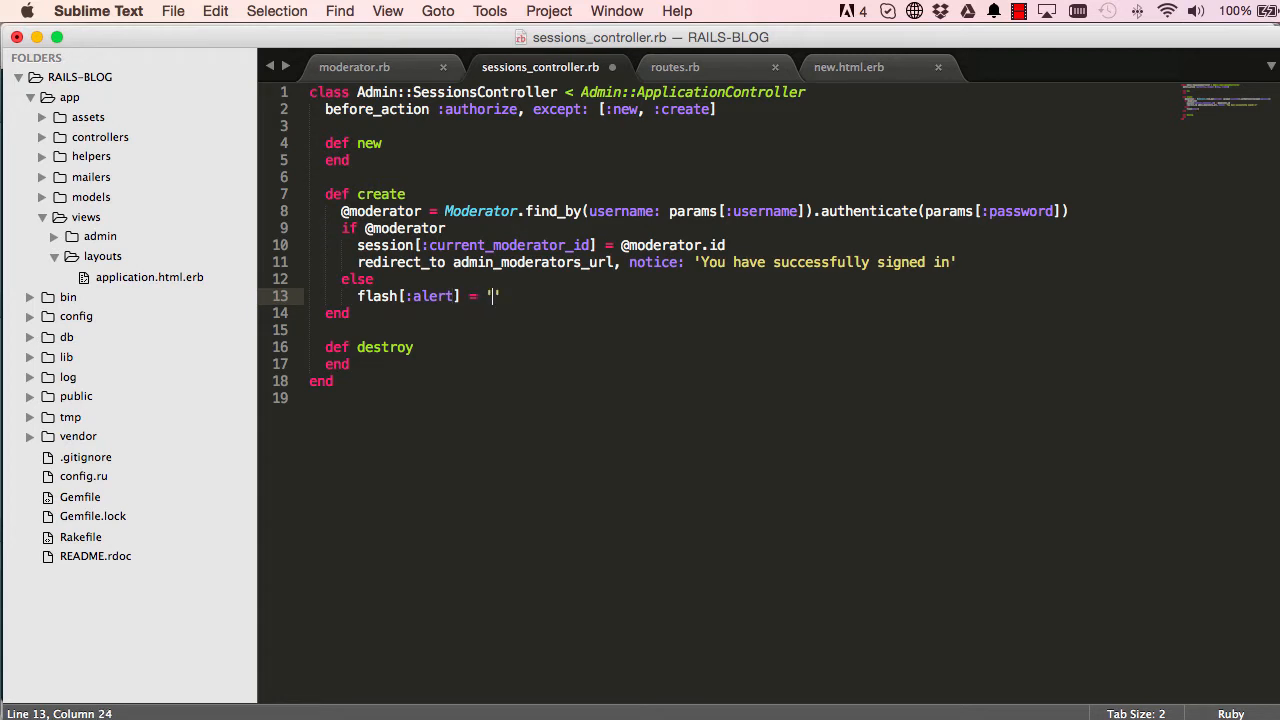
Set the alert to 'There was a problem with your username or password' and begin a render call.
type("There was a problem with")
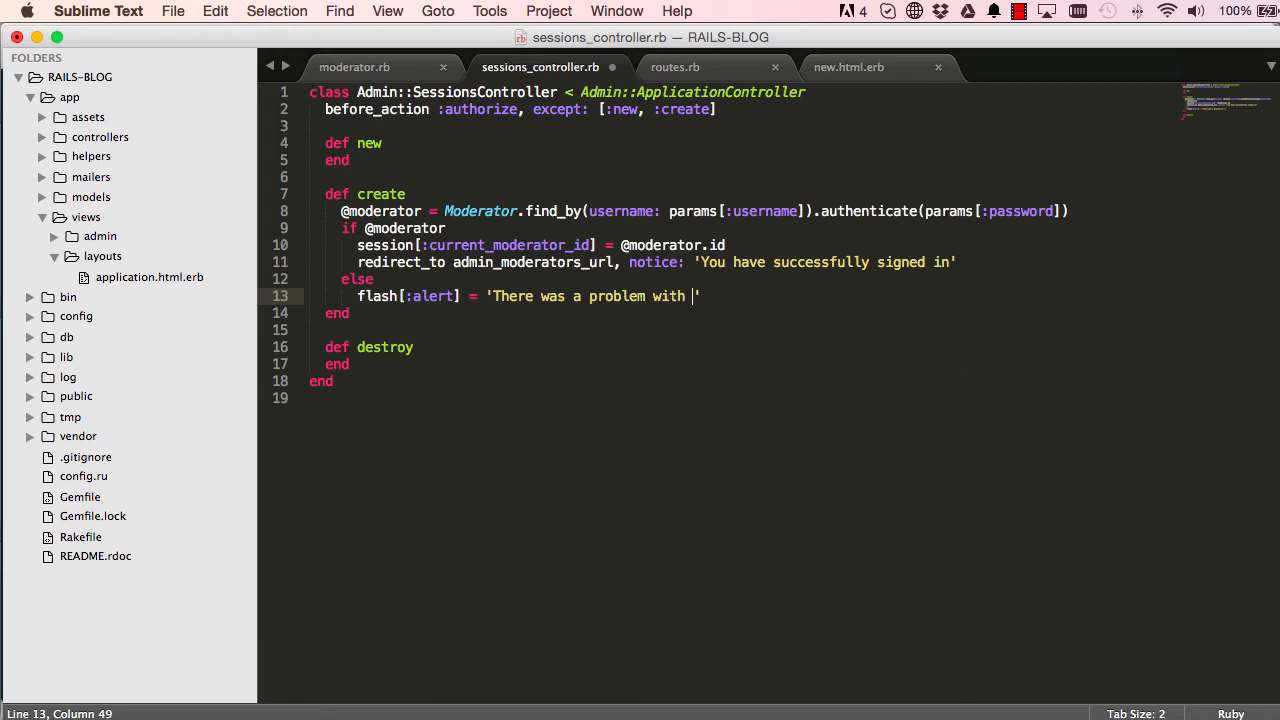
type("your username or password")
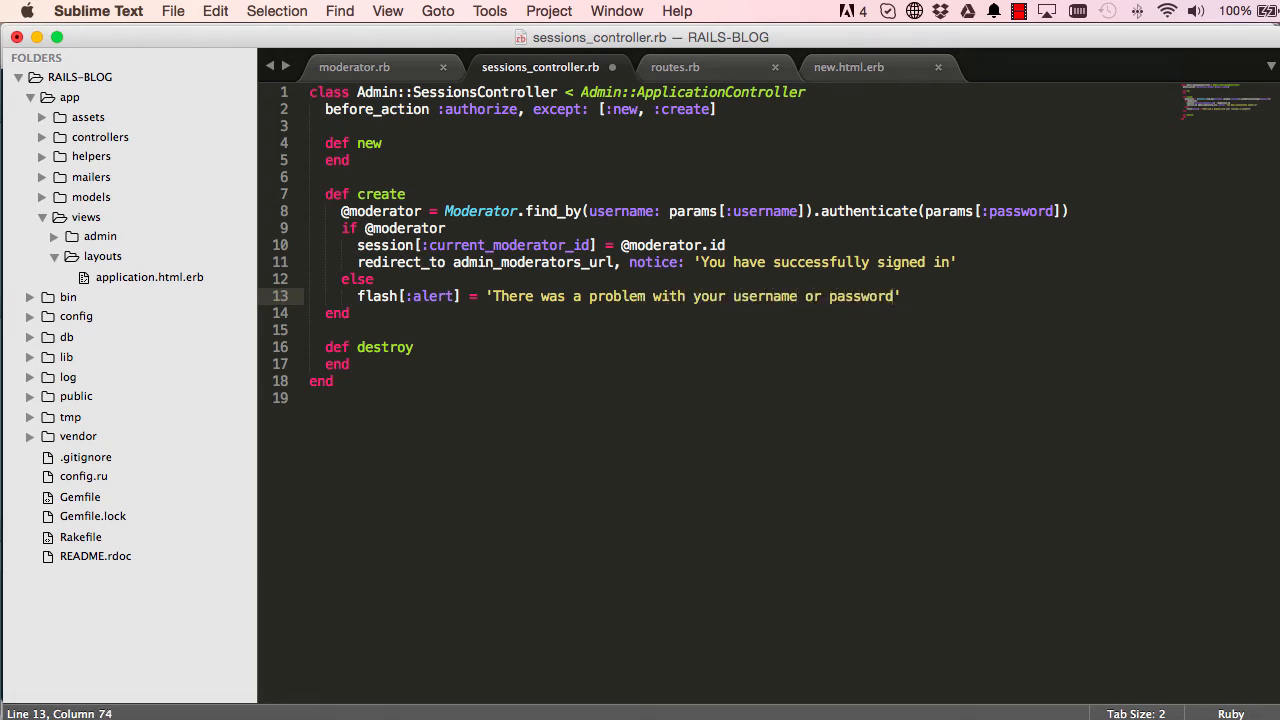
type("rend")
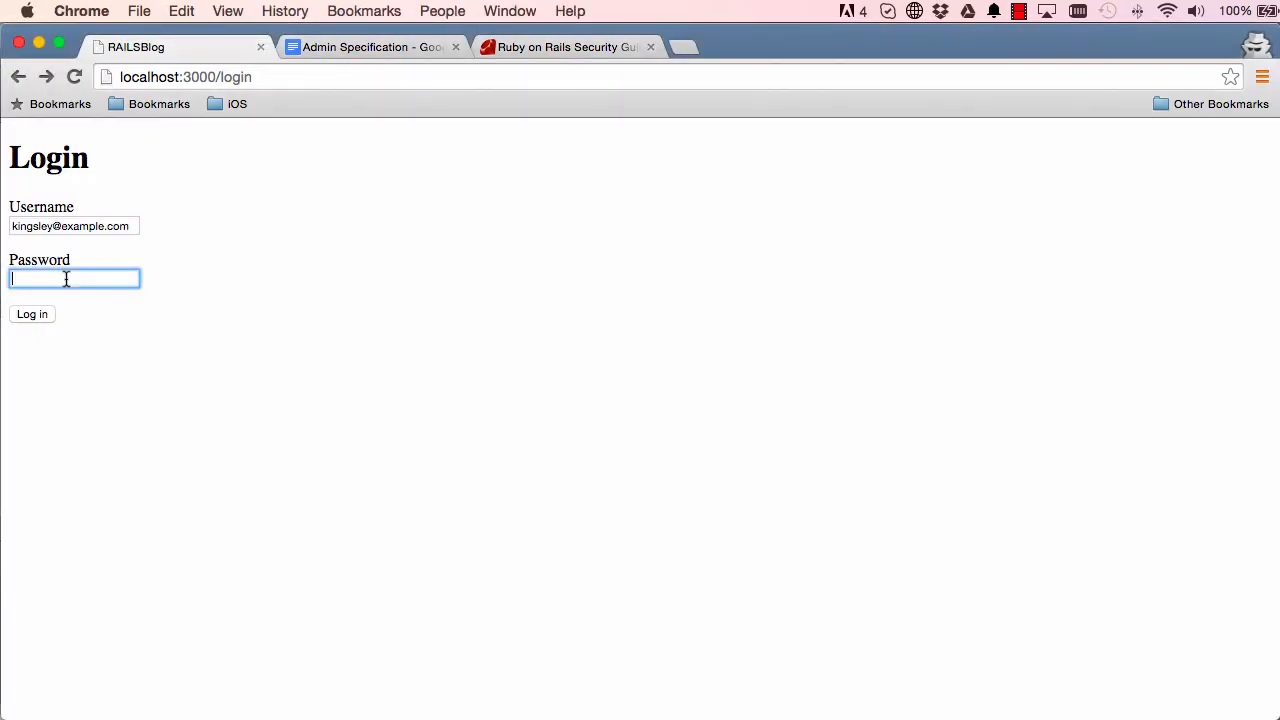
Enter the password and submit the login form in Chrome.
type("password")
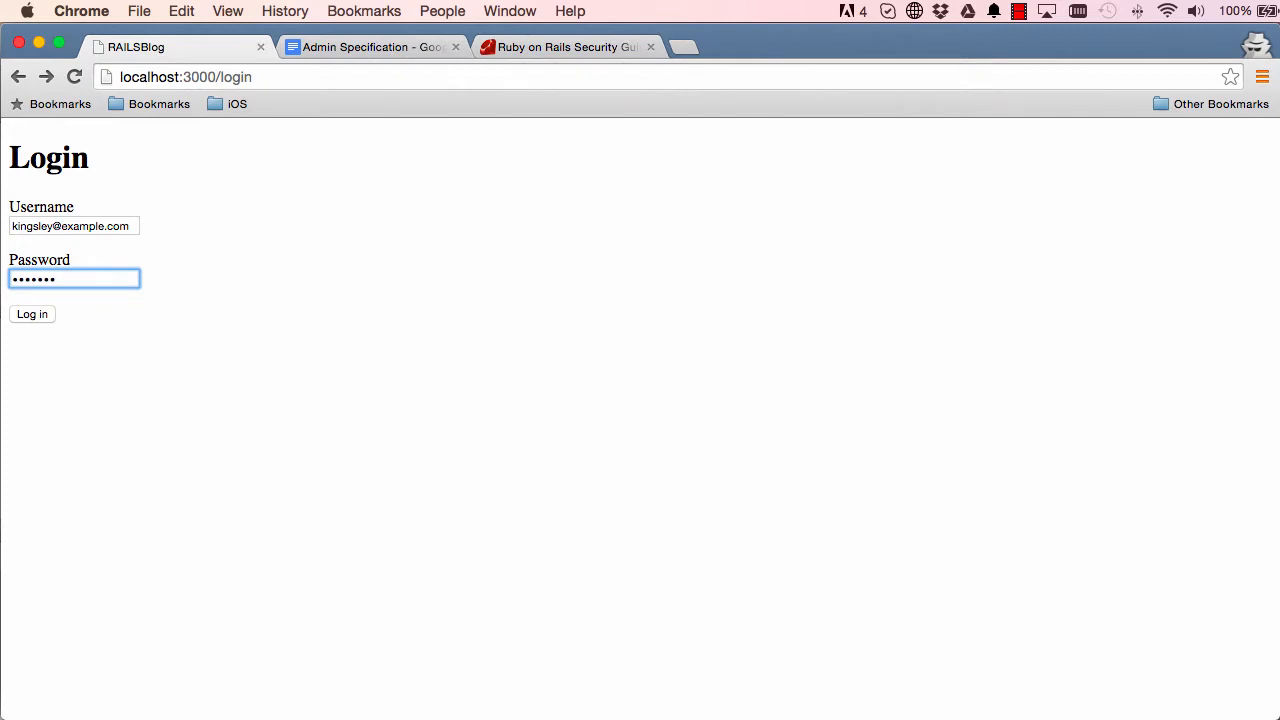
left_click(32, 314)
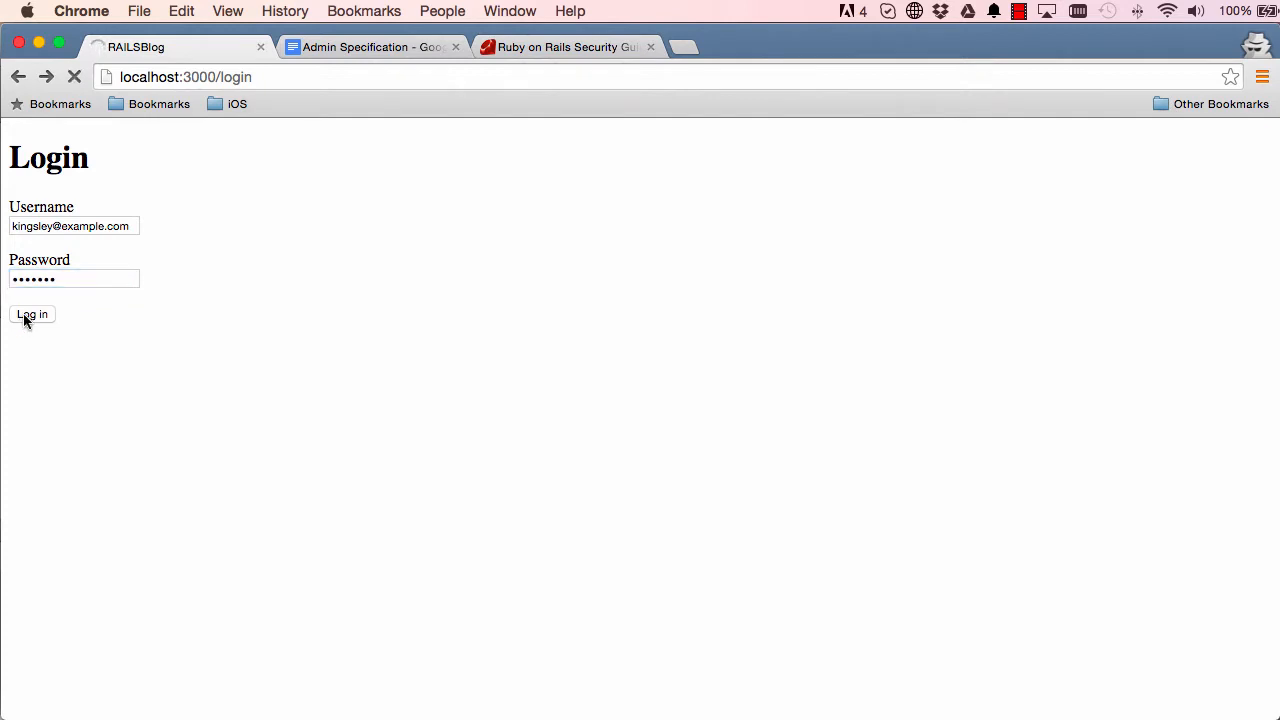
left_click(32, 314)
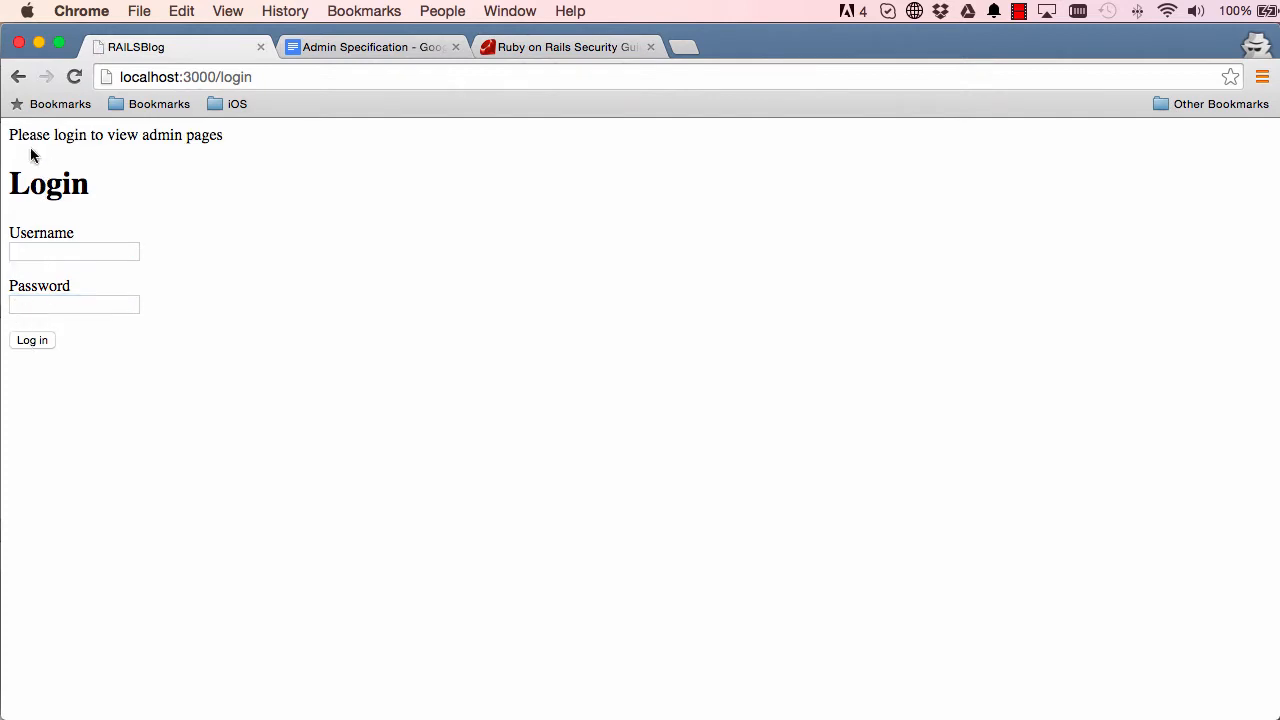
mouse_move(402, 668)
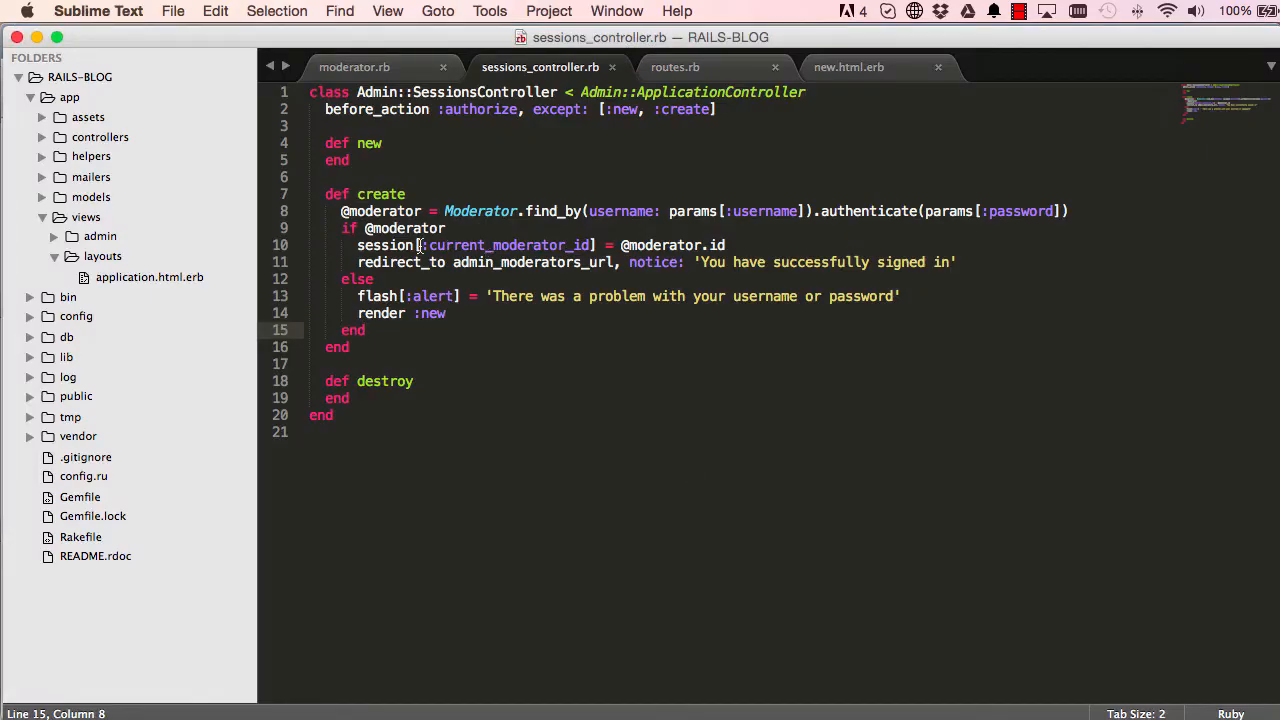
Add 'render :new' in the failure branch and close the if/else block.
double_click(494, 262)
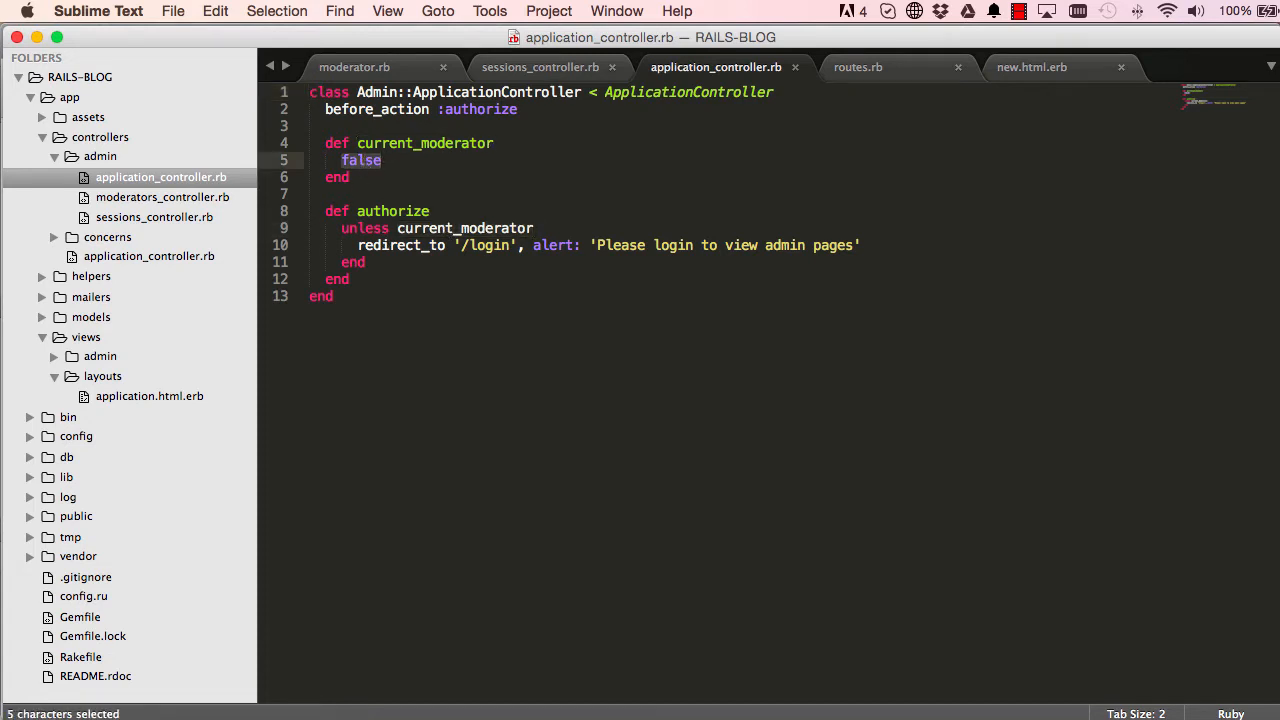
type("@moderator = Mo")
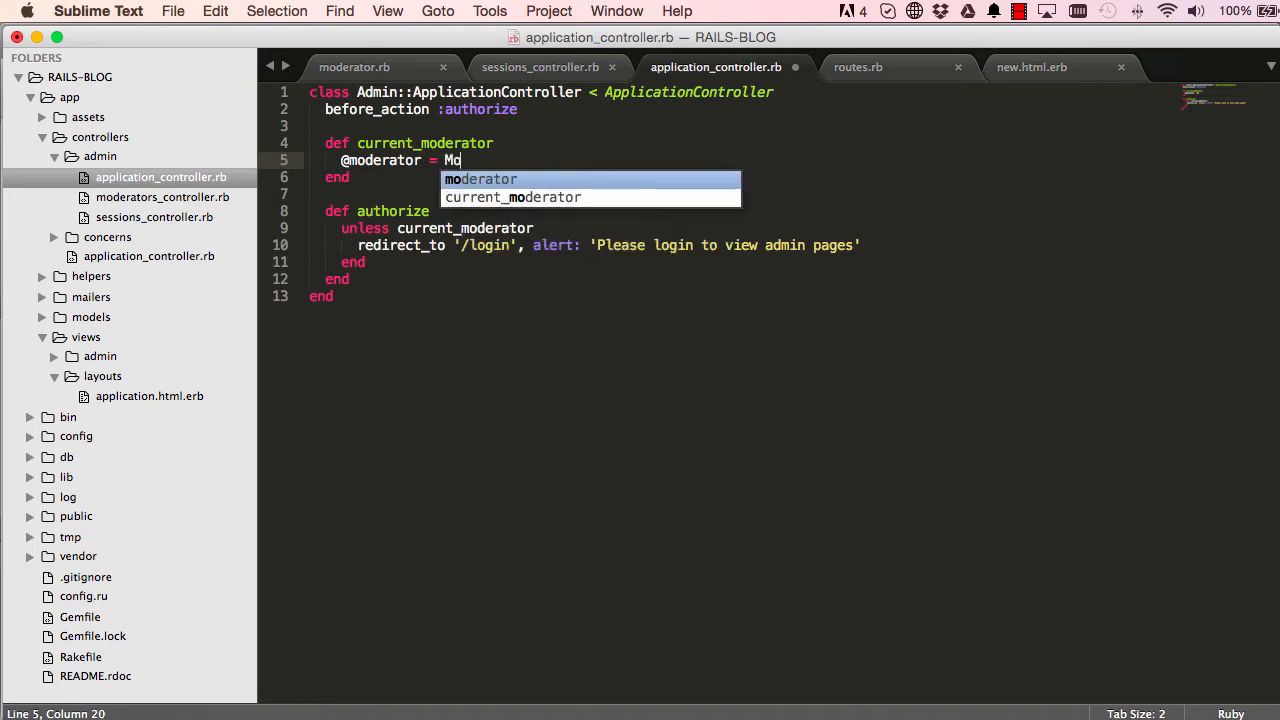
type("deratore")
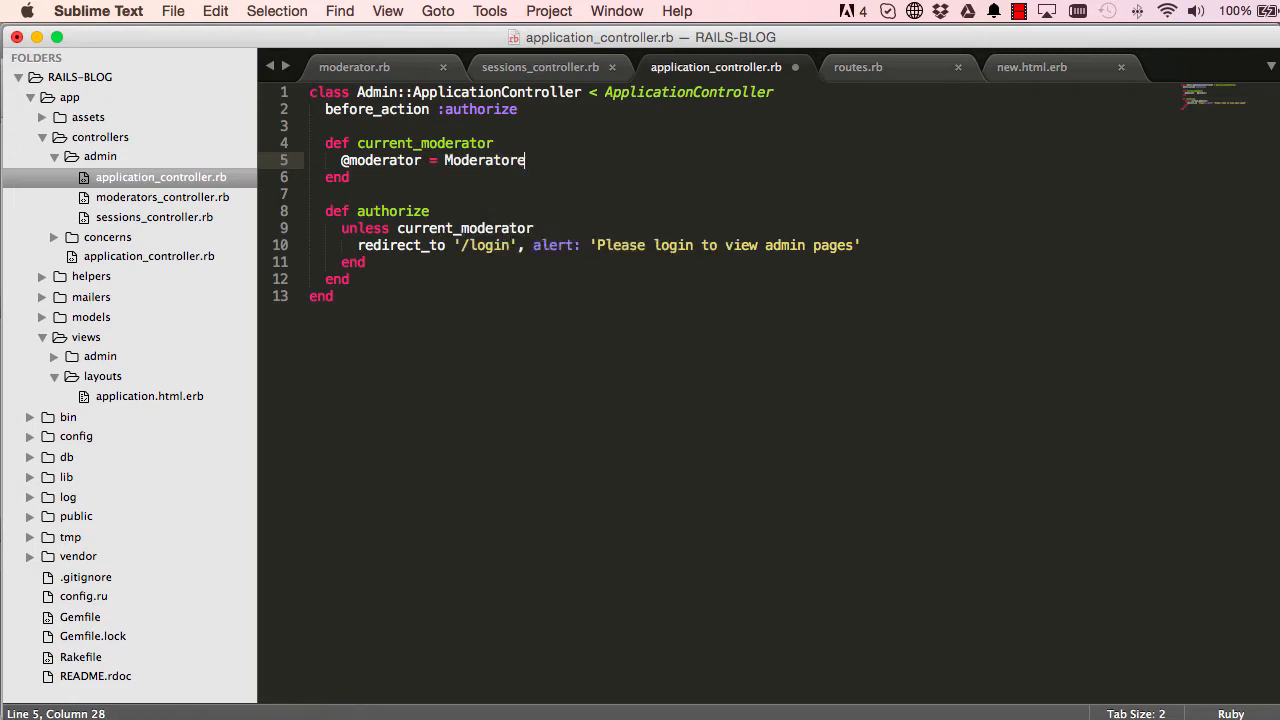
type(".find")
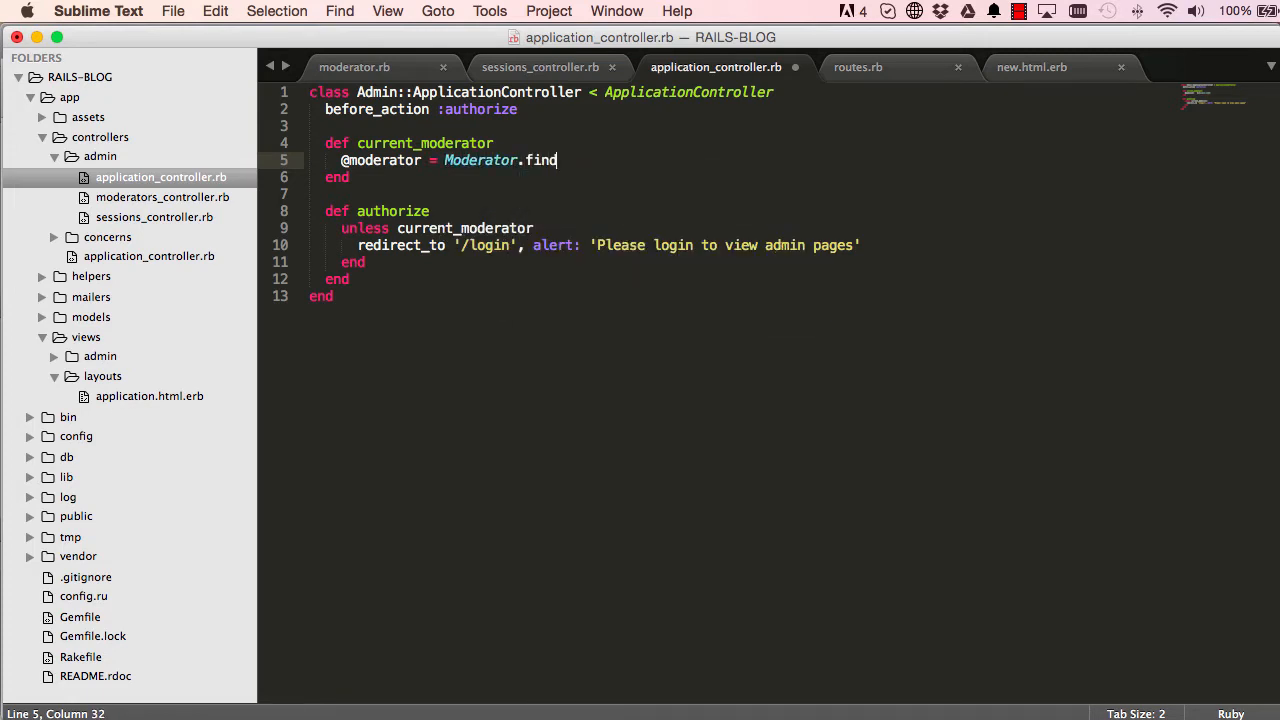
type("()")
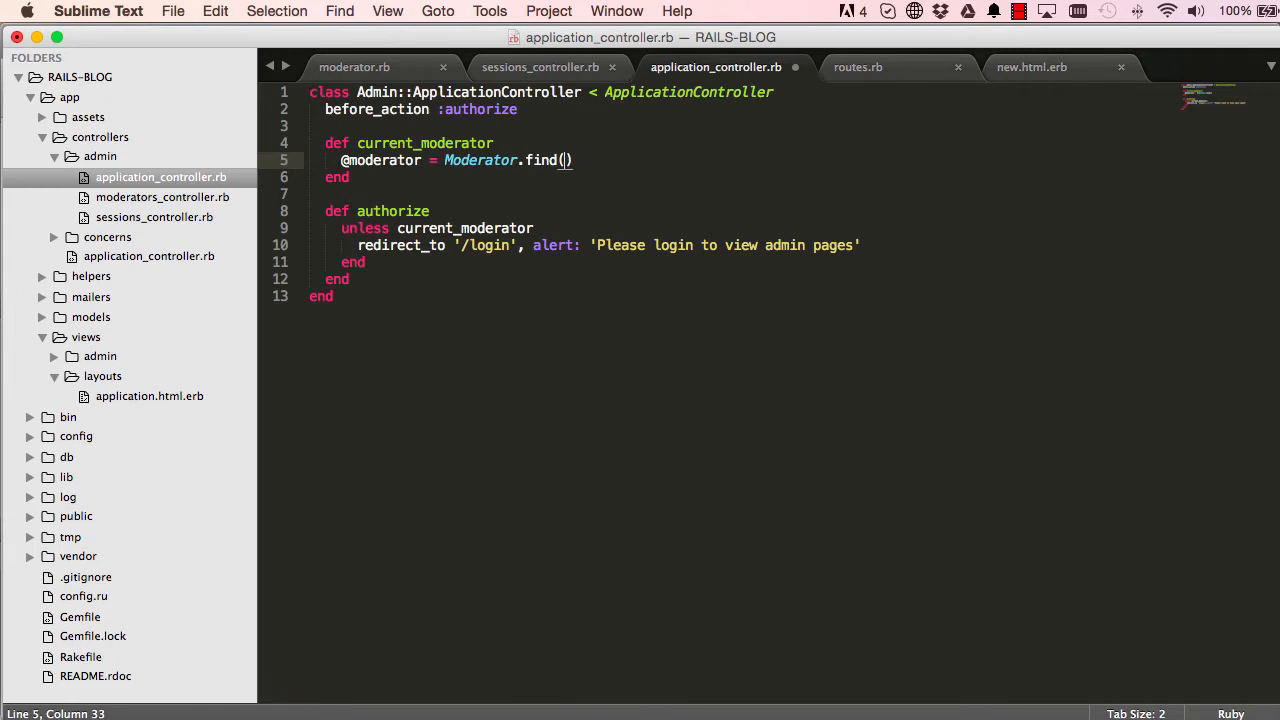
type("session[:")
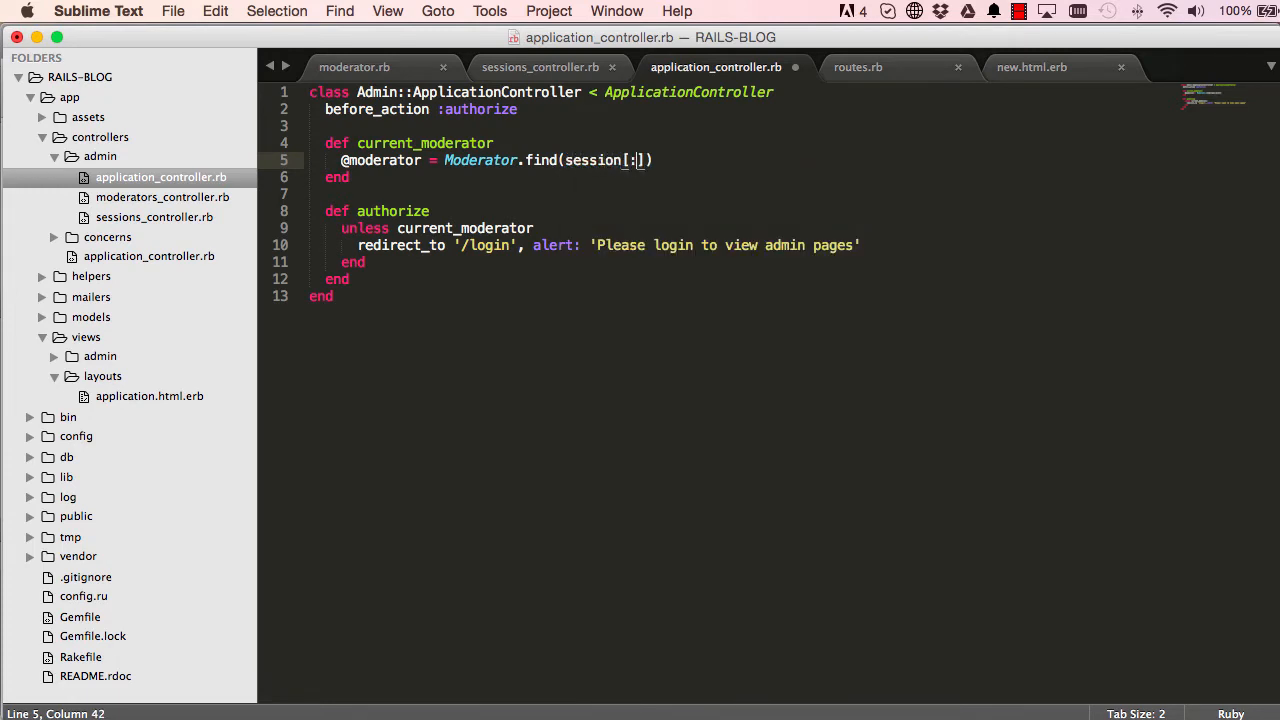
type("current_moderator_id")
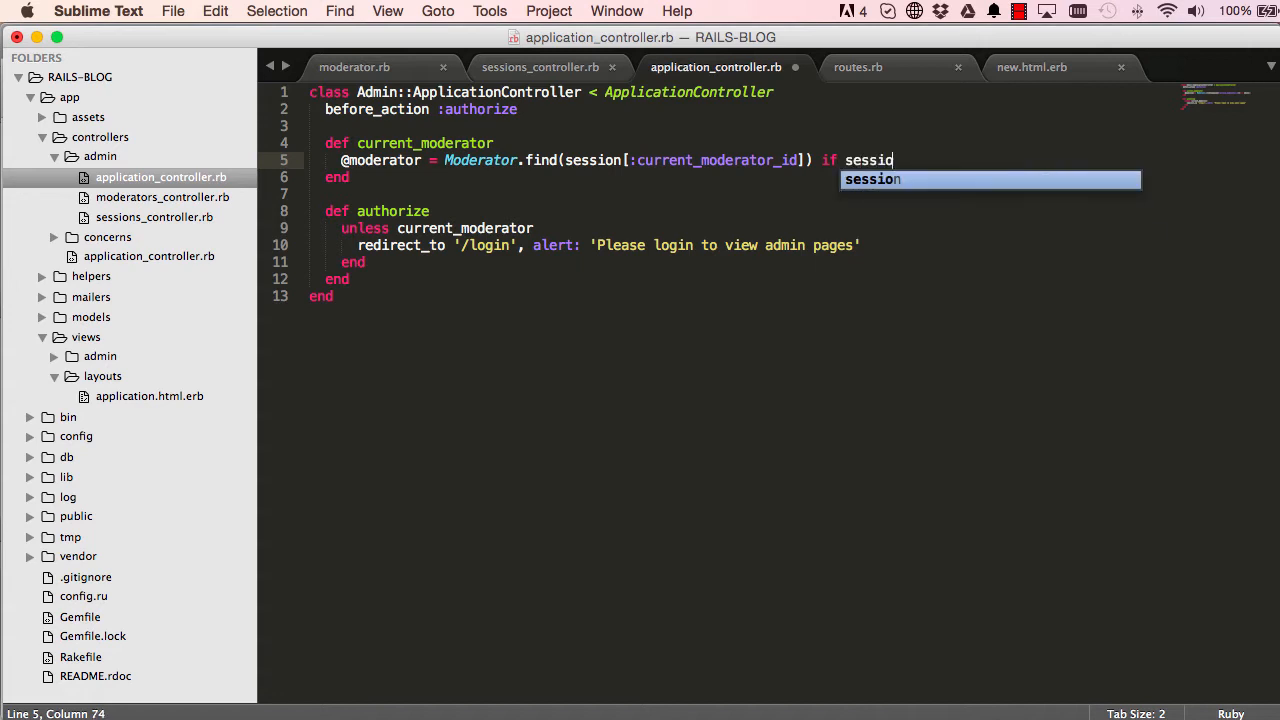
type("[:cur")
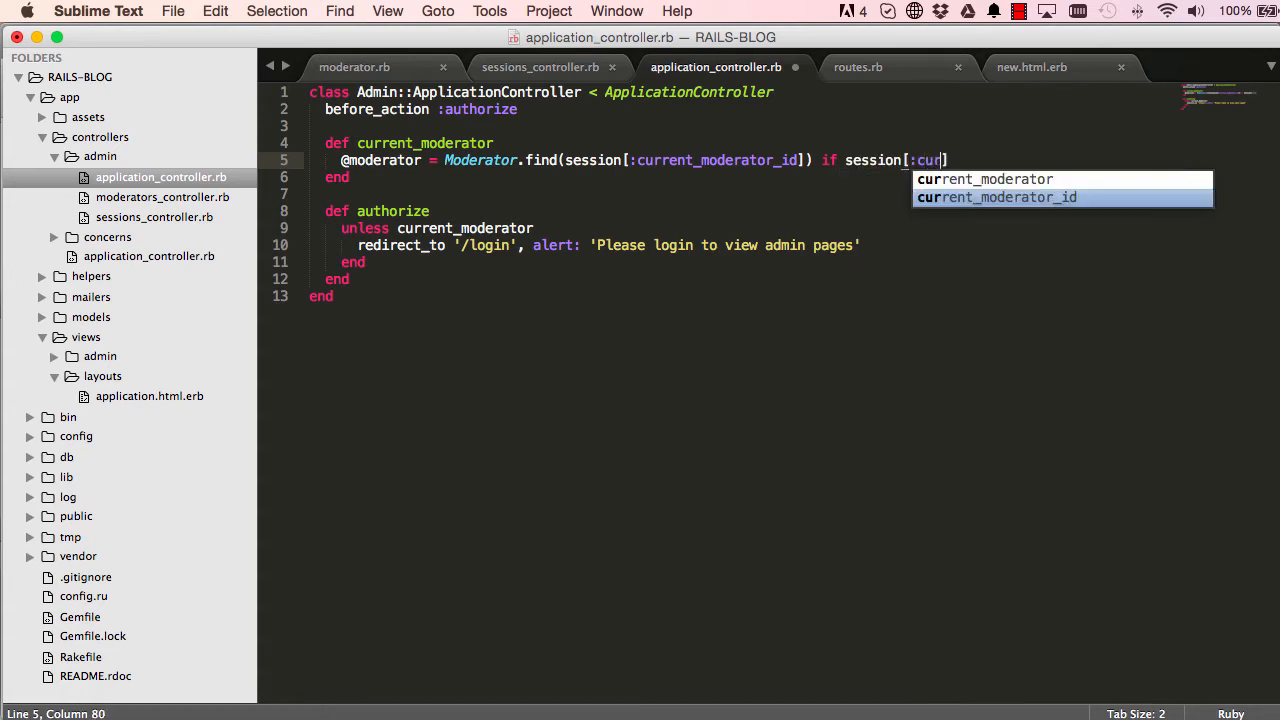
key("Tab")
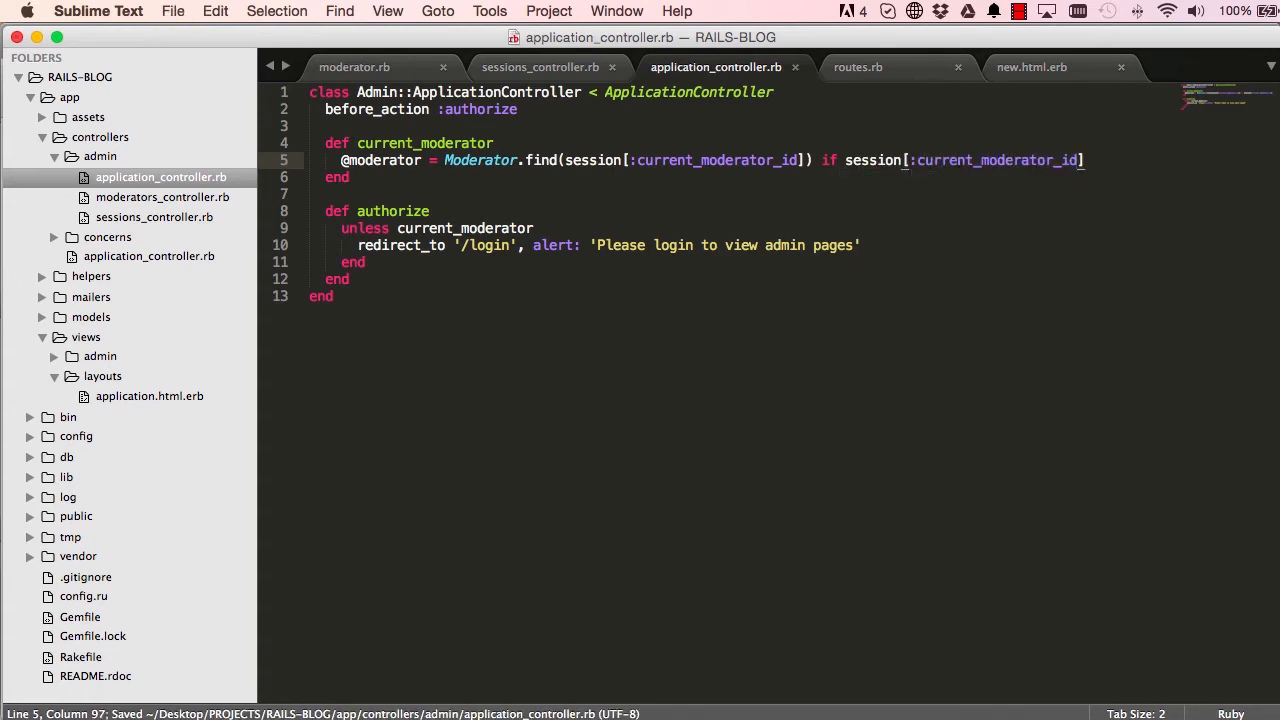
mouse_move(898, 176)
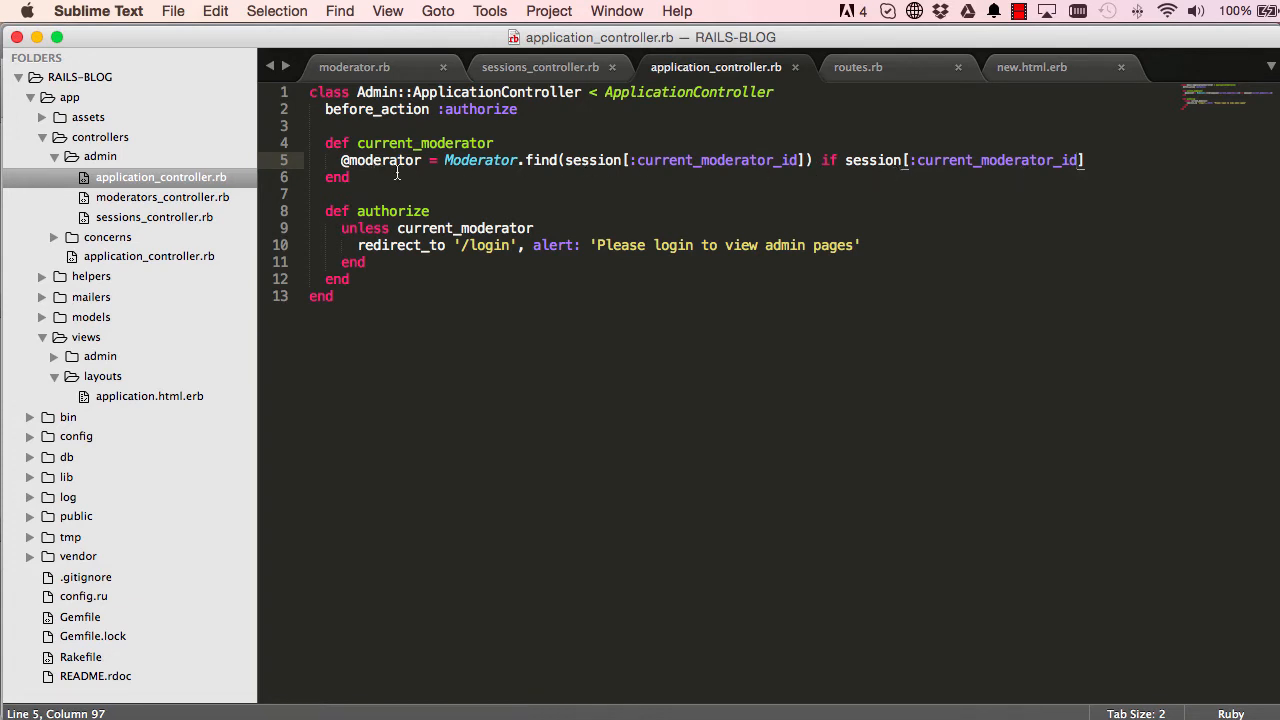
left_click(430, 160)
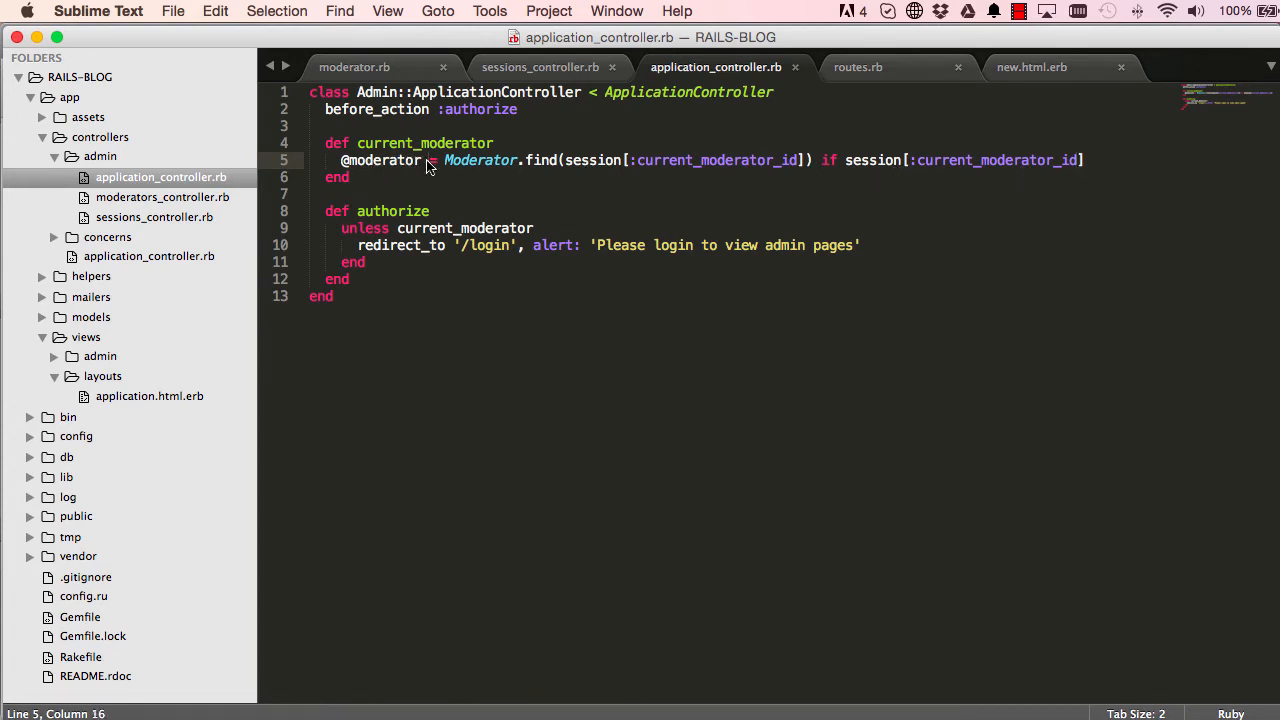
type("||=")
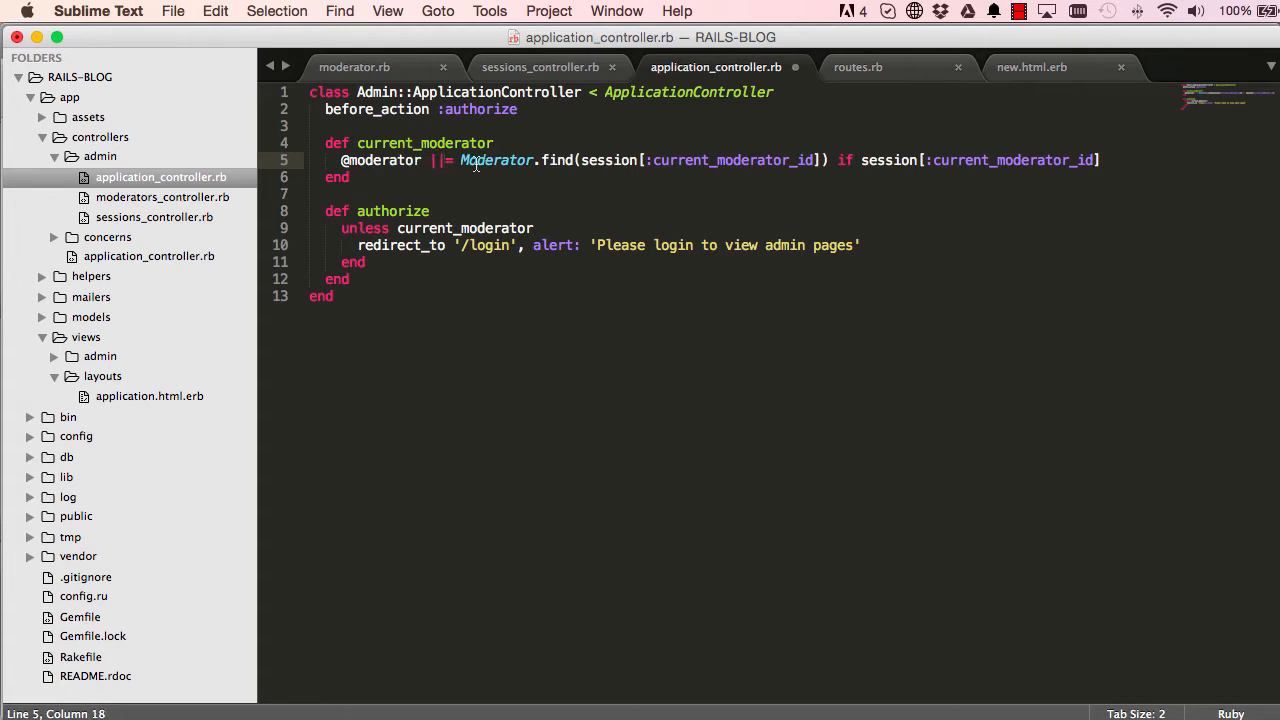
left_click(452, 160)
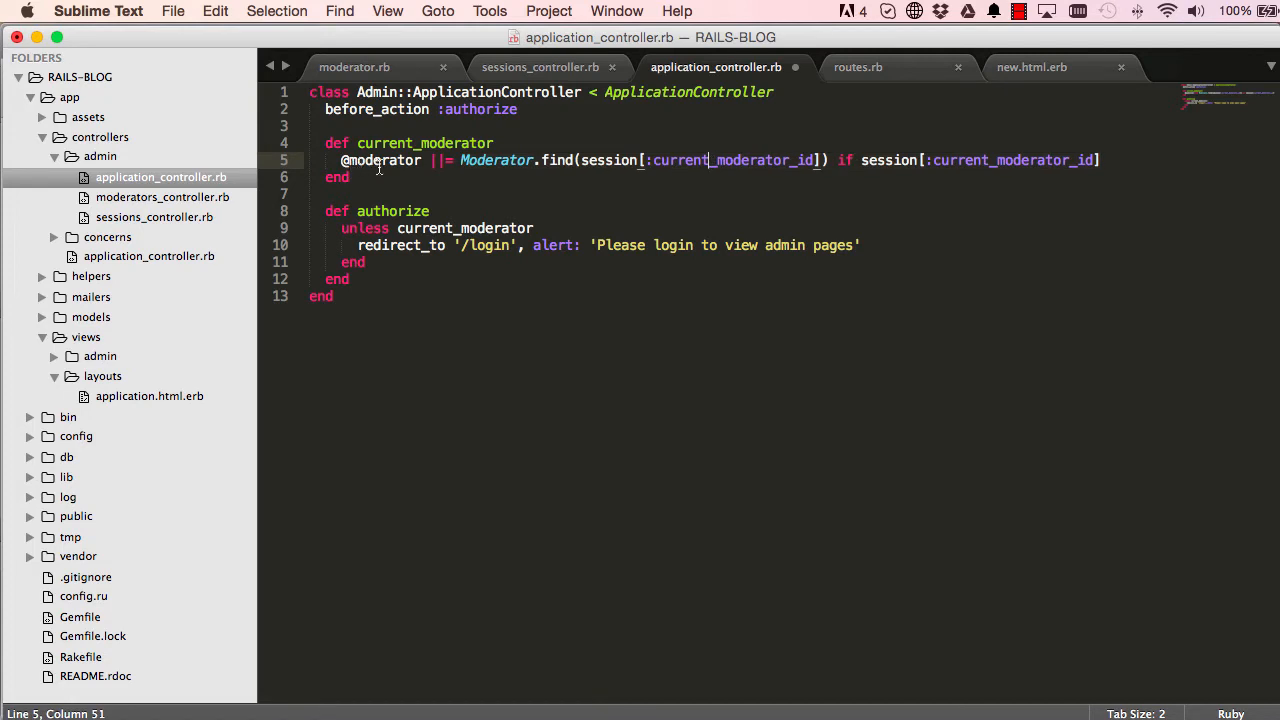
double_click(382, 160)
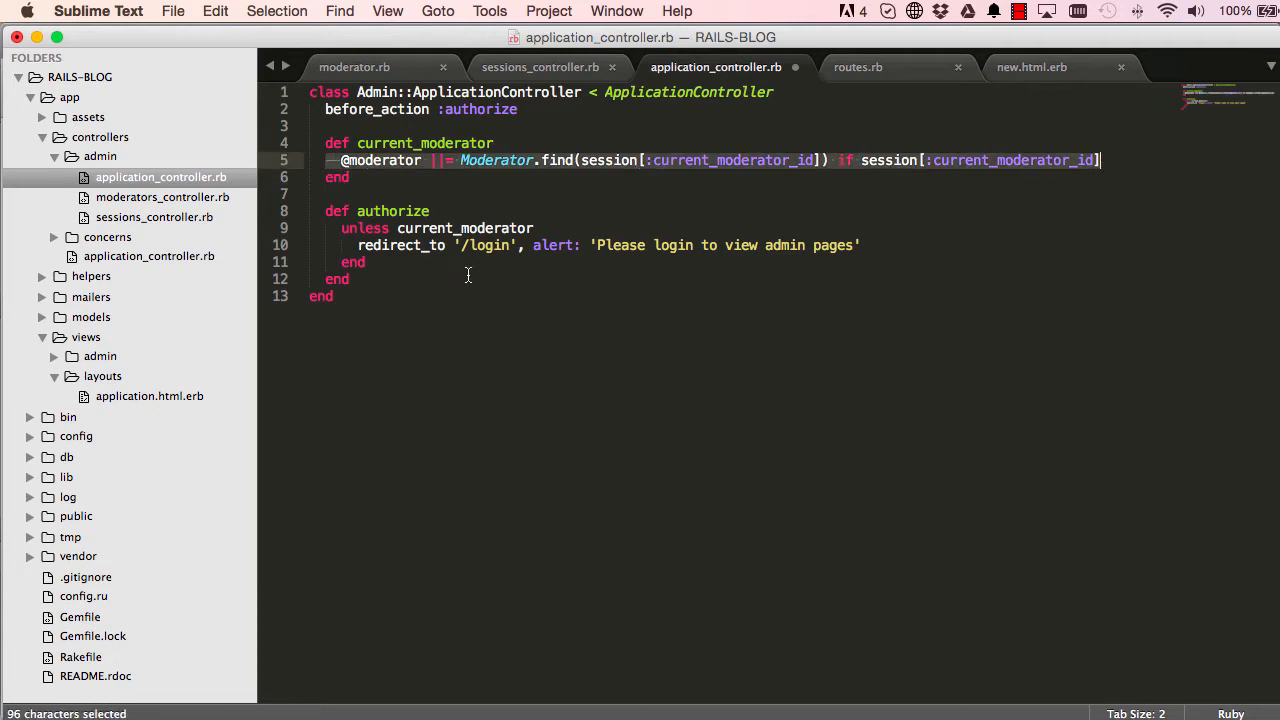
Highlight redirect_to in authorize while explaining, then save the file.
left_click(390, 144)
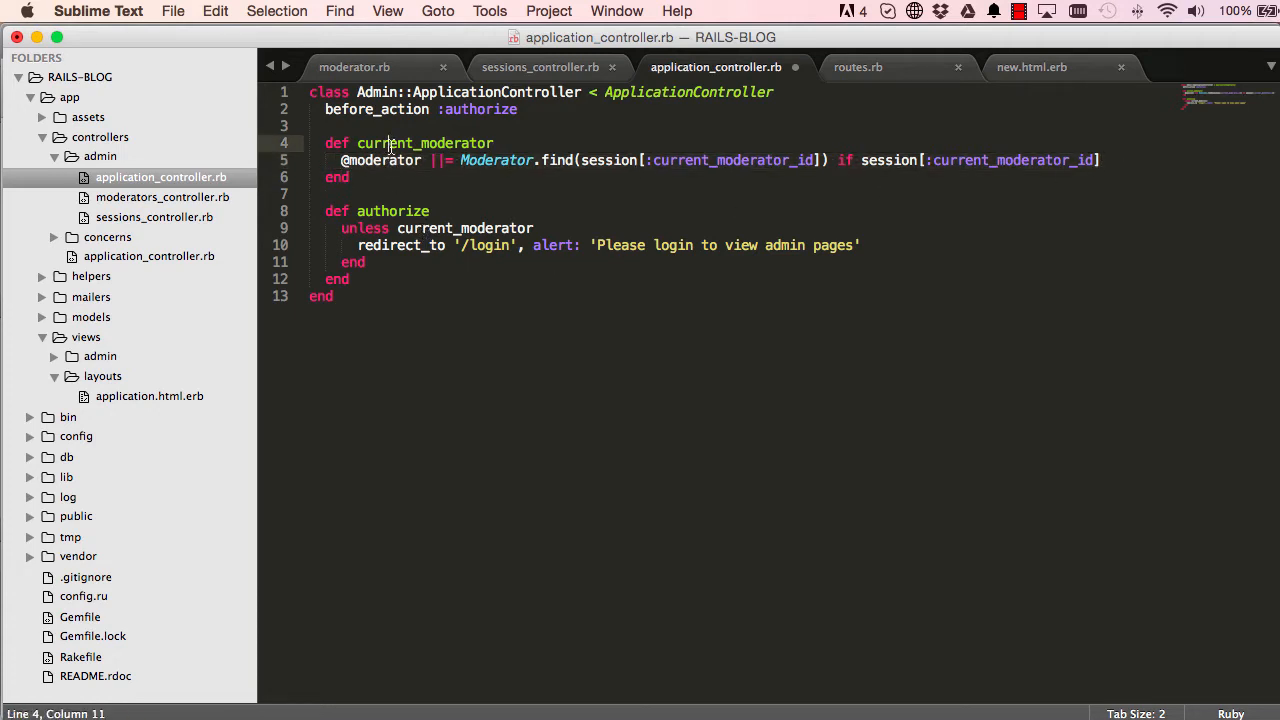
double_click(464, 228)
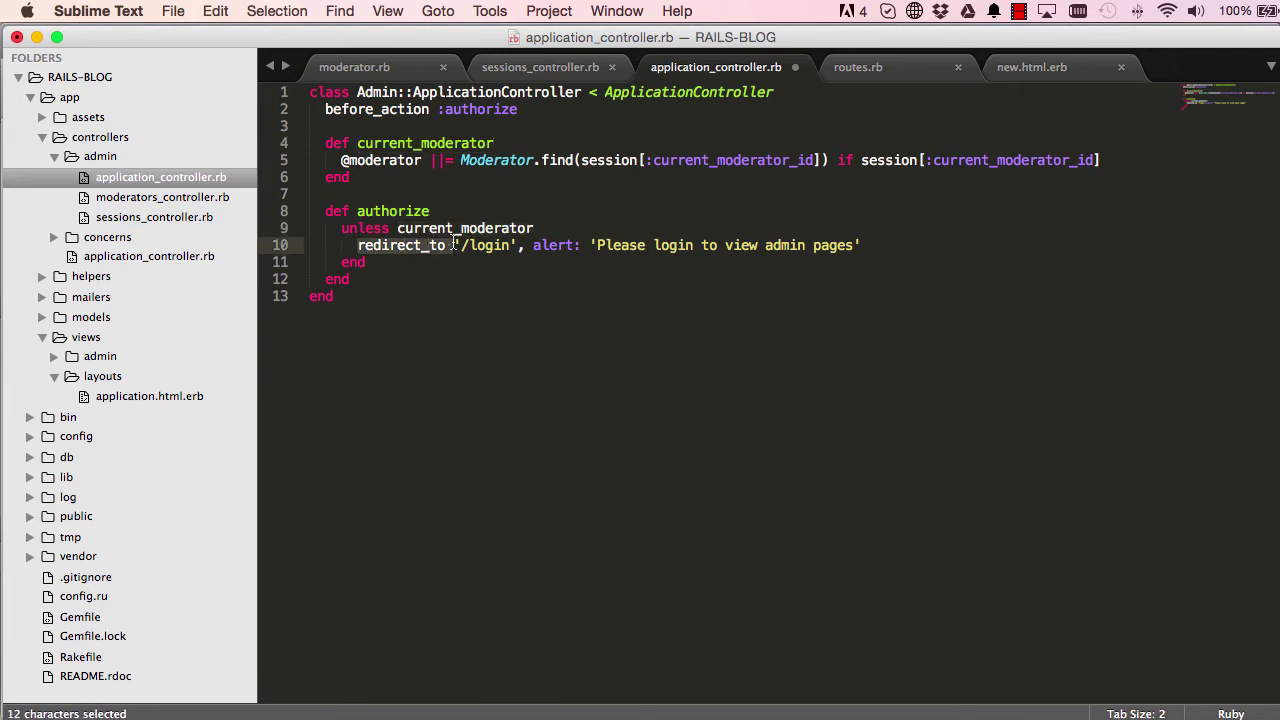
key("cmd+s")
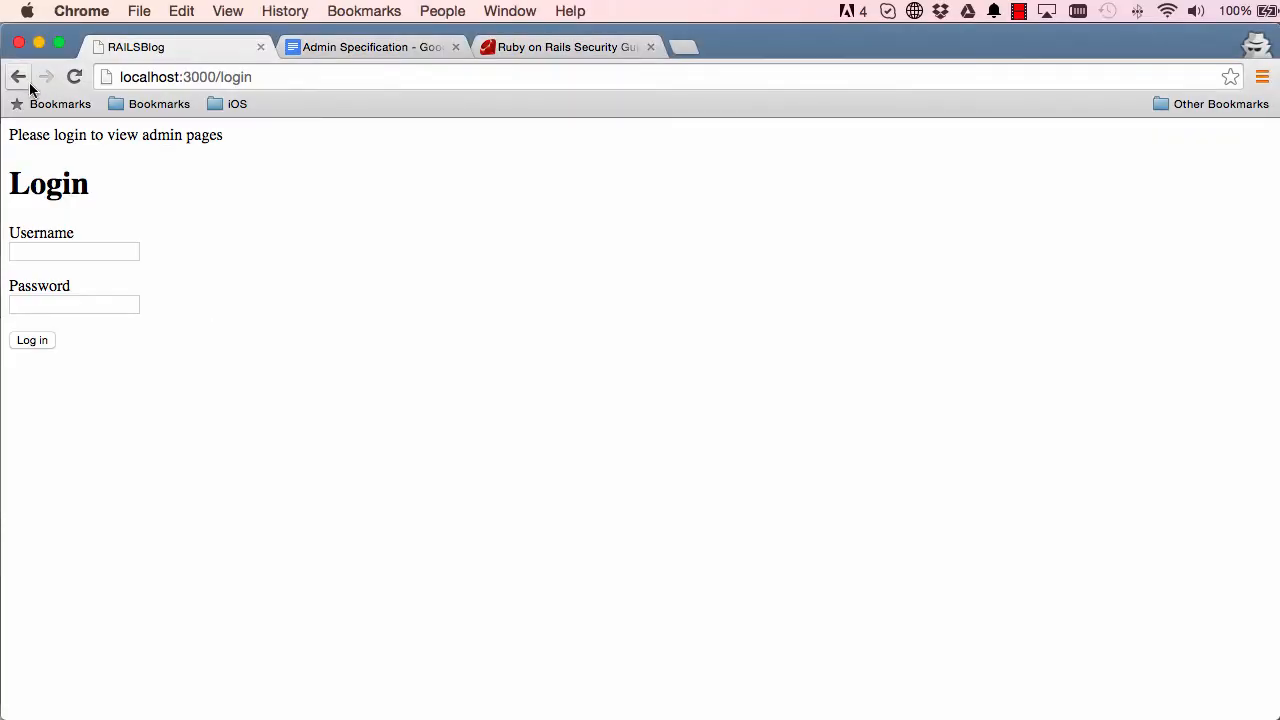
Sign in with the valid password to reach the Moderator's Index.
left_click(74, 304)
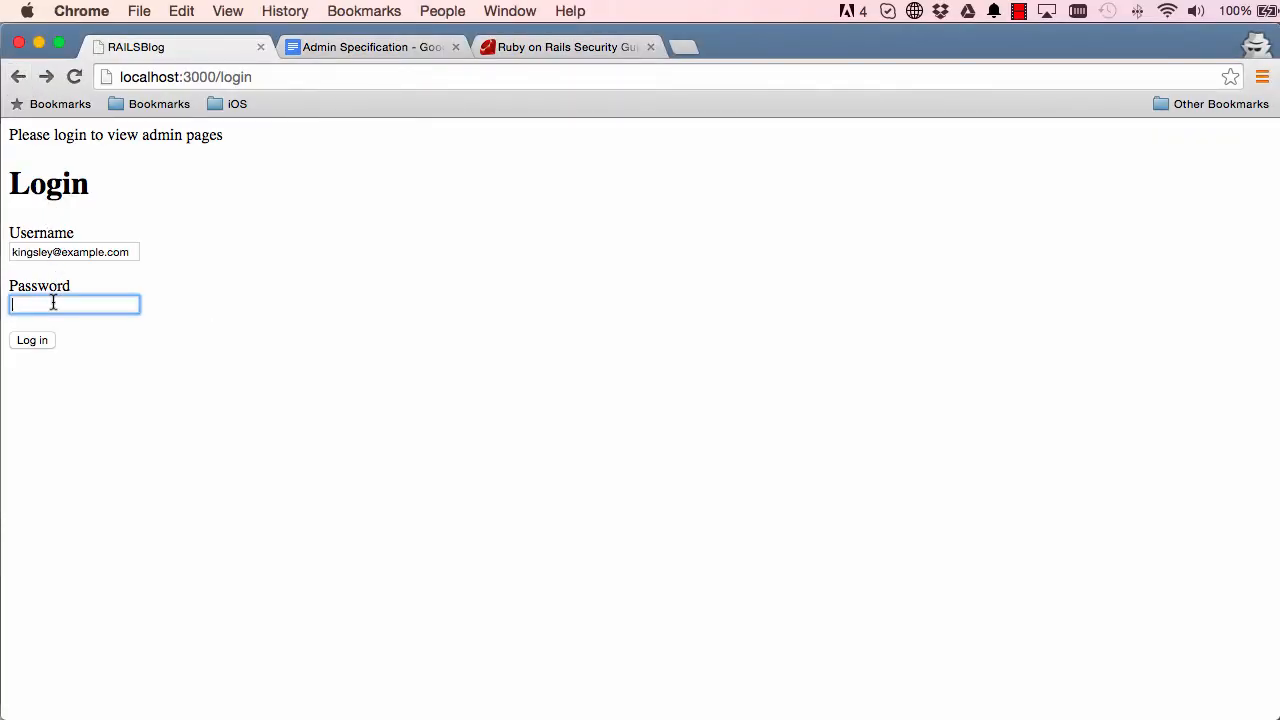
type("password")
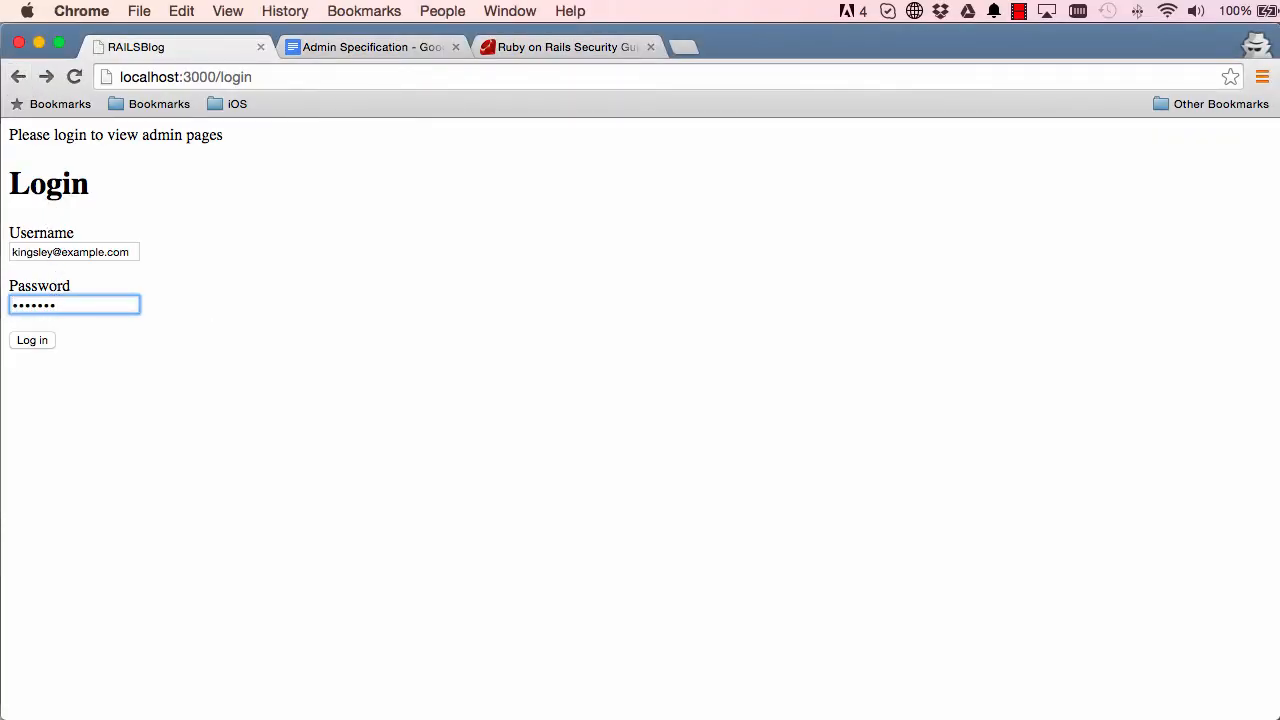
left_click(32, 340)
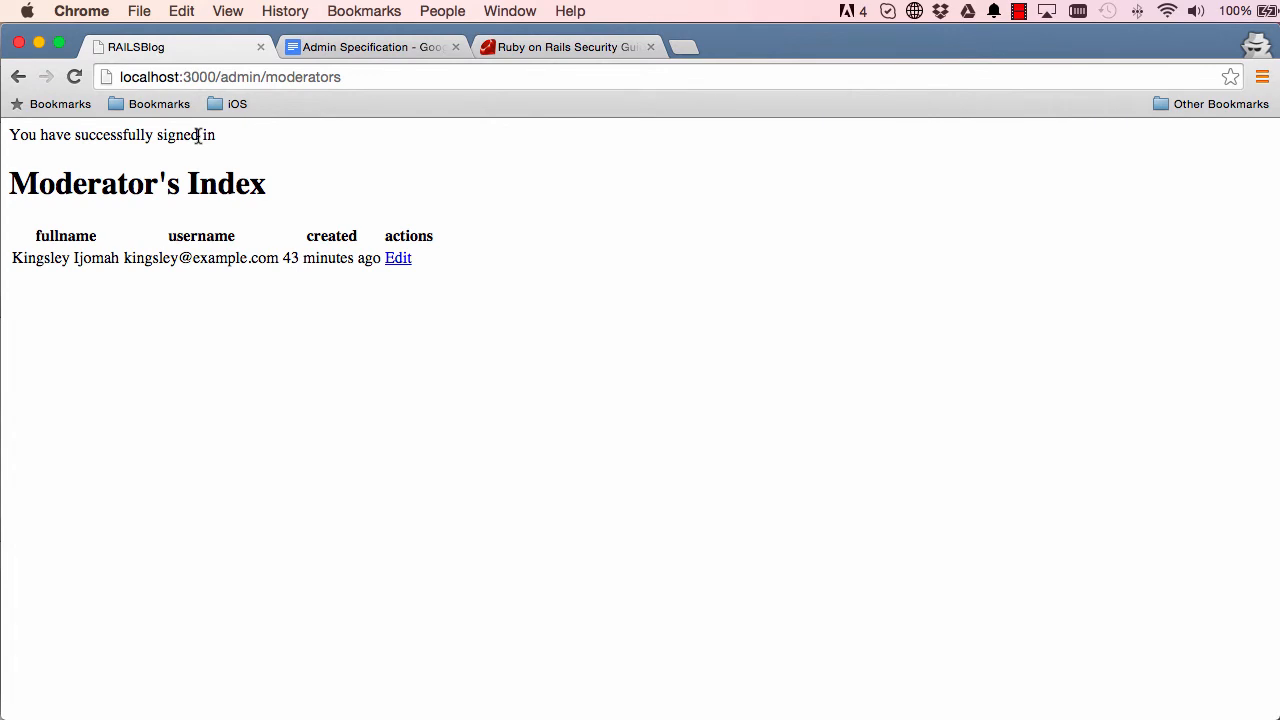
mouse_move(164, 164)
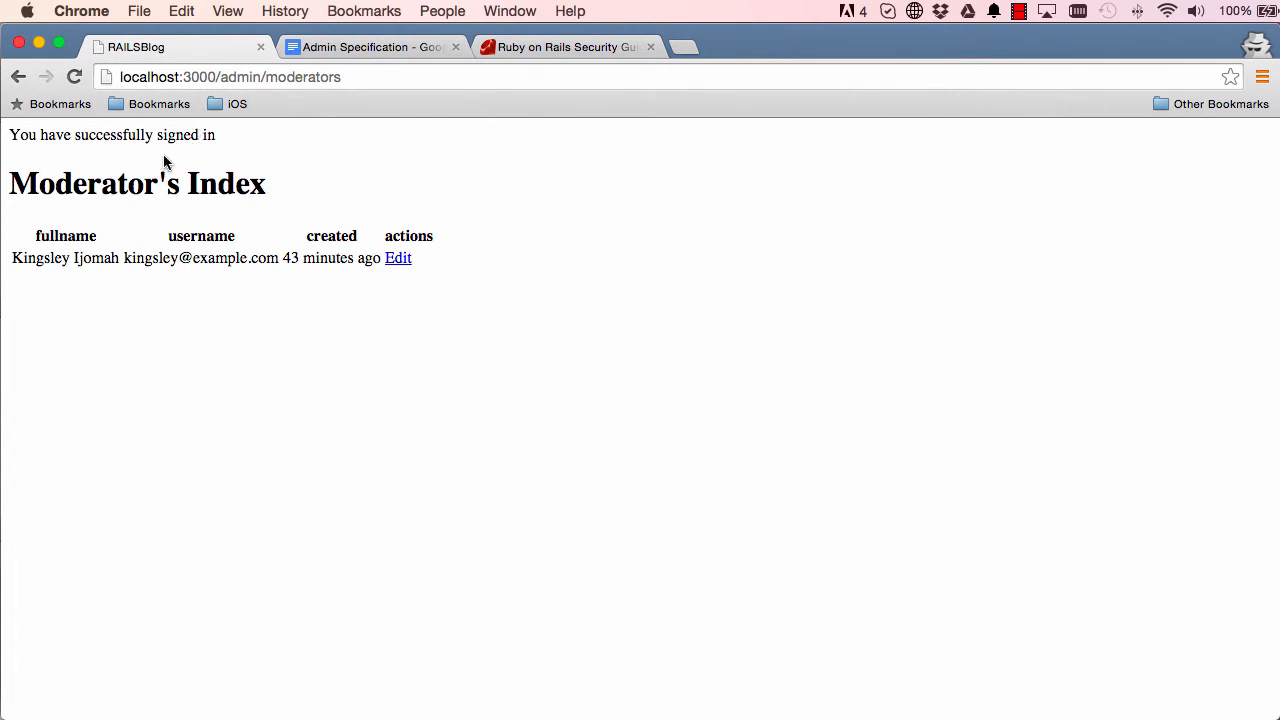
mouse_move(136, 156)
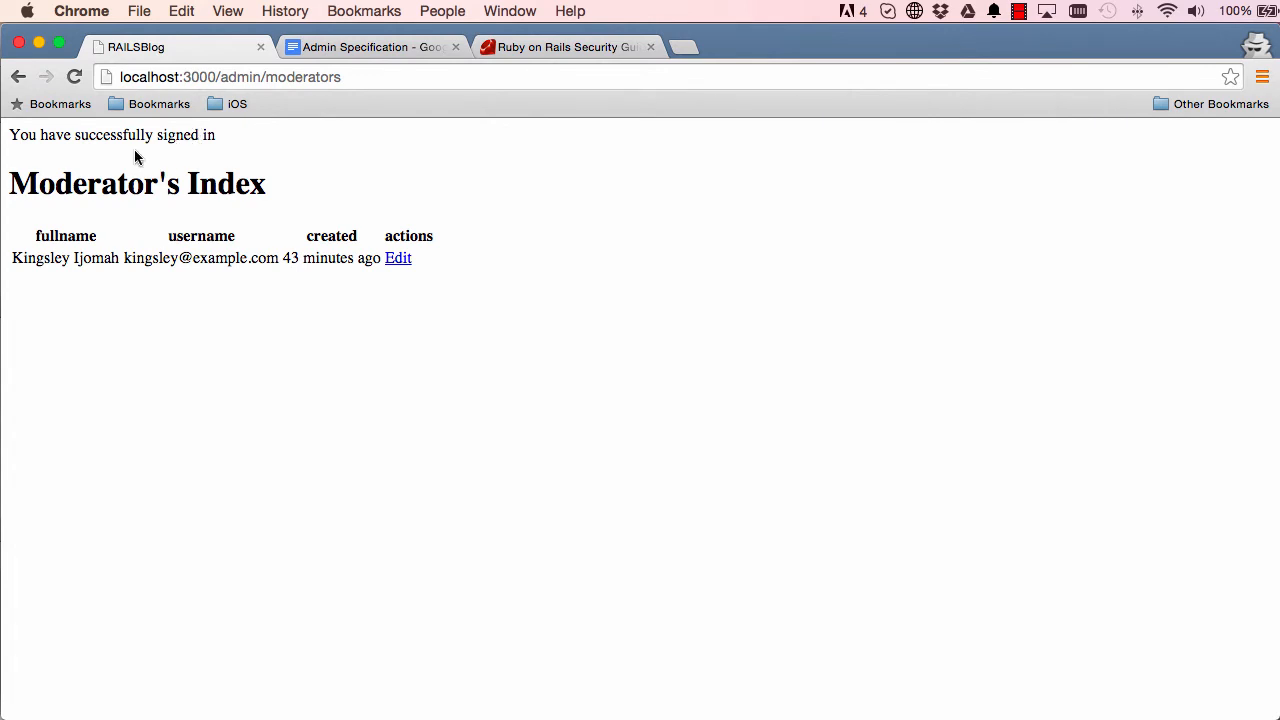
mouse_move(108, 164)
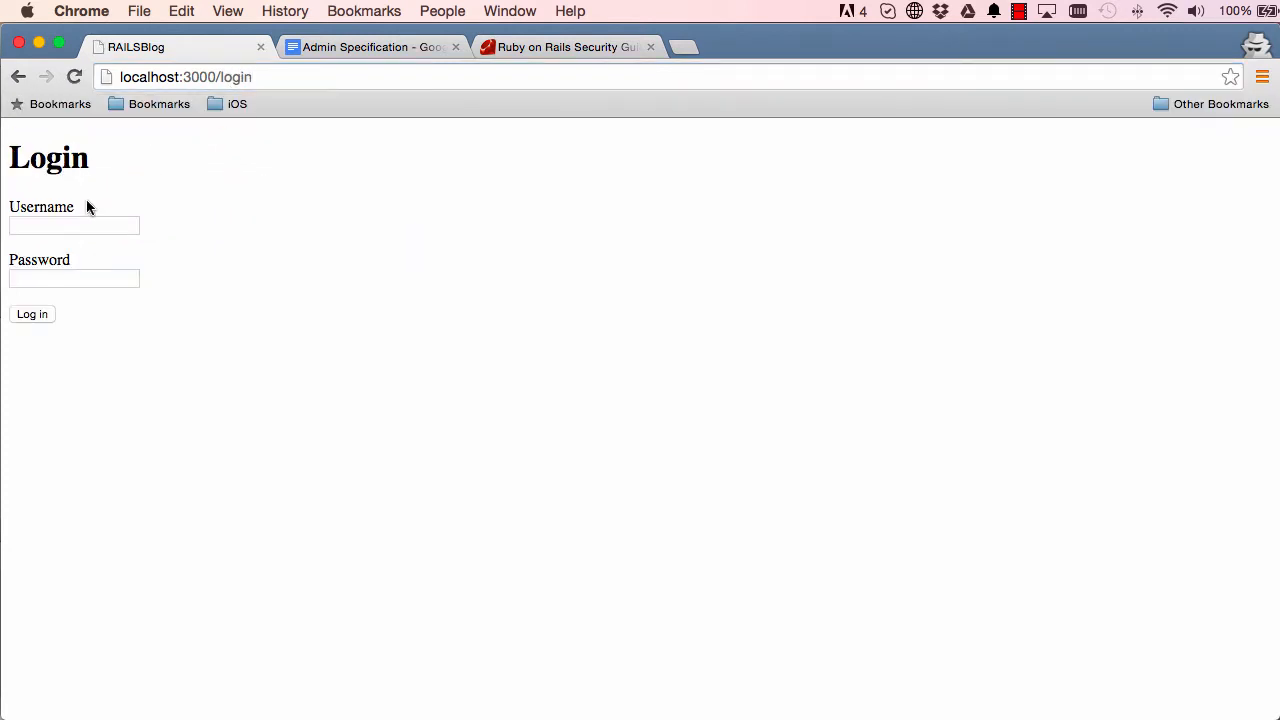
left_click(74, 224)
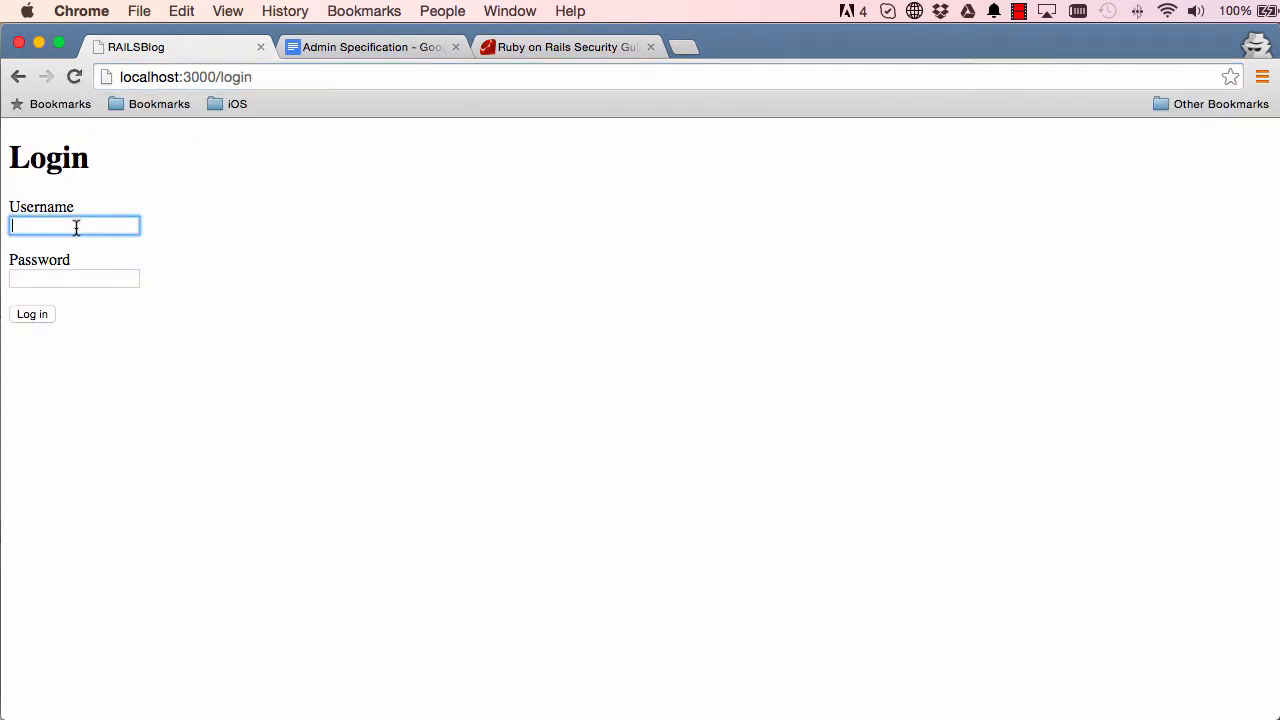
type("afa")
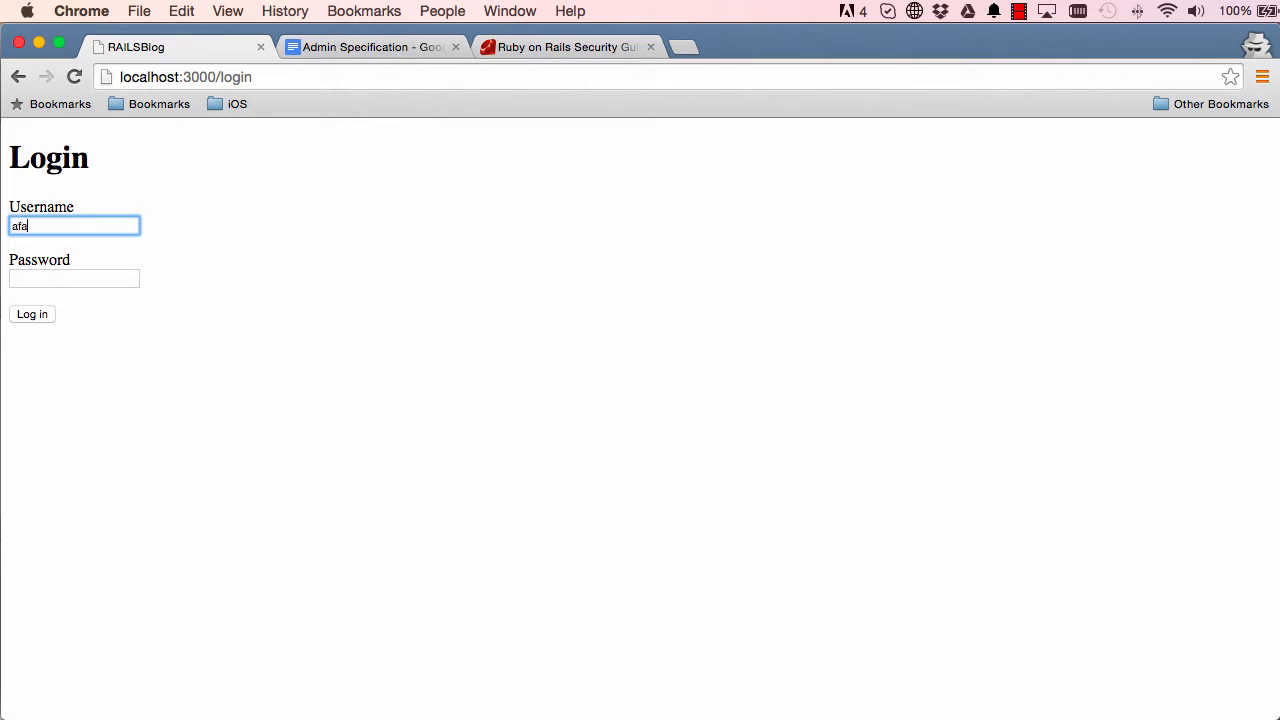
type("kingsley")
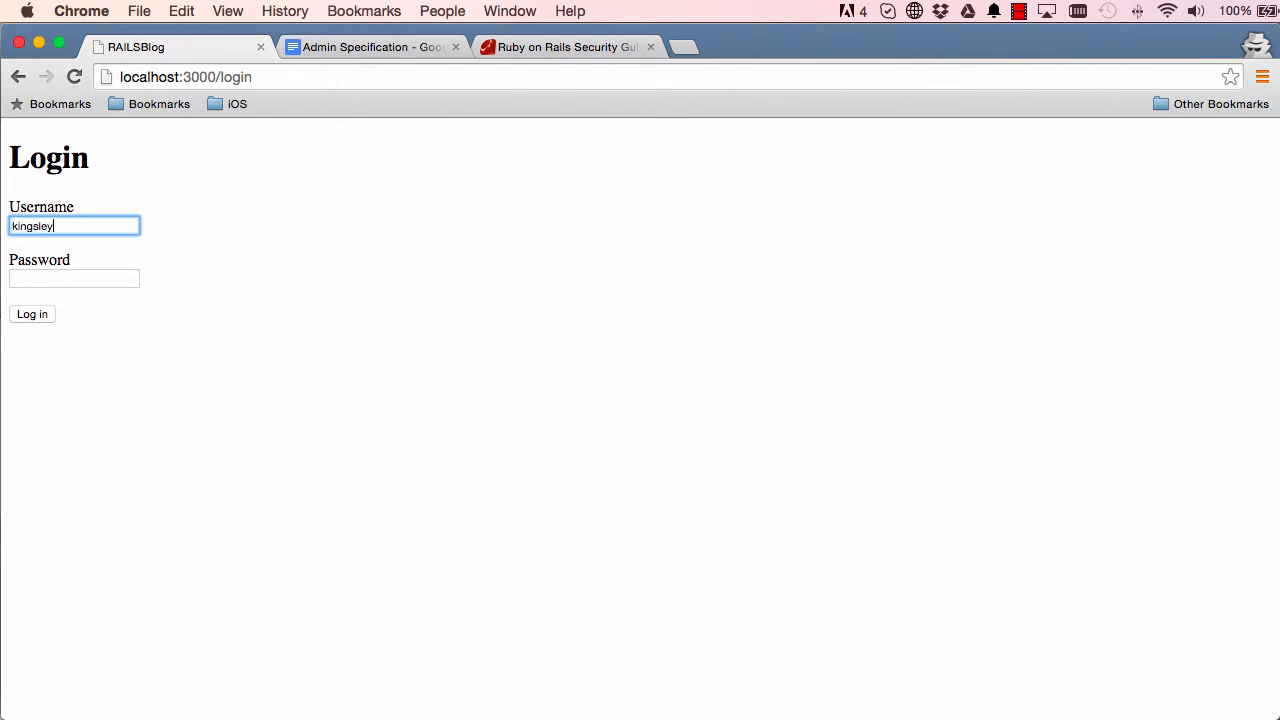
type("@example.com")
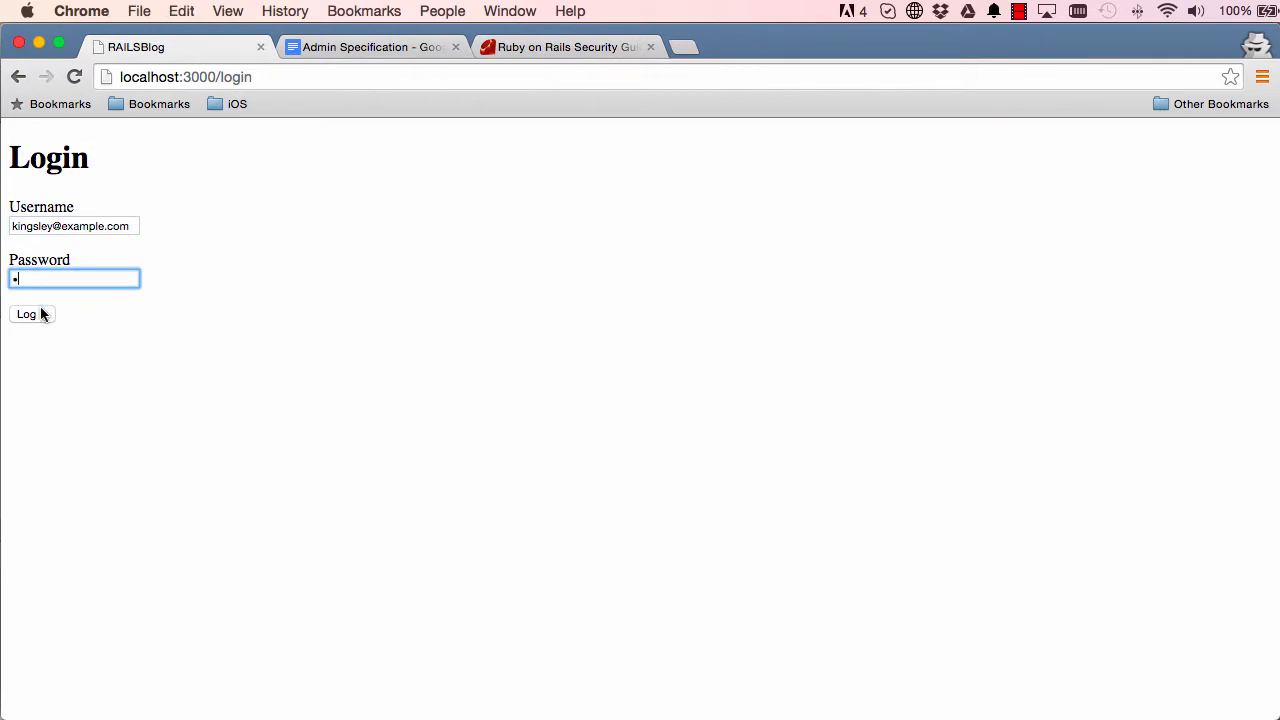
left_click(30, 314)
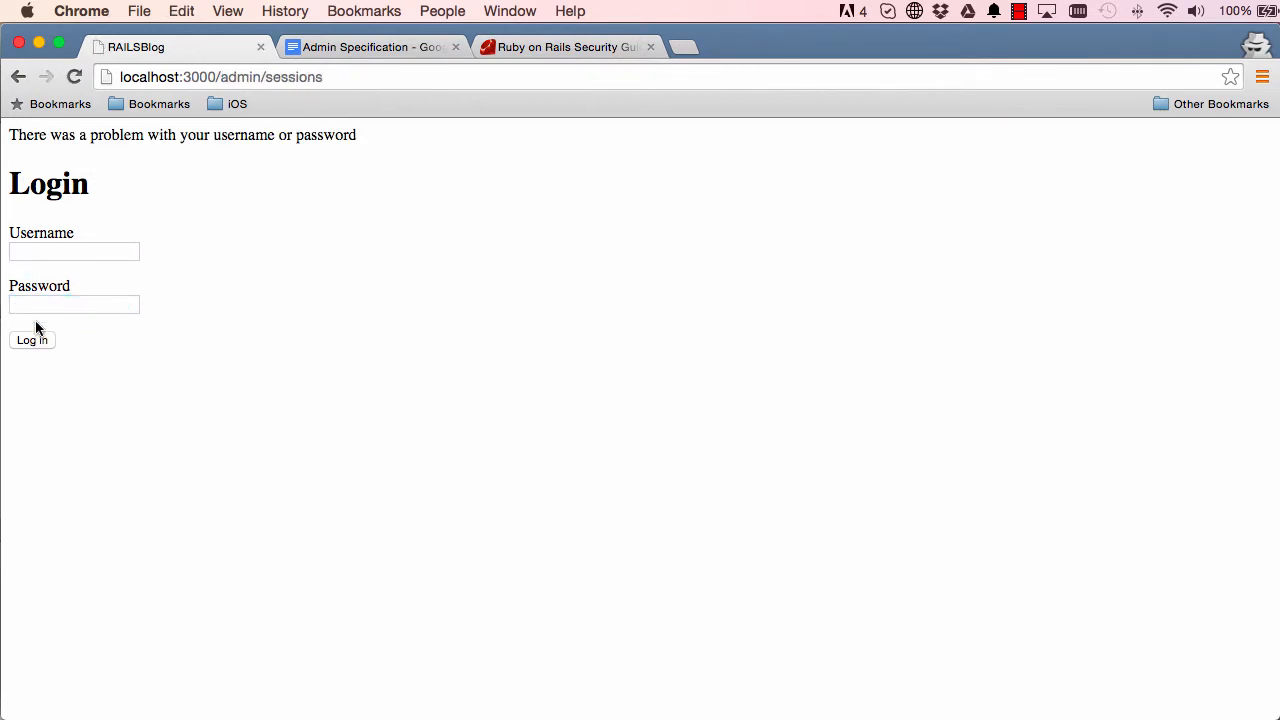
mouse_move(328, 136)
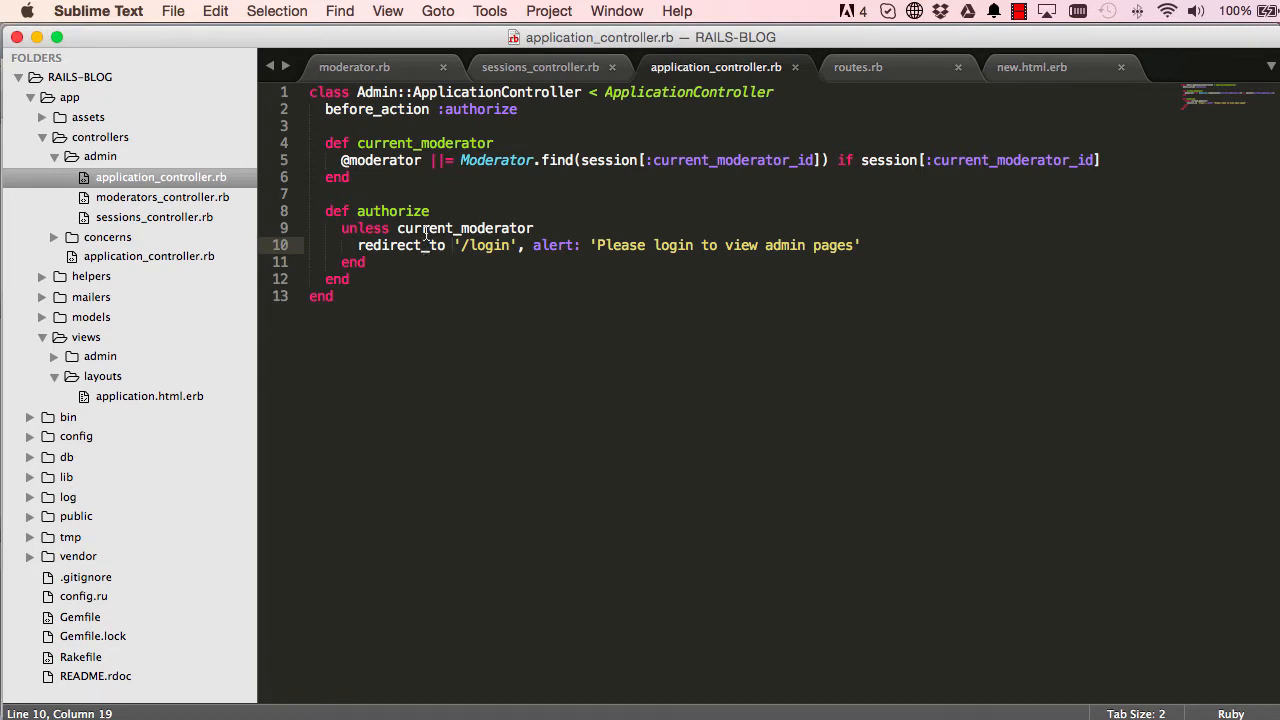
In destroy, set session[:current_moderator_id] = nil.
left_click(548, 68)
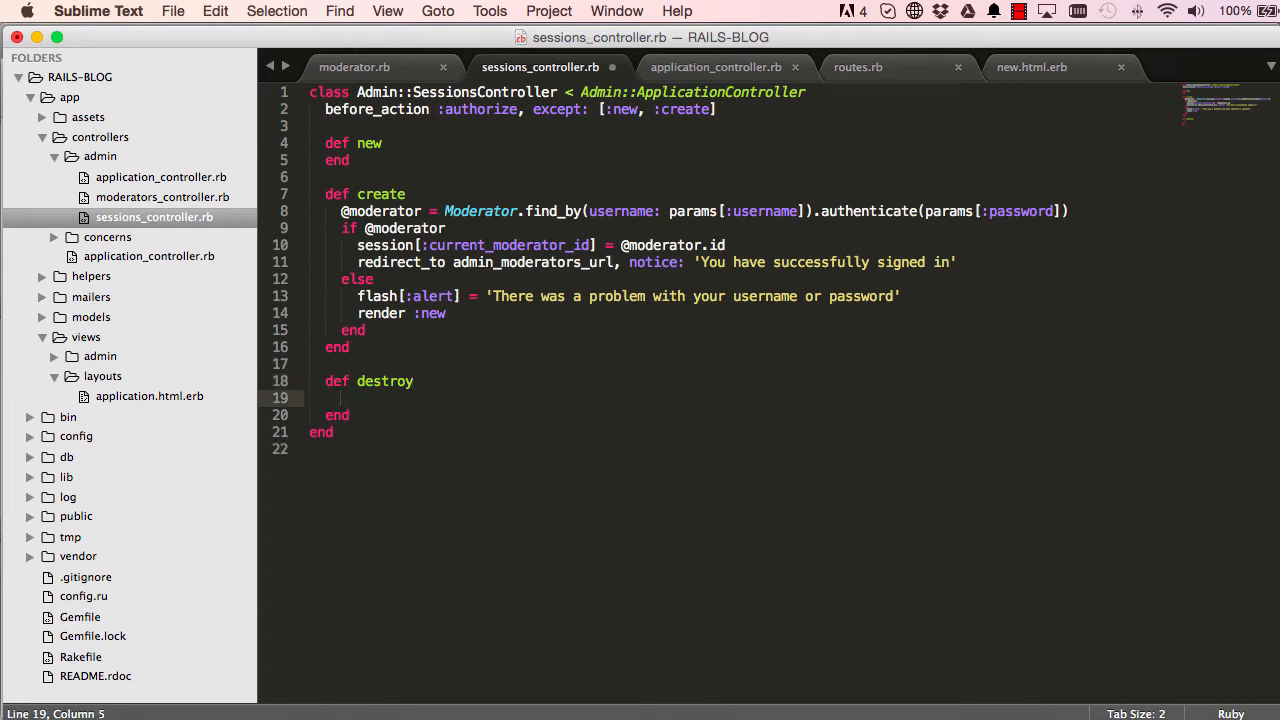
type("session")
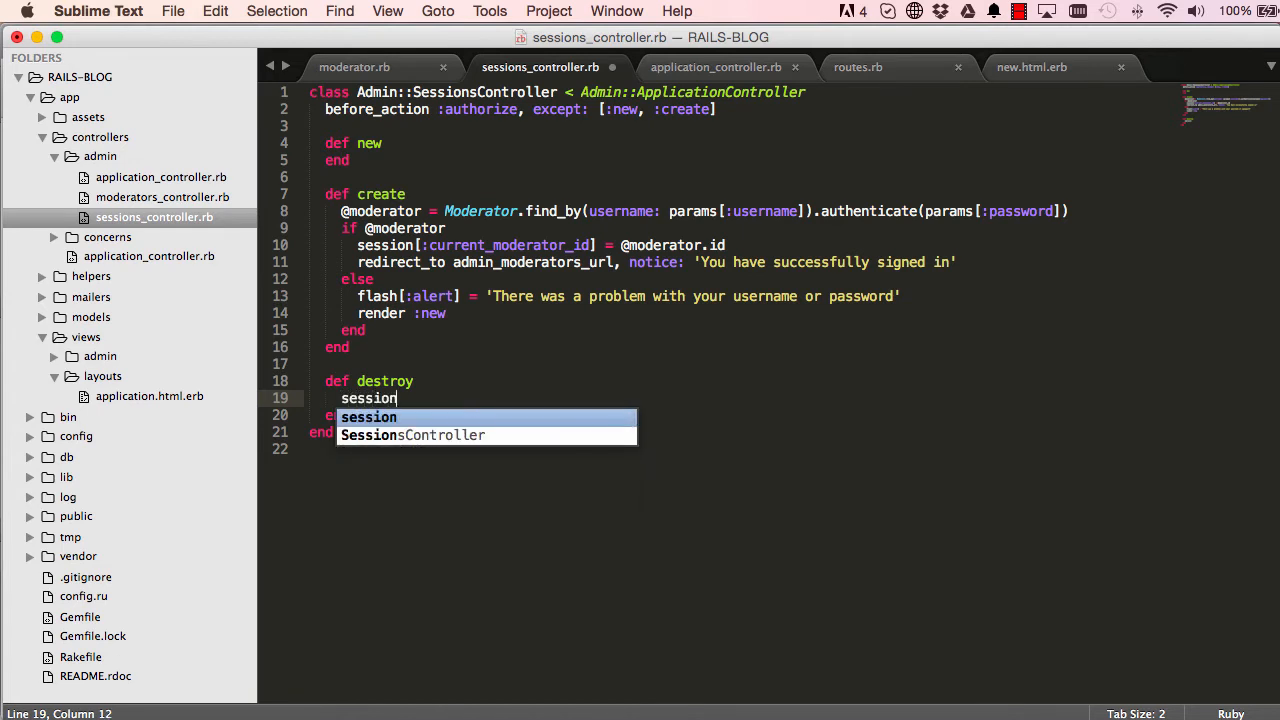
type("[:current_moderator_id] =")
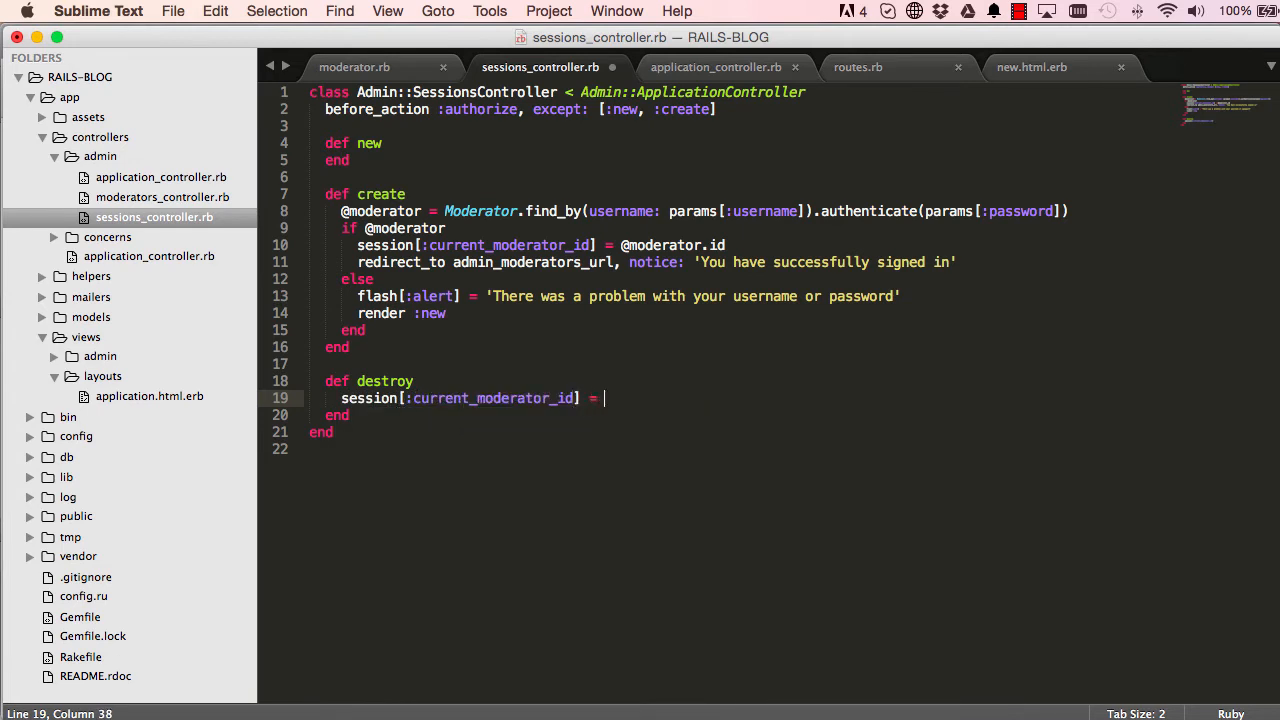
type("nil")
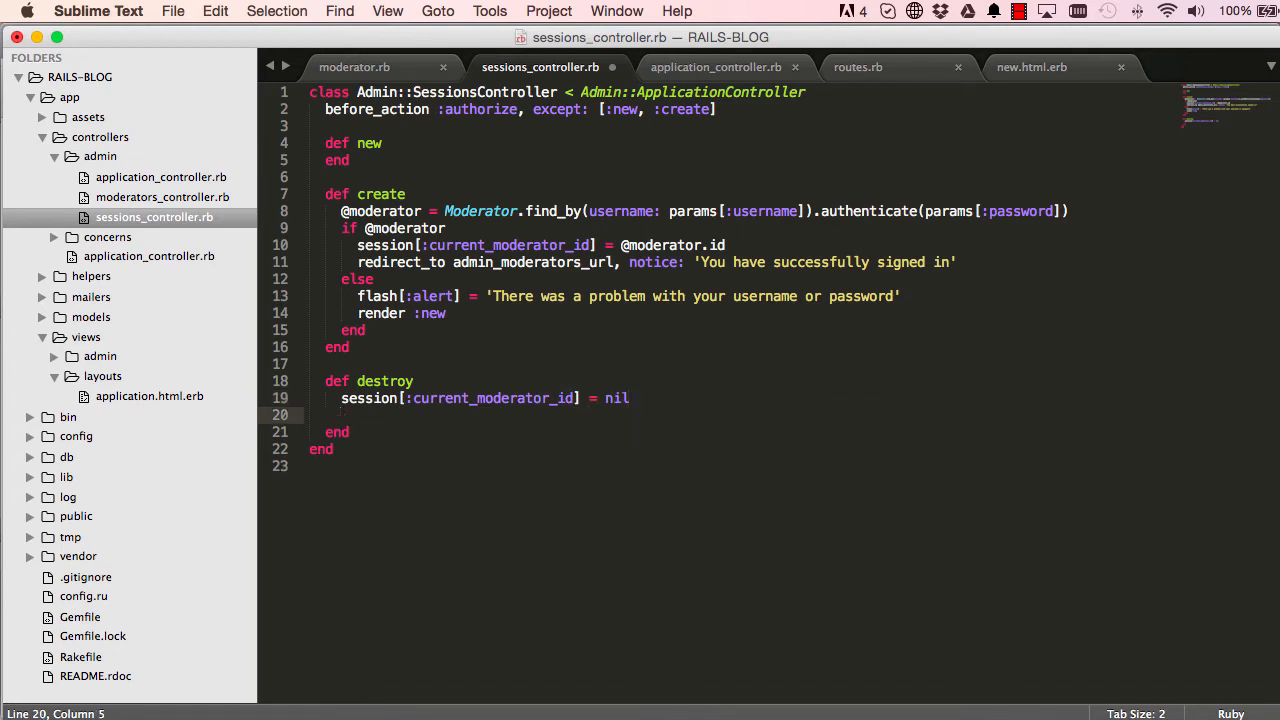
Redirect to '/login' with notice 'You have successfully logged out'.
type("redirect_to")
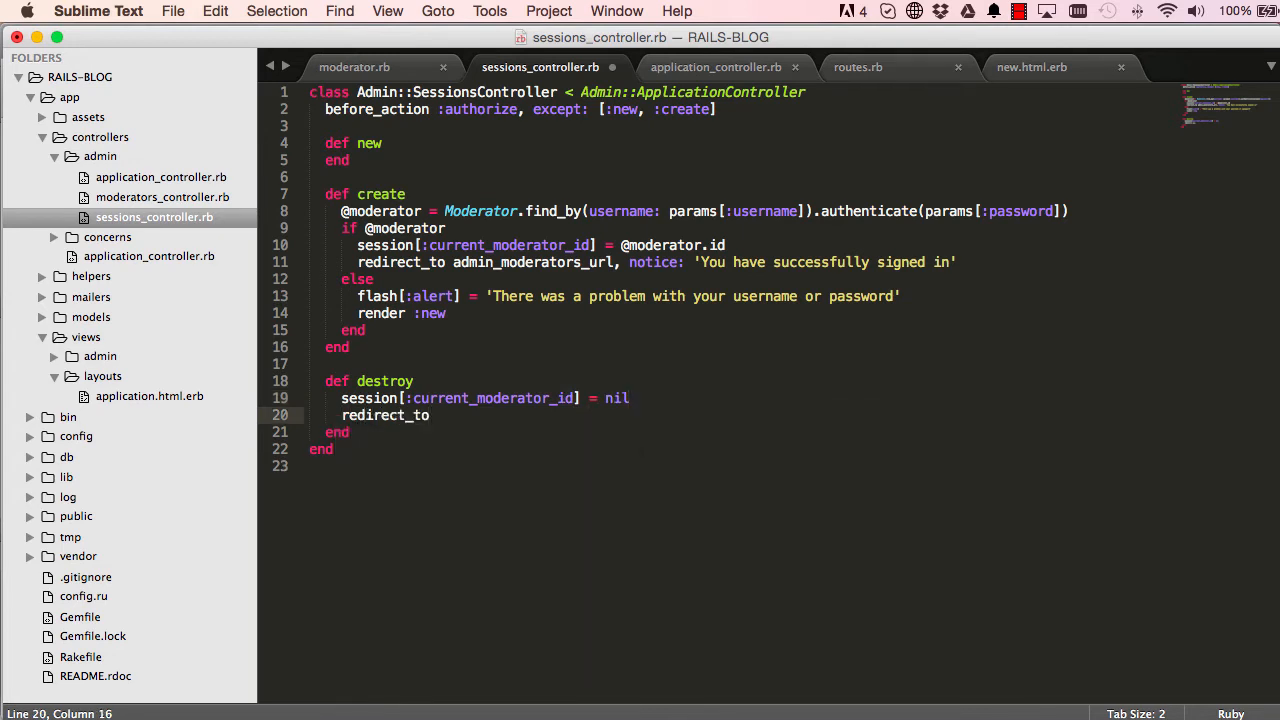
type("'/login', notice: '")
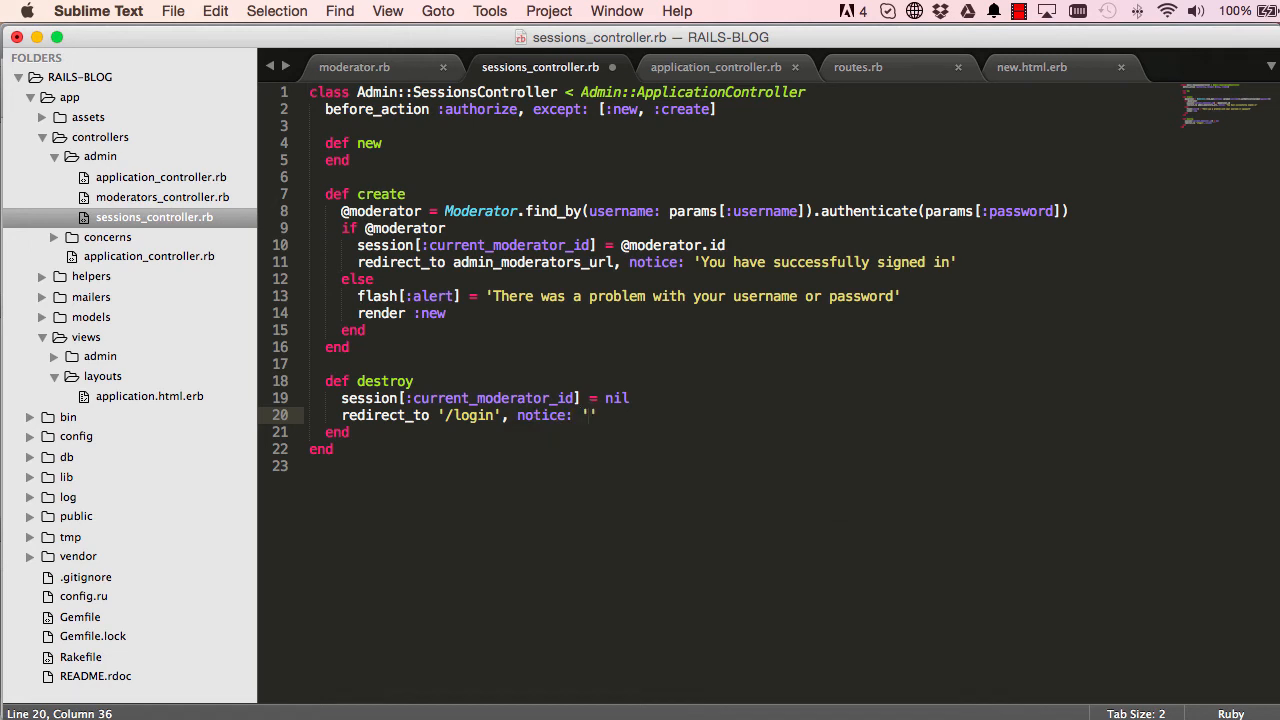
type("You have su")
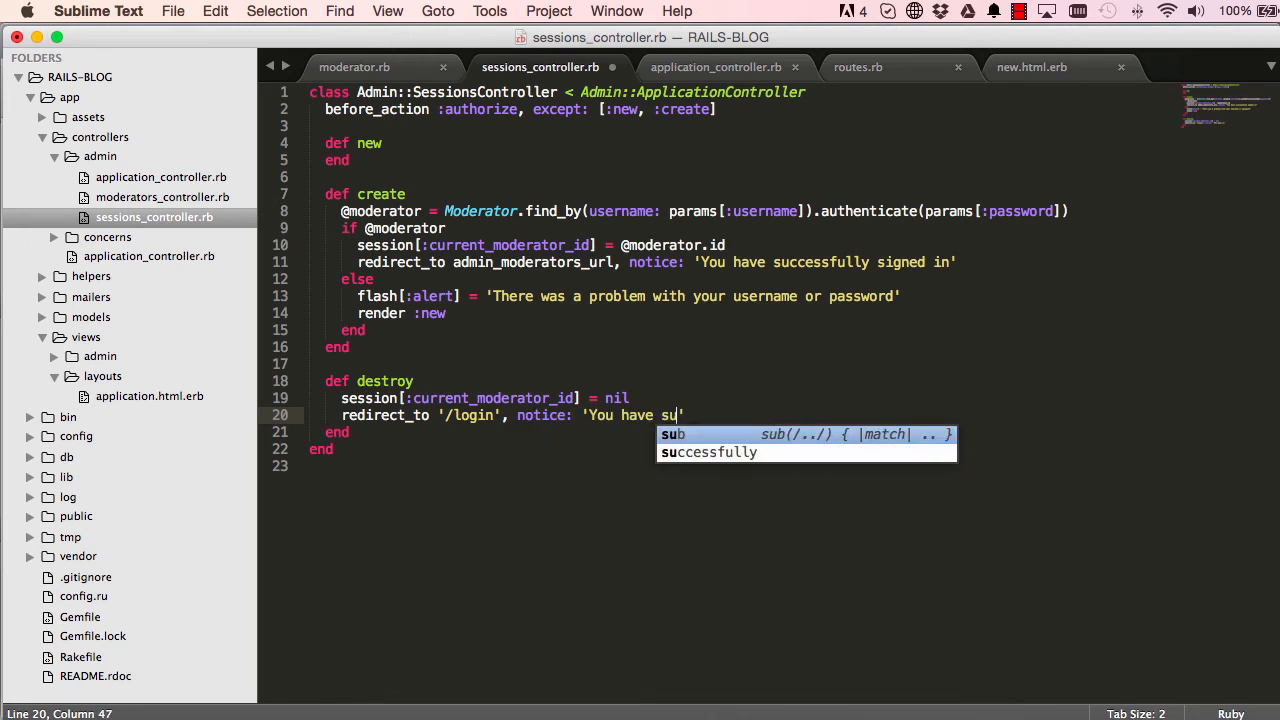
type("ccessfully logged out")
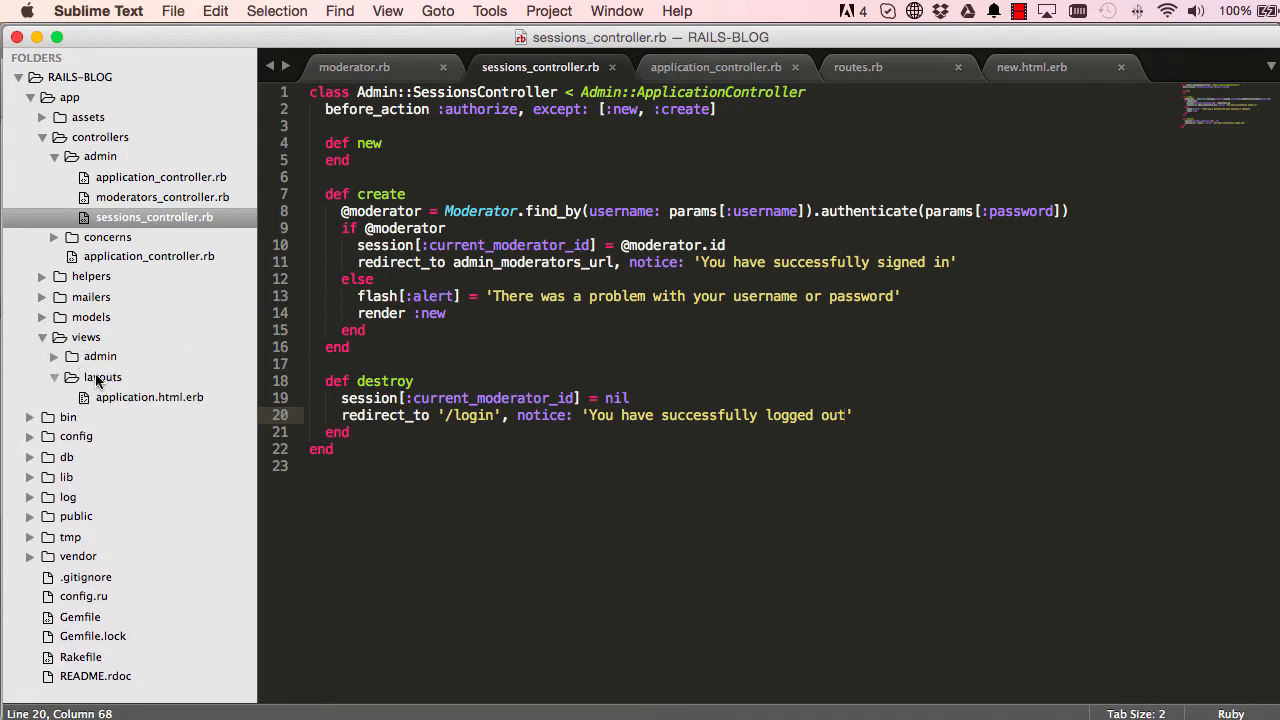
Add <%= link_to 'Log out', logout_path %> above the yield in application.html.erb and save.
left_click(114, 396)
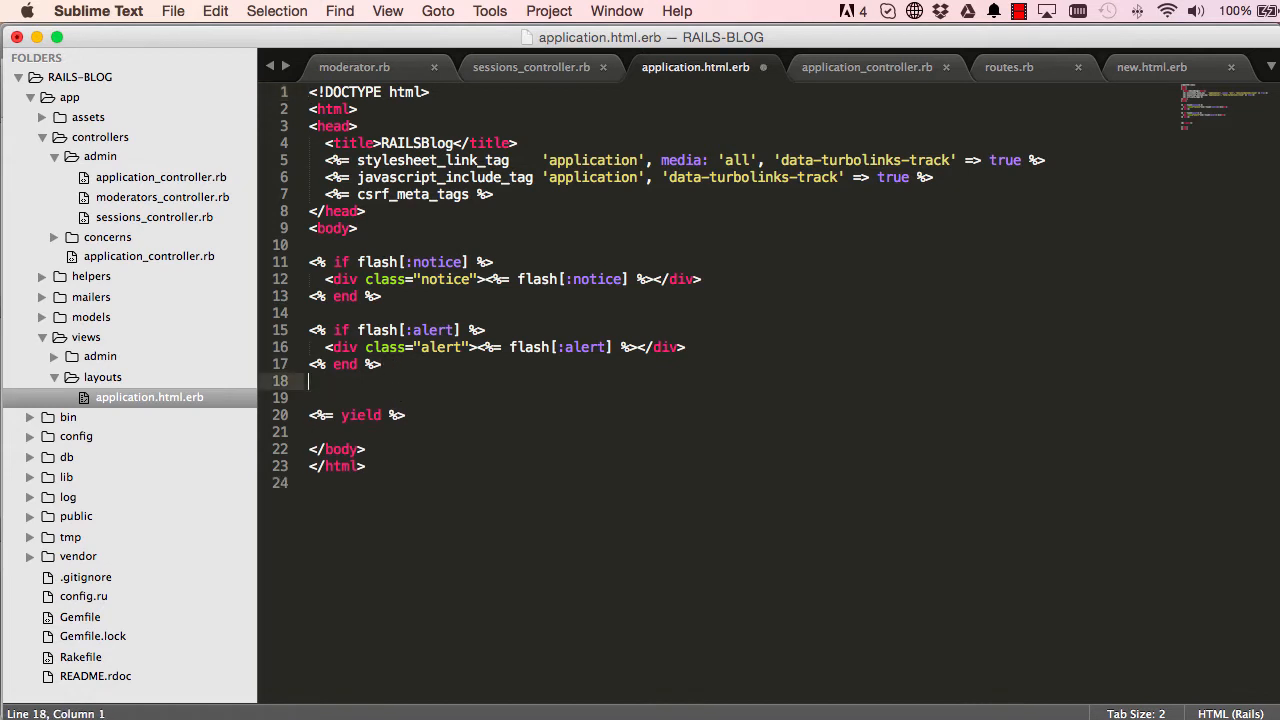
key("enter")
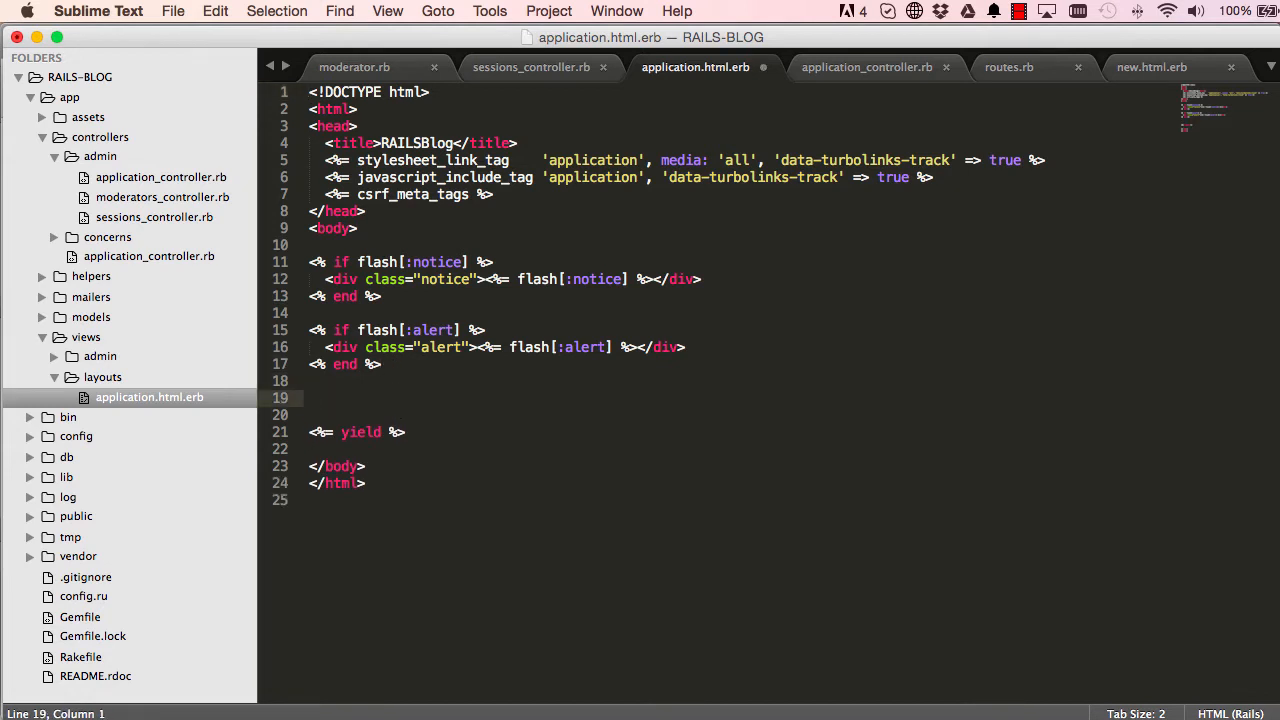
type("<%= lin")
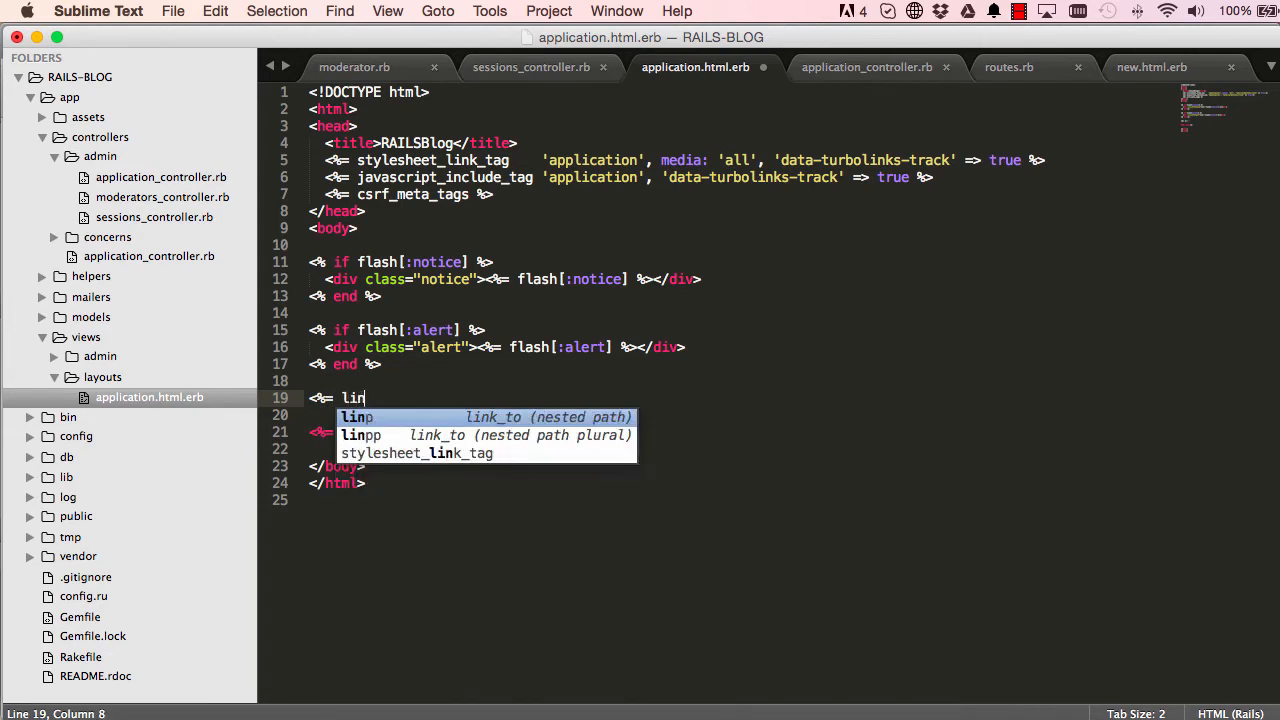
key("Tab")
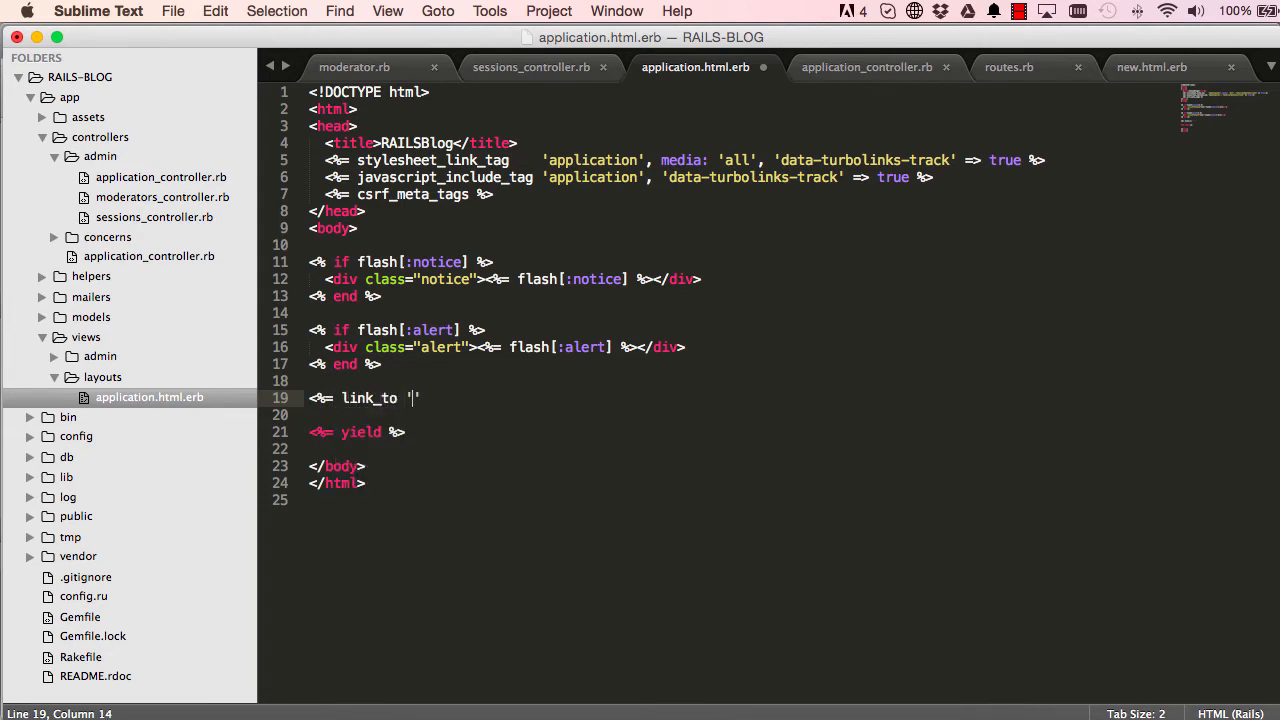
type("Loggout")
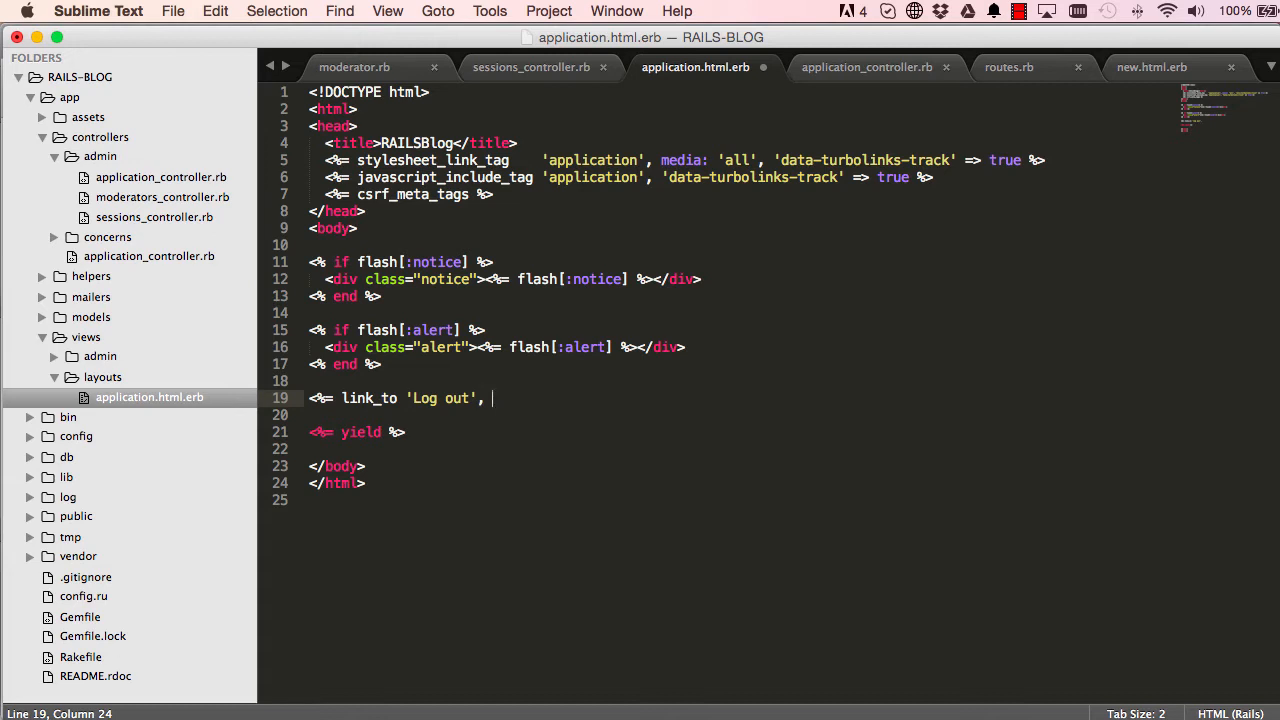
type("logout_")
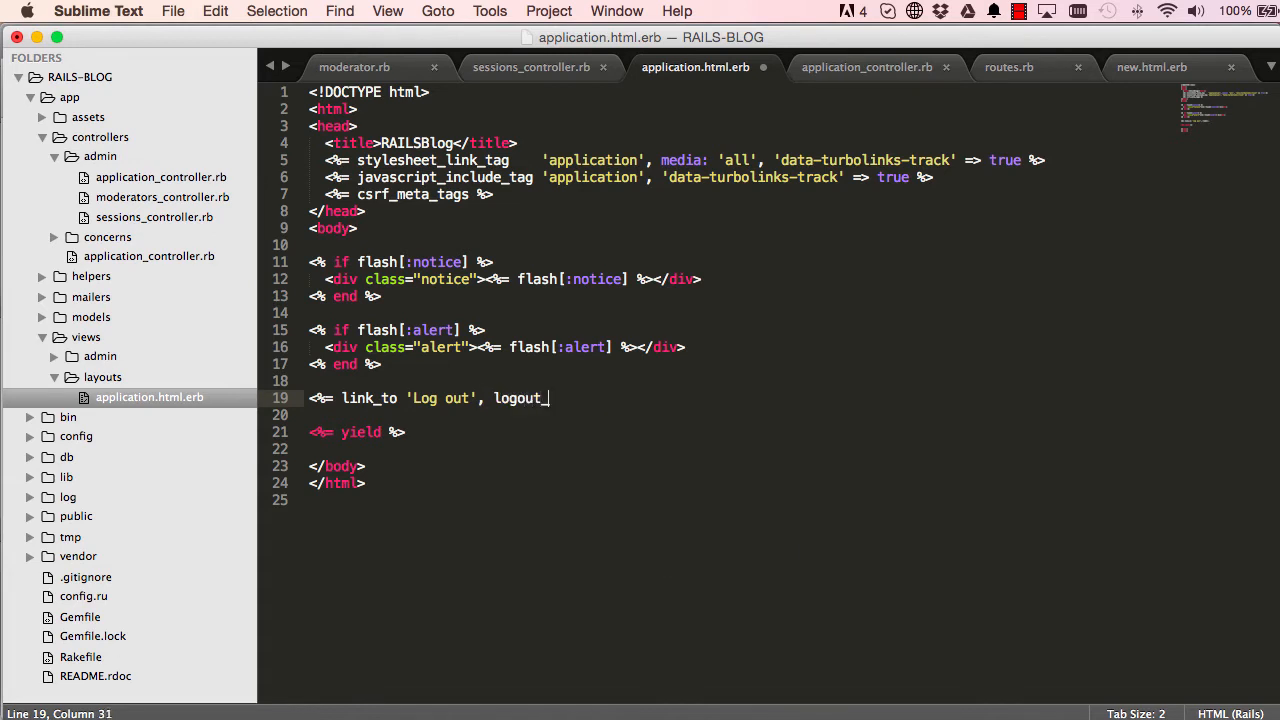
type("path %>")
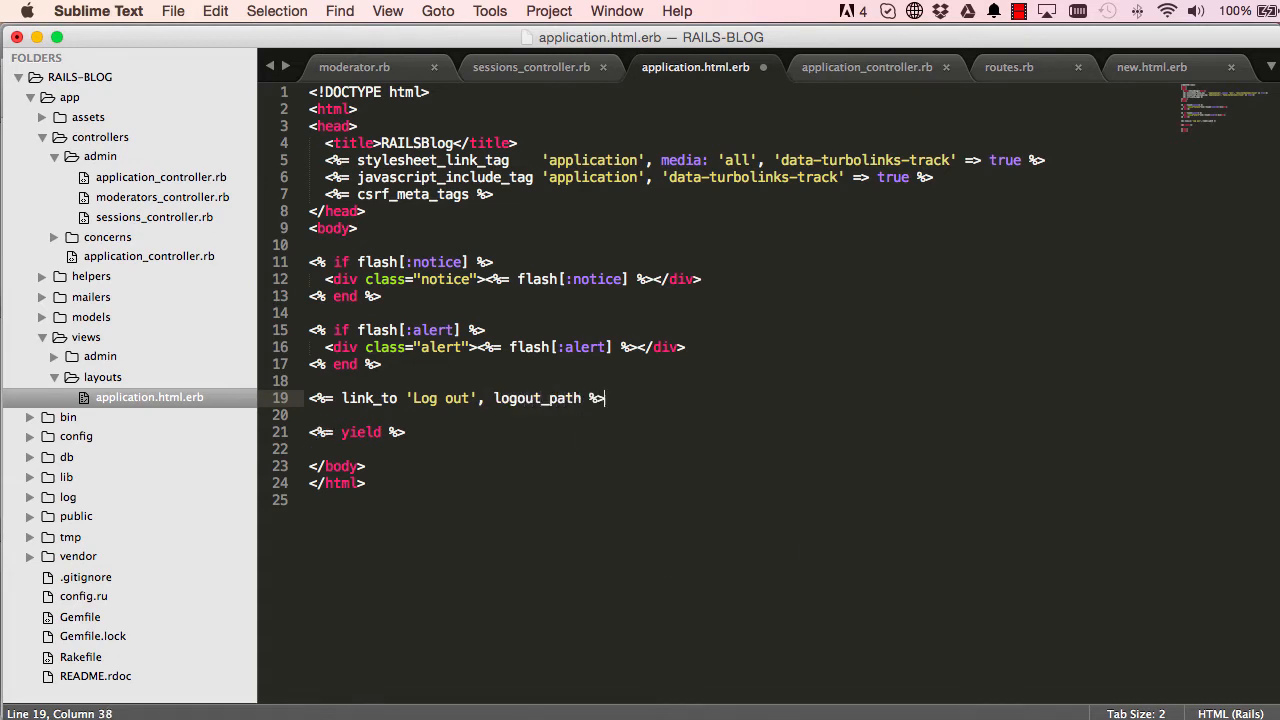
key("cmd+s")
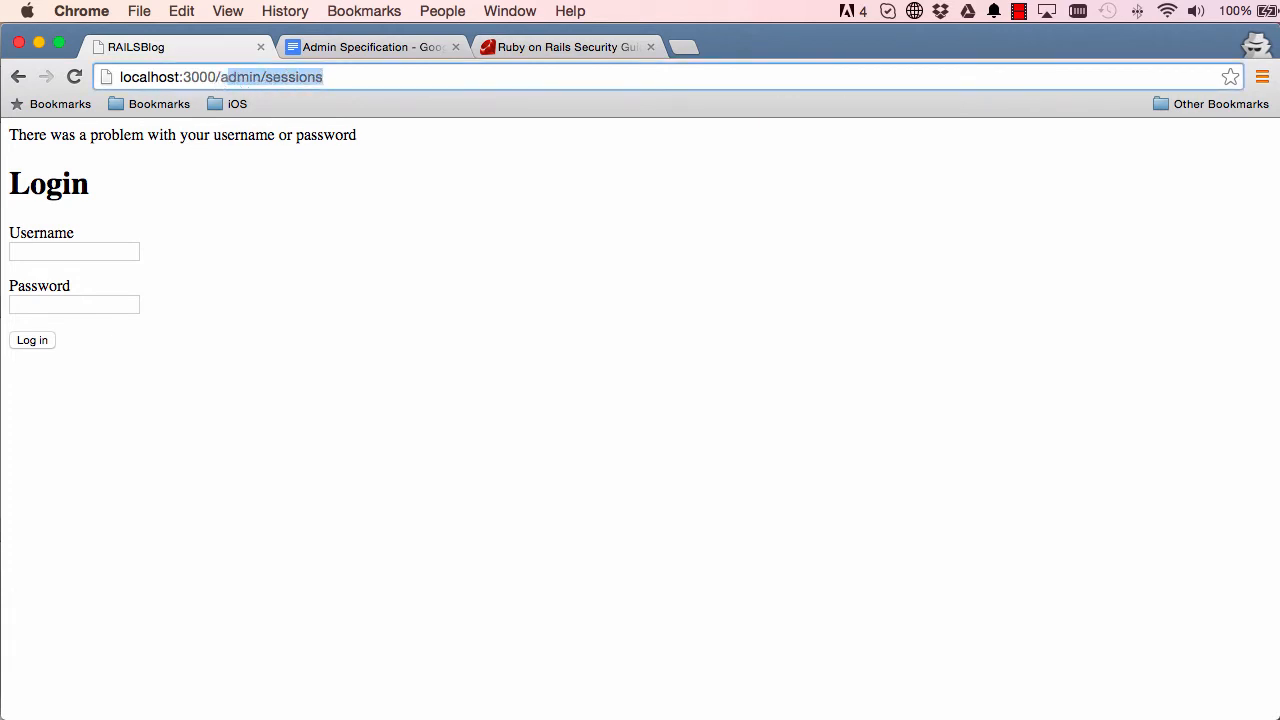
Visit localhost:3000/login, then duplicate the login route line in routes.rb.
type("localhost:3000/login")
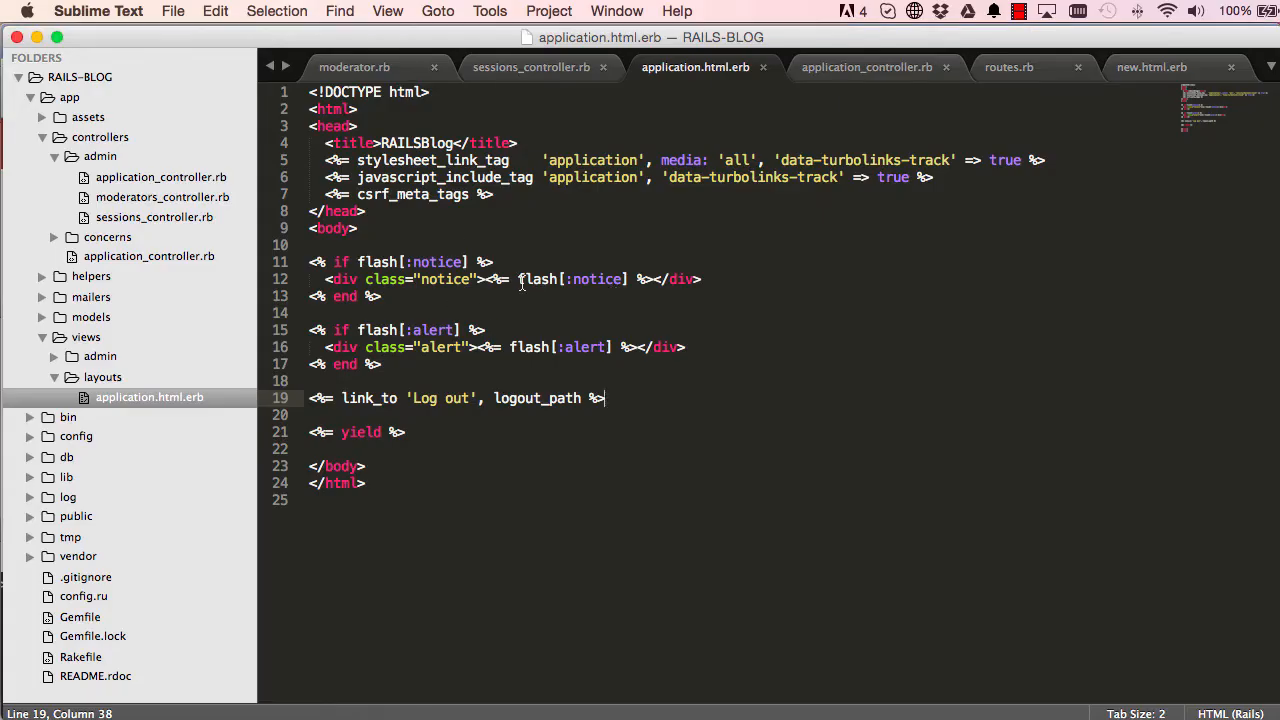
left_click(1008, 68)
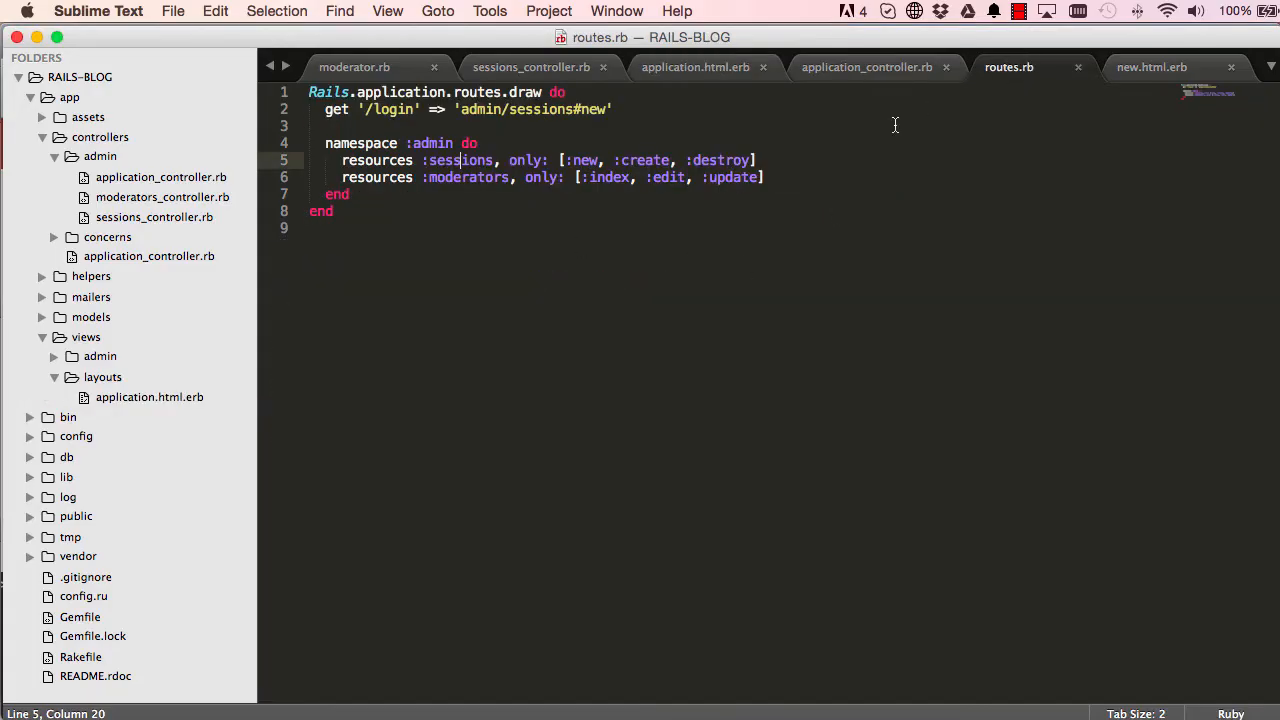
left_click(616, 108)
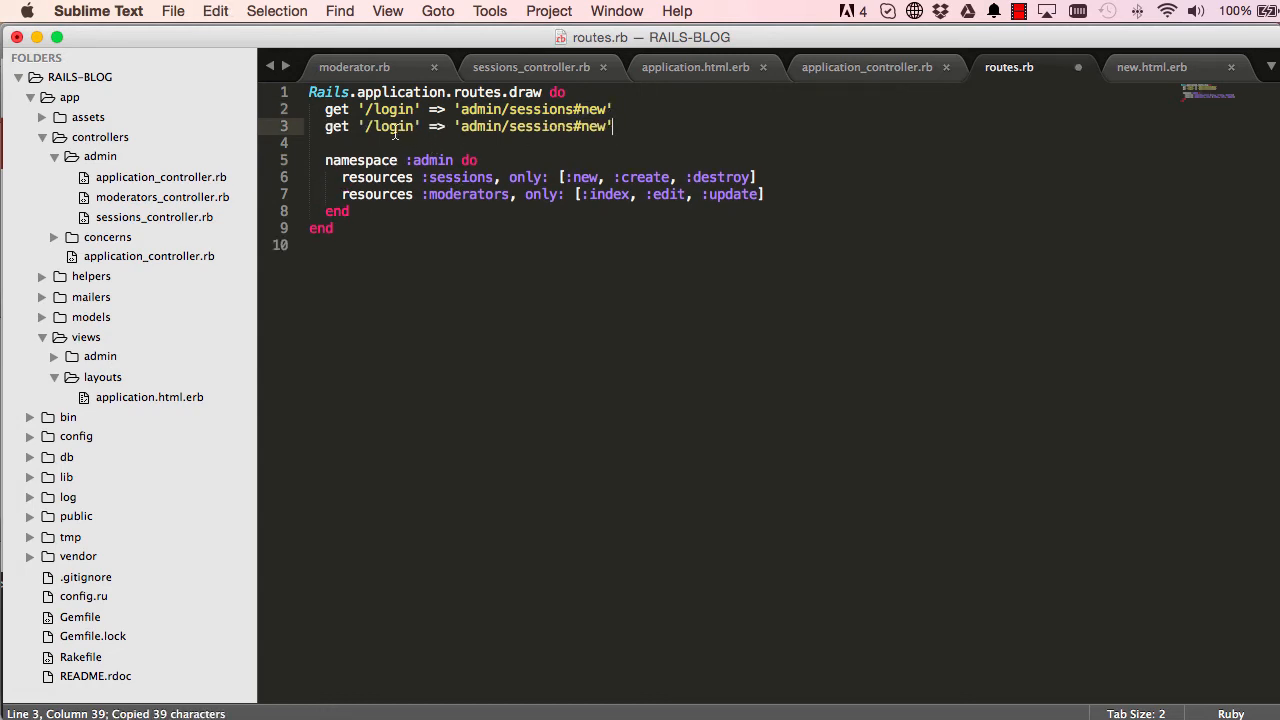
Change the copy to get '/logout' => 'admin/sessions#destroy' and save.
type("out")
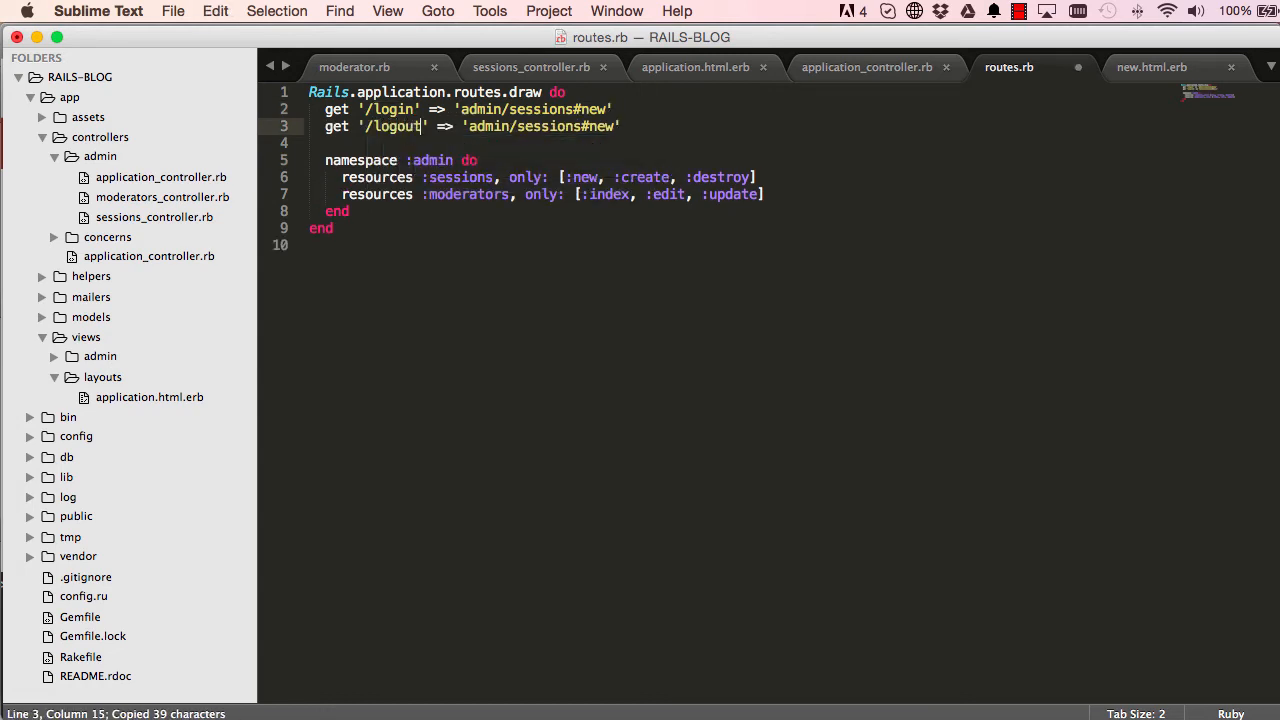
key("cmd+s")
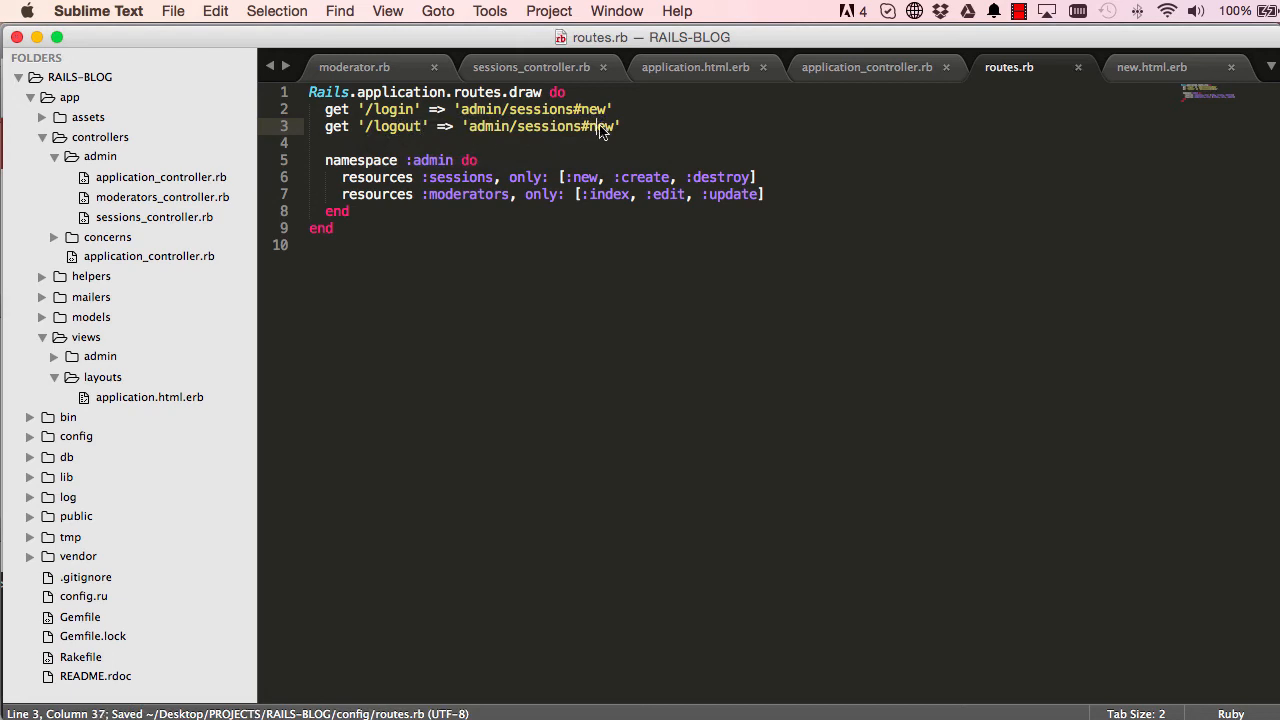
type("destroy")
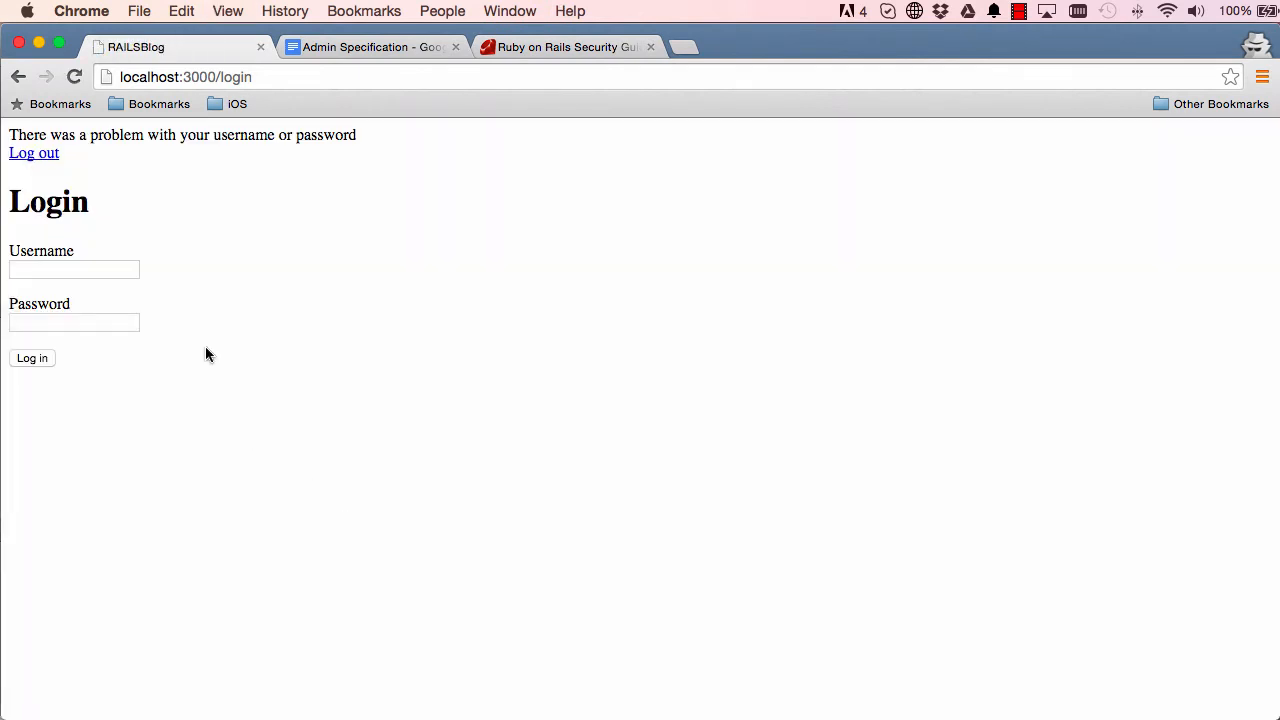
Log in as kingsley to reach the Moderator's Index, then log out back to the login page.
left_click(72, 268)
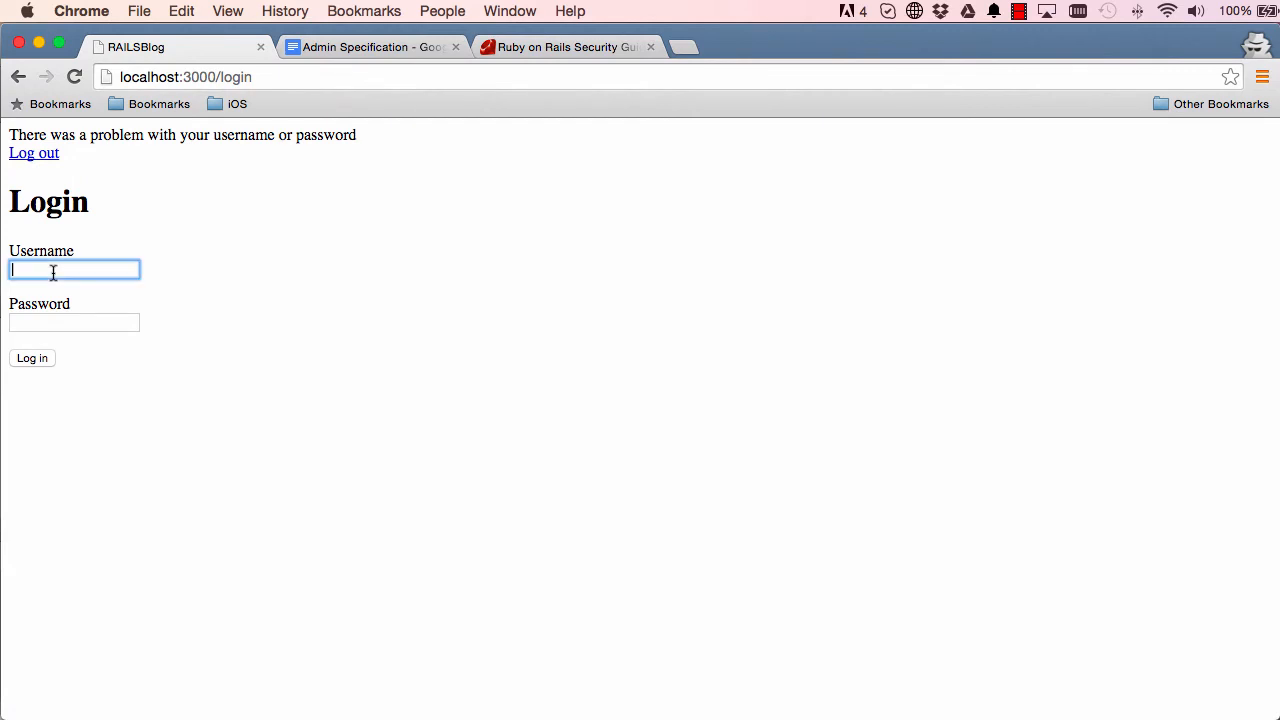
type("kingsley@example.com")
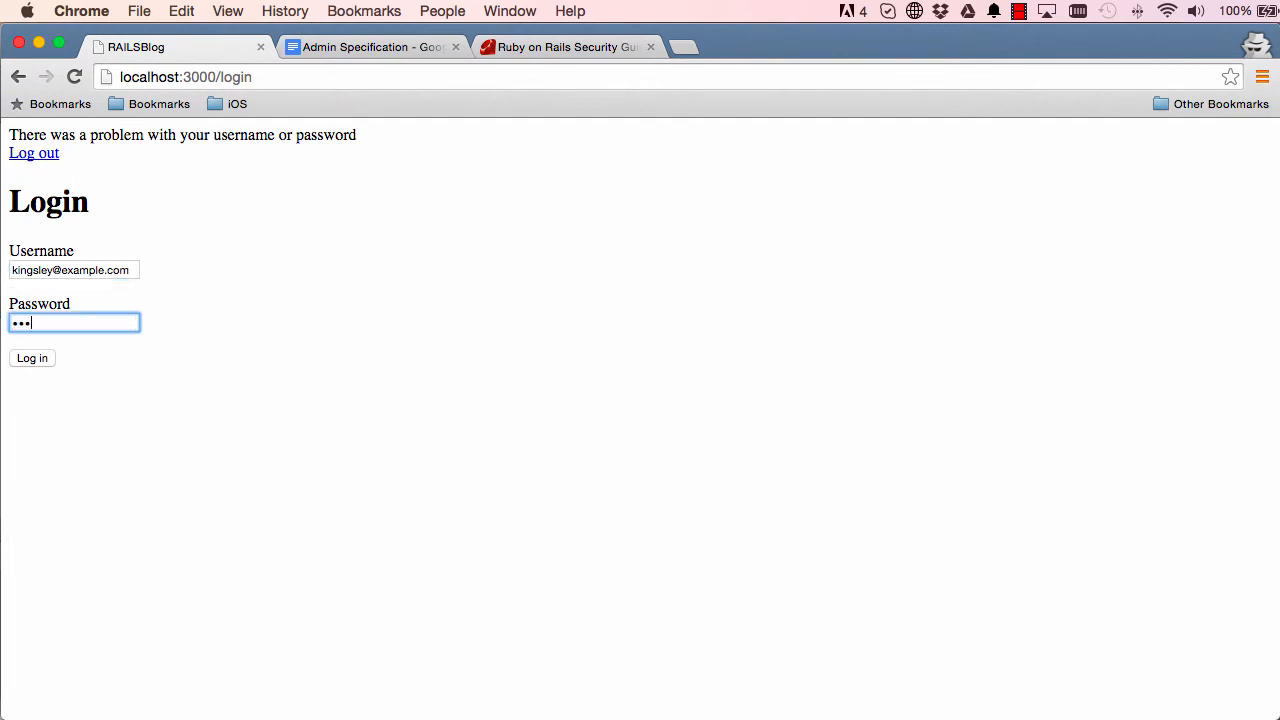
left_click(32, 356)
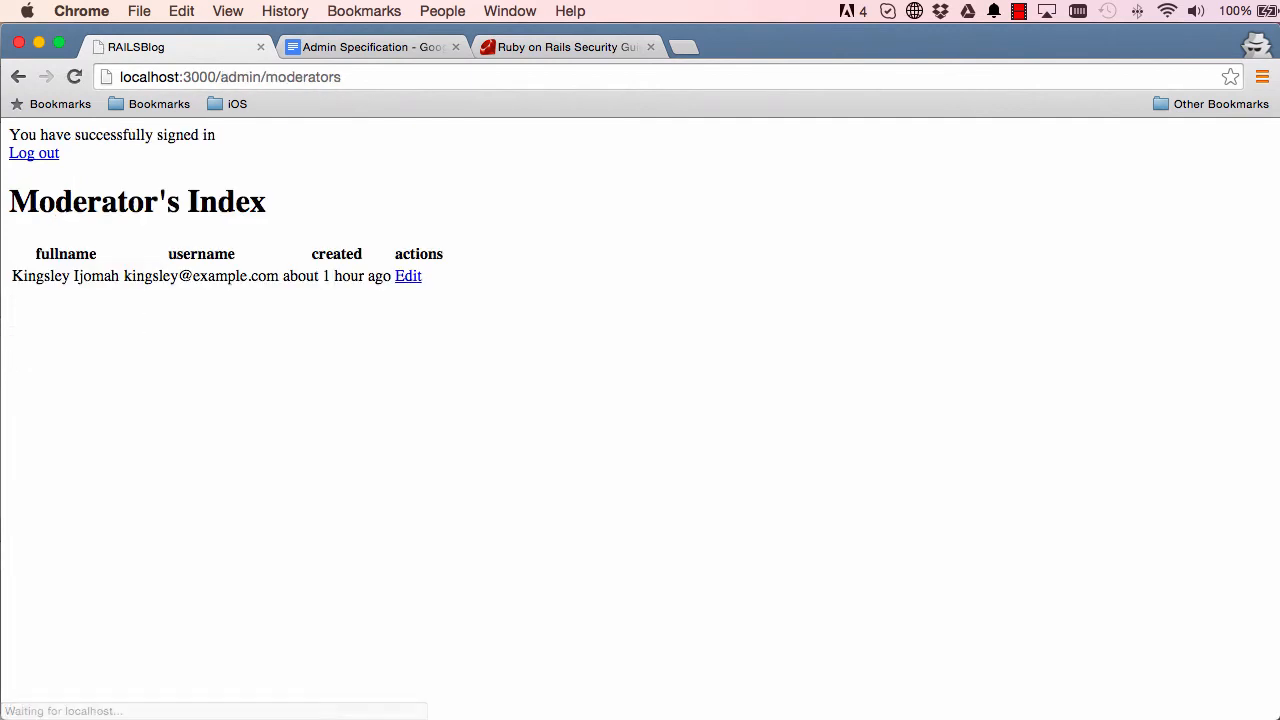
mouse_move(34, 152)
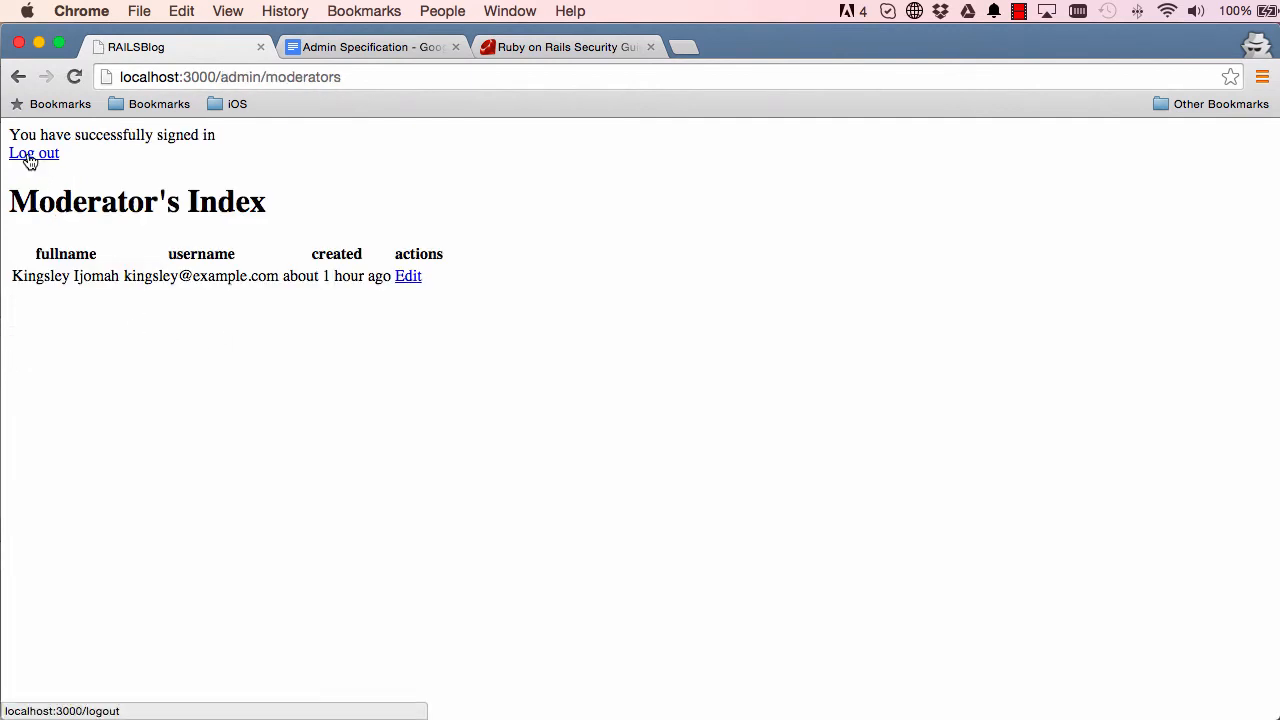
left_click(32, 152)
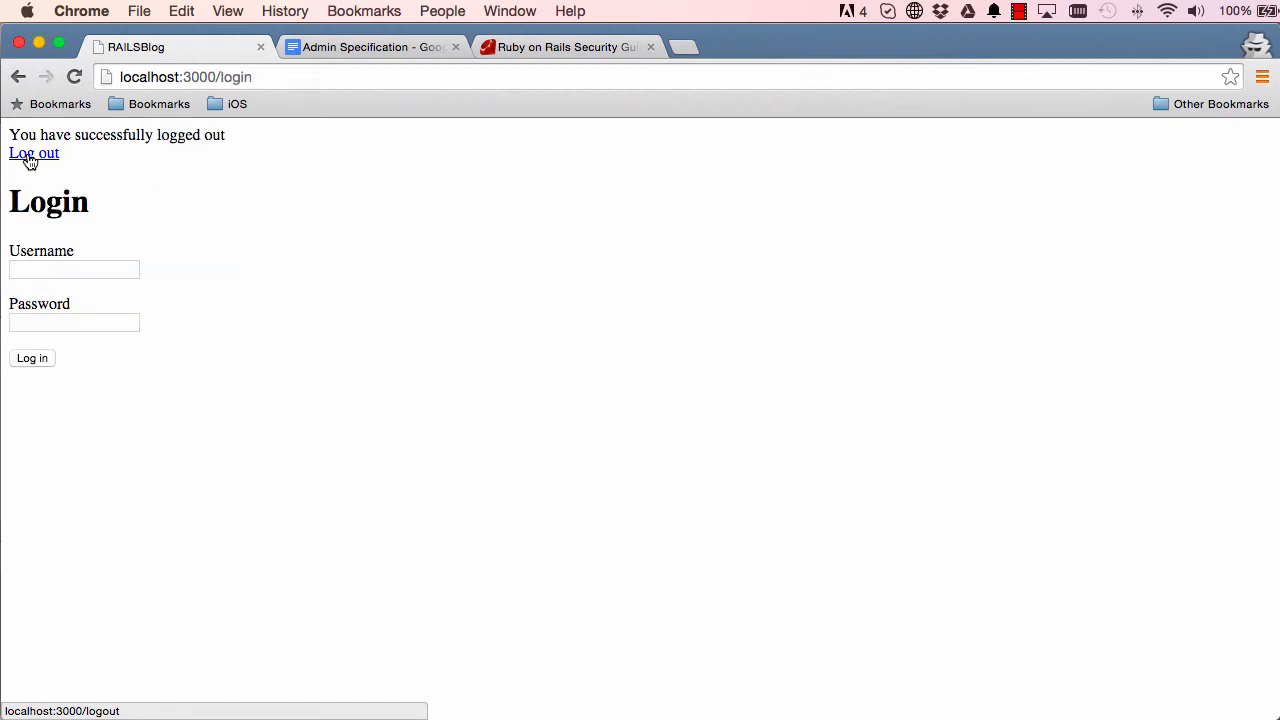
Visit localhost:3000/admin/moderators while logged out and start re-entering the kingsley credentials.
double_click(236, 76)
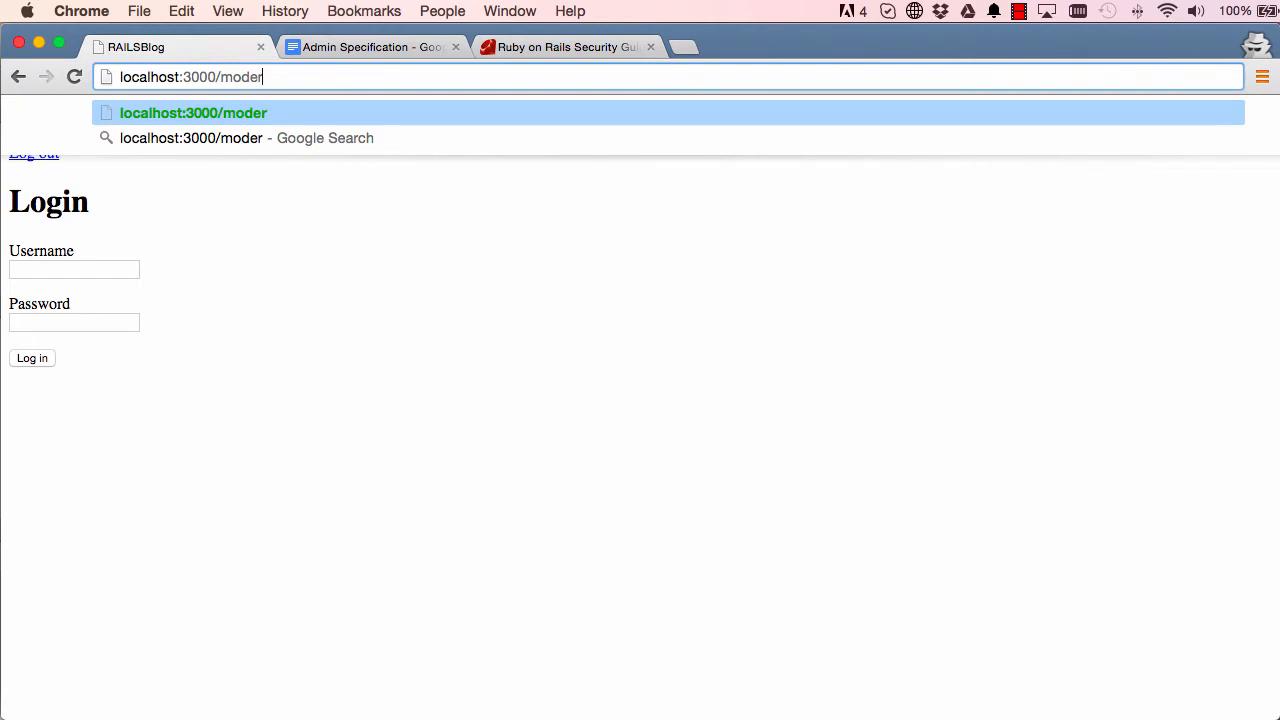
type("localhost:3000/admin")
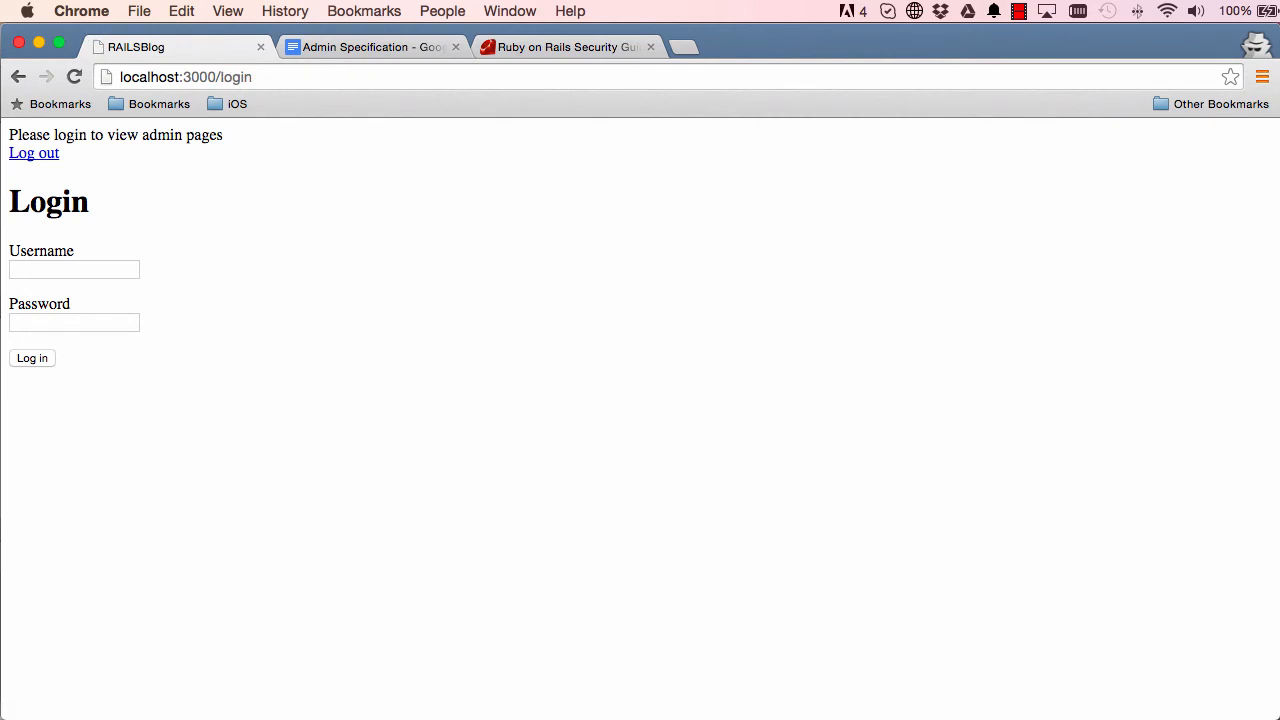
mouse_move(80, 288)
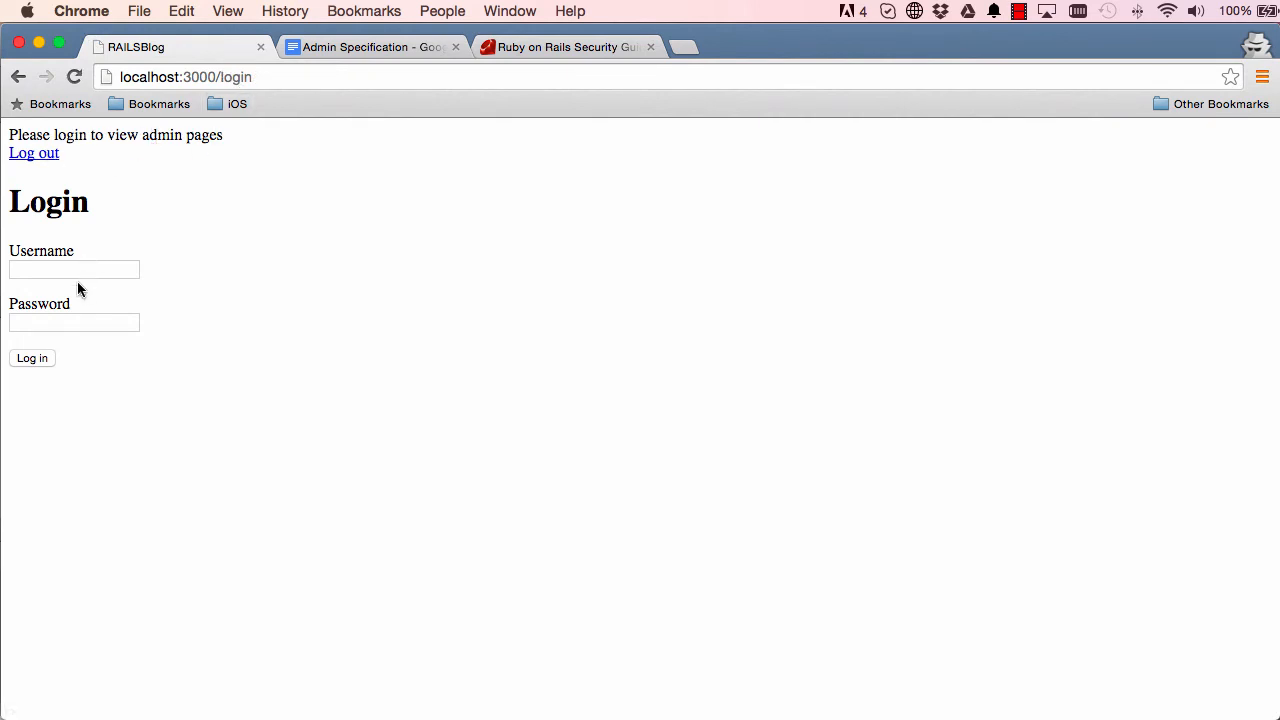
type("kingsley@example.com")
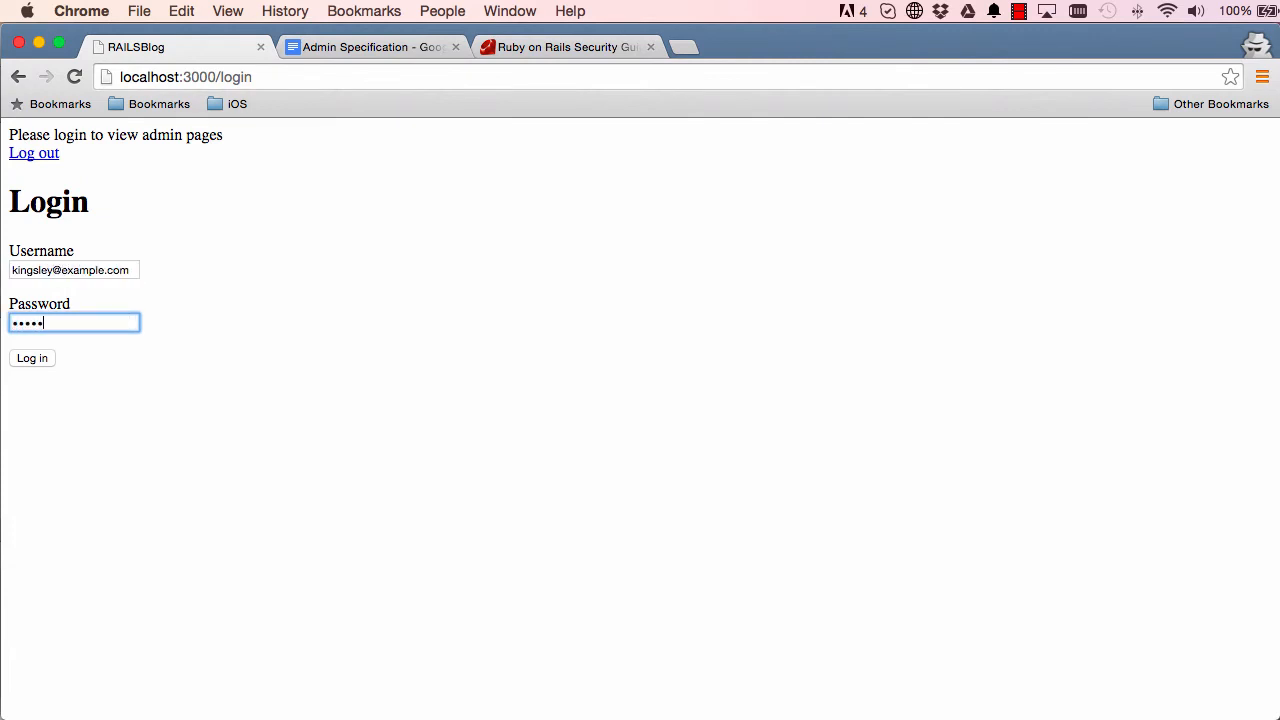
Log in, reload the moderators page to clear the notice, and log out again.
left_click(32, 358)
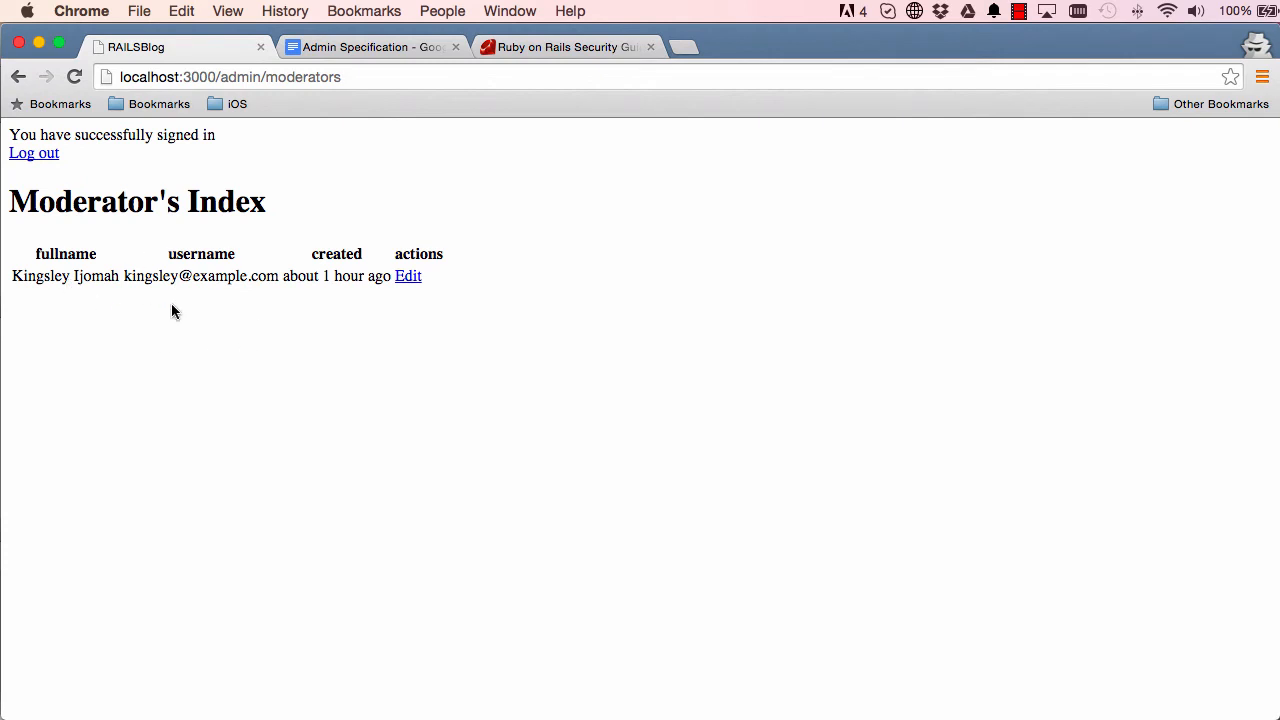
left_click(370, 76)
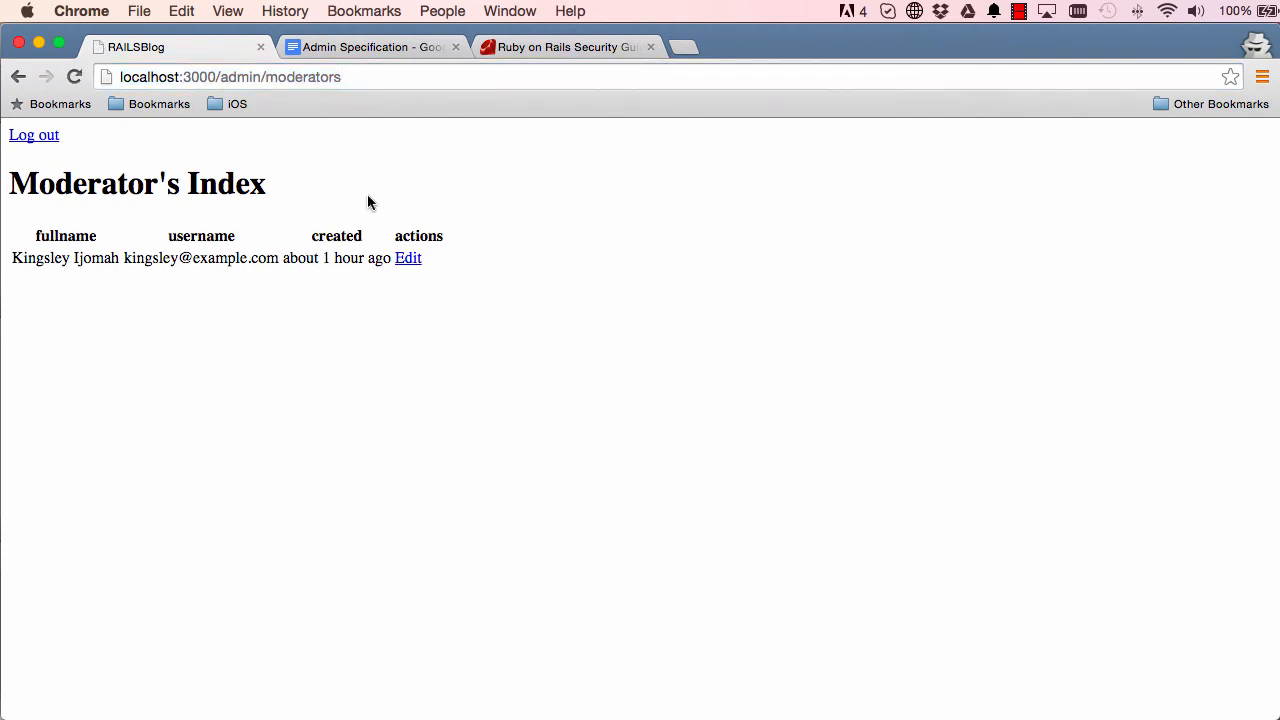
mouse_move(264, 268)
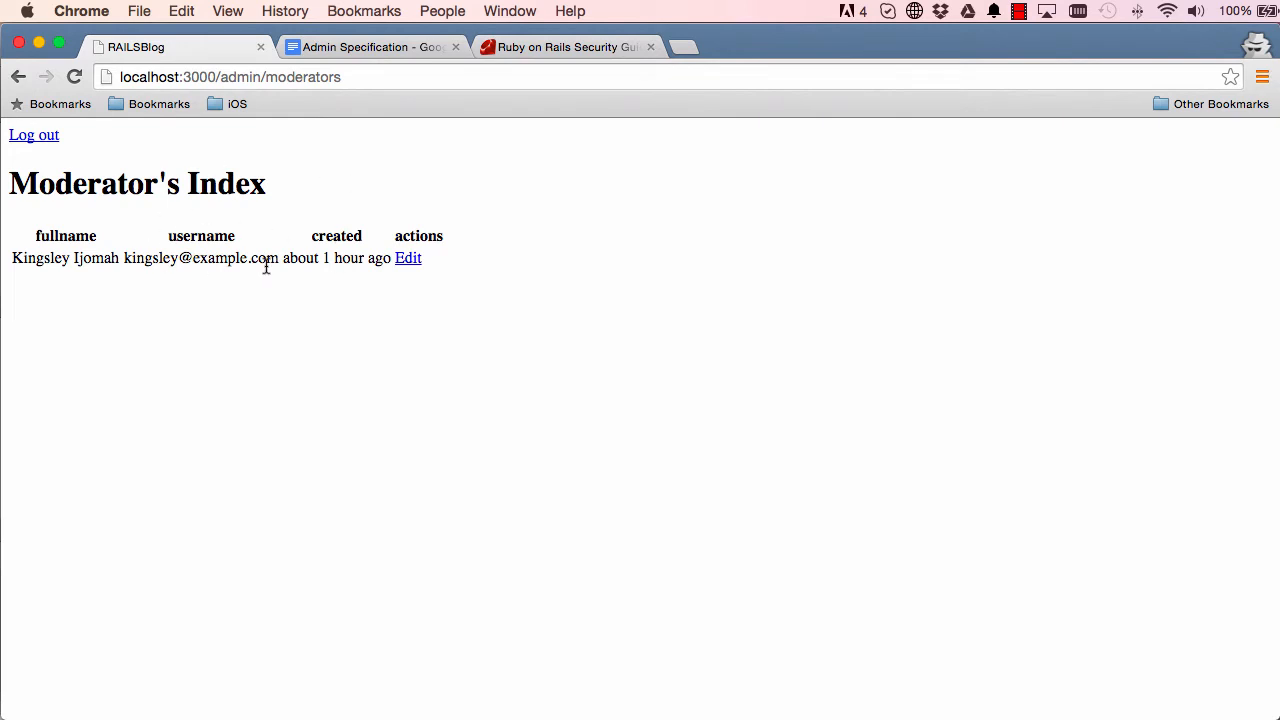
mouse_move(236, 232)
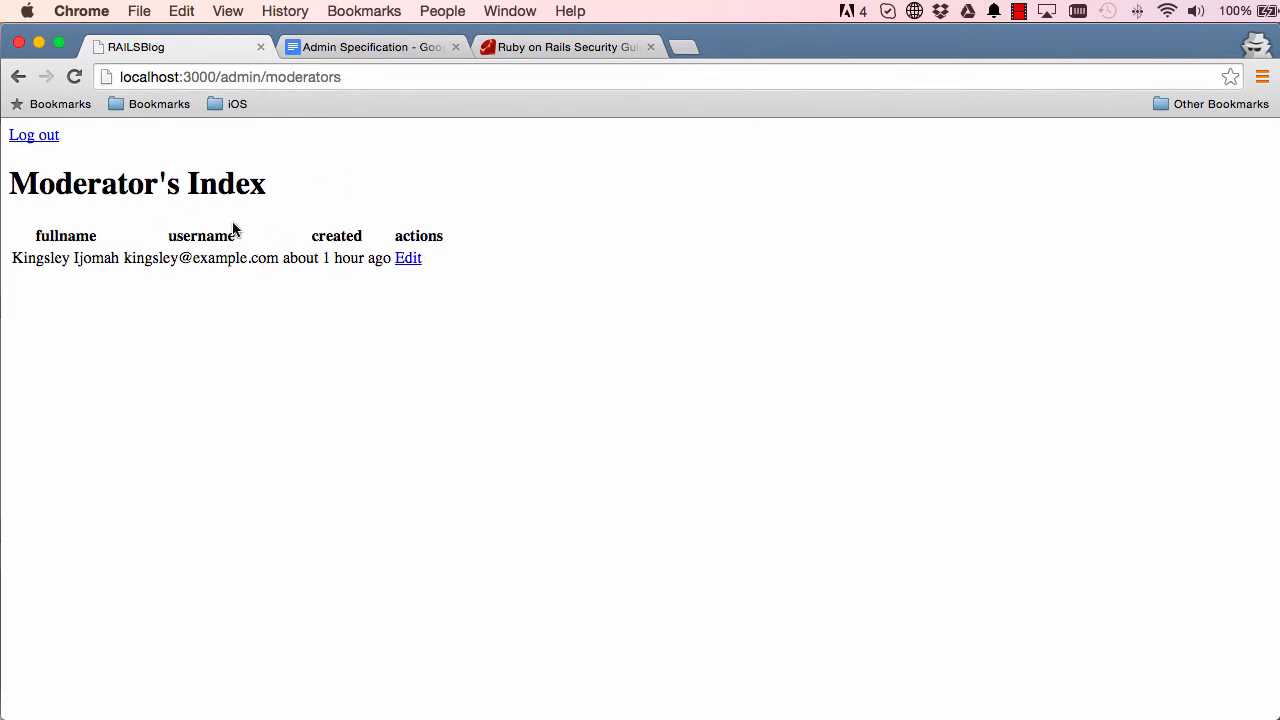
mouse_move(32, 140)
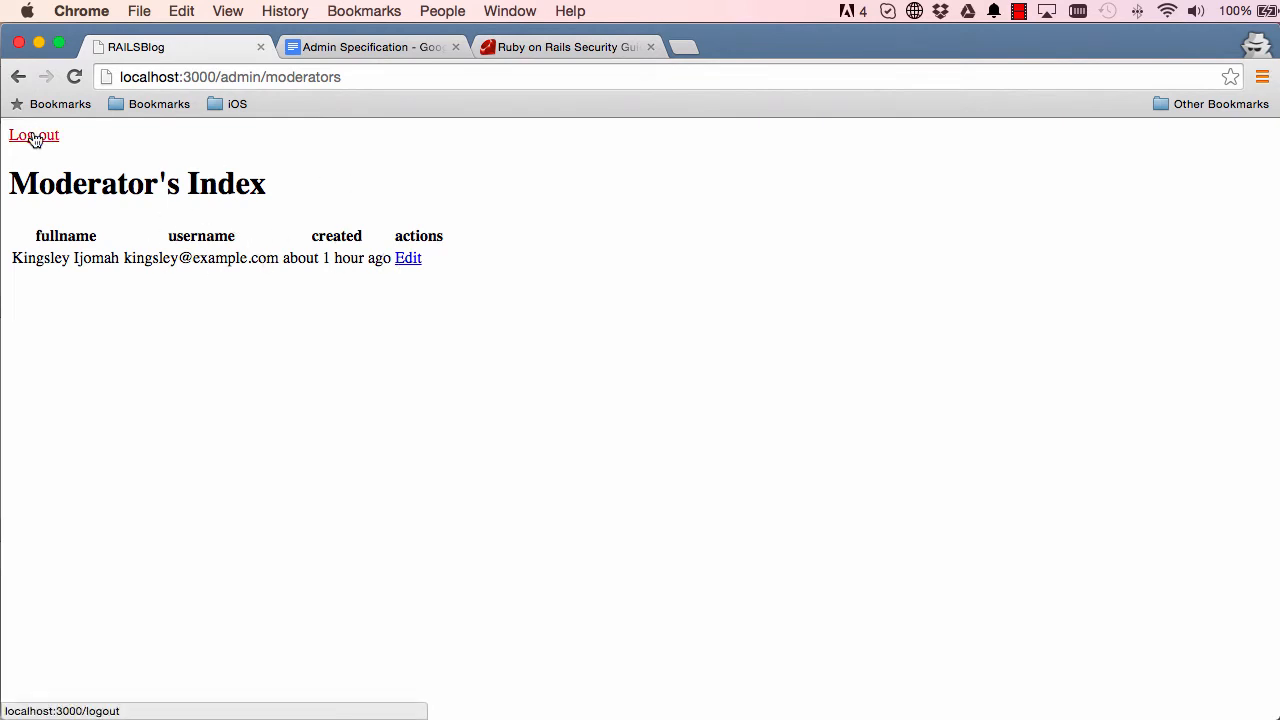
left_click(32, 136)
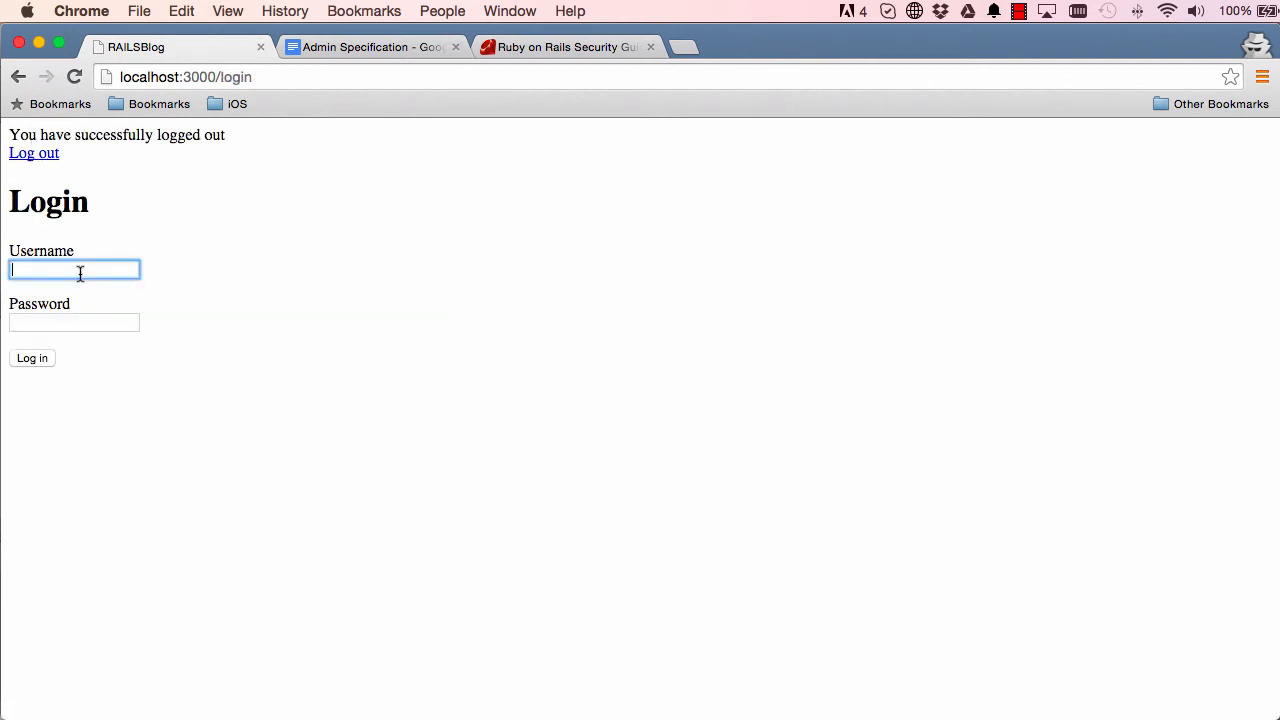
Submit a login with the bogus username 'fsdadafasdfas', raising the NoMethodError for authenticate on nil.
type("fsdadafasdfas")
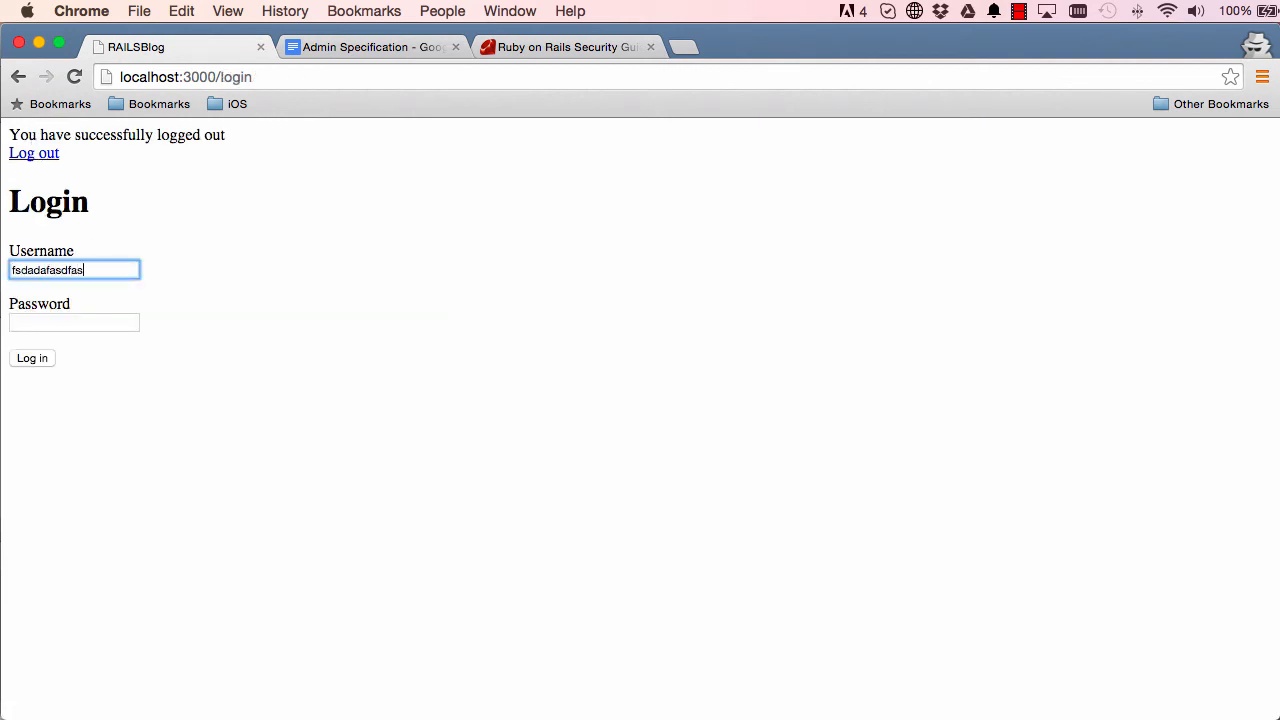
left_click(74, 322)
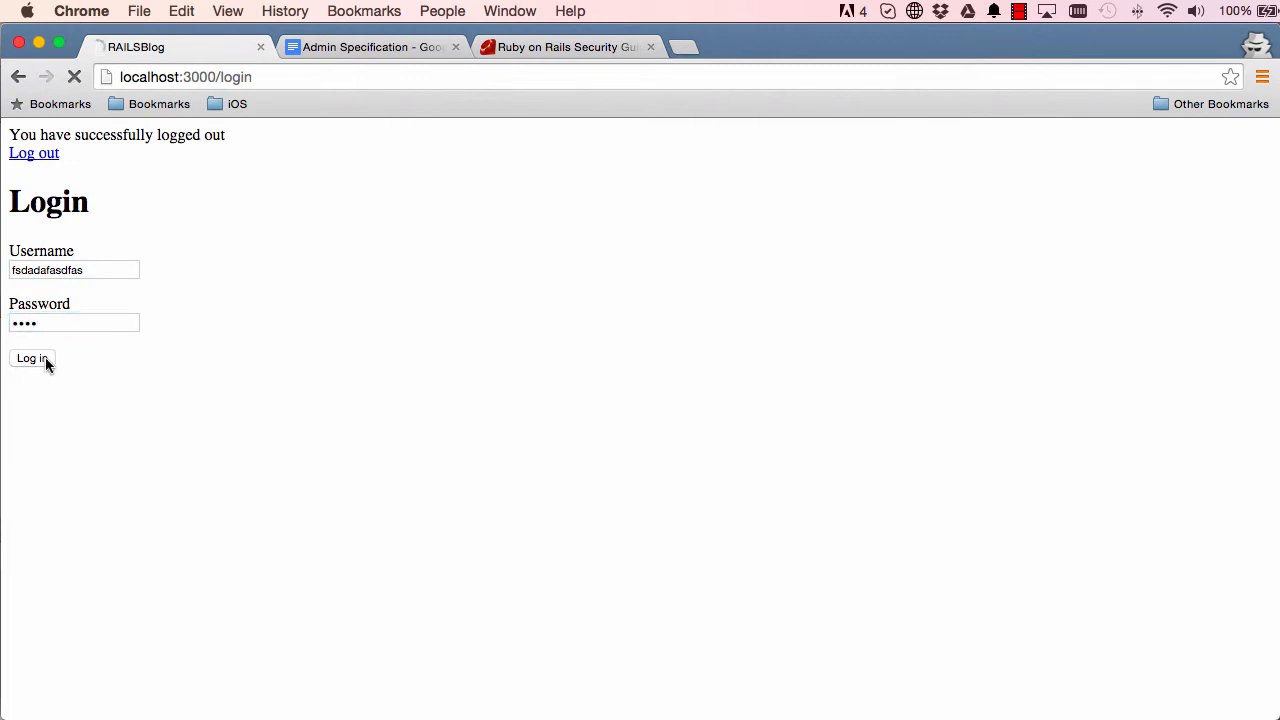
left_click(32, 358)
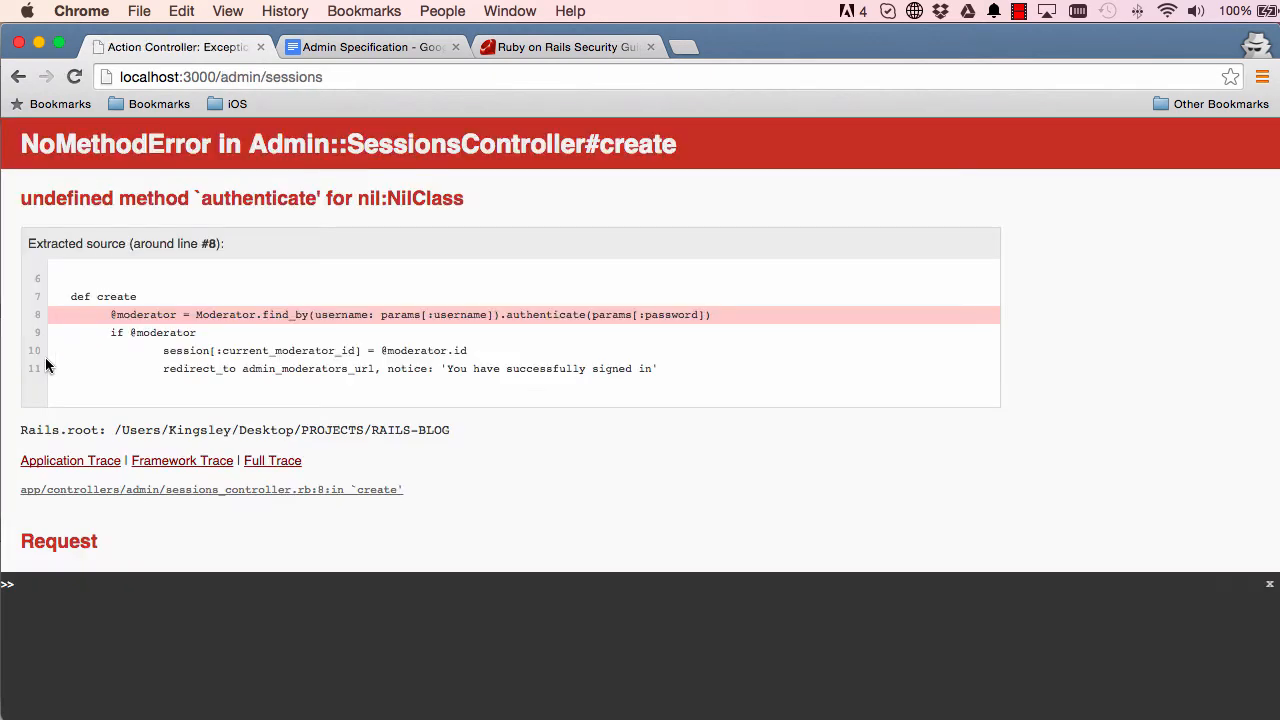
mouse_move(248, 198)
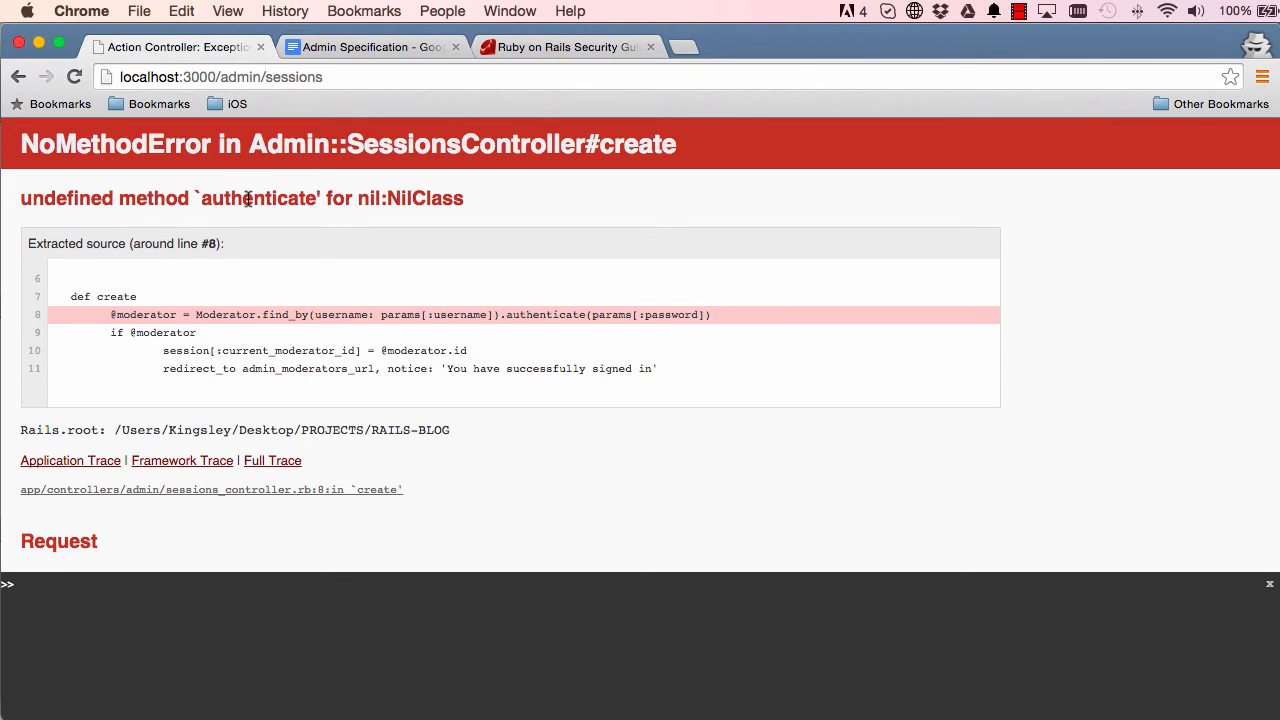
Locate the authenticate call in sessions_controller.rb's create action and begin replacing it with .try.
double_click(258, 198)
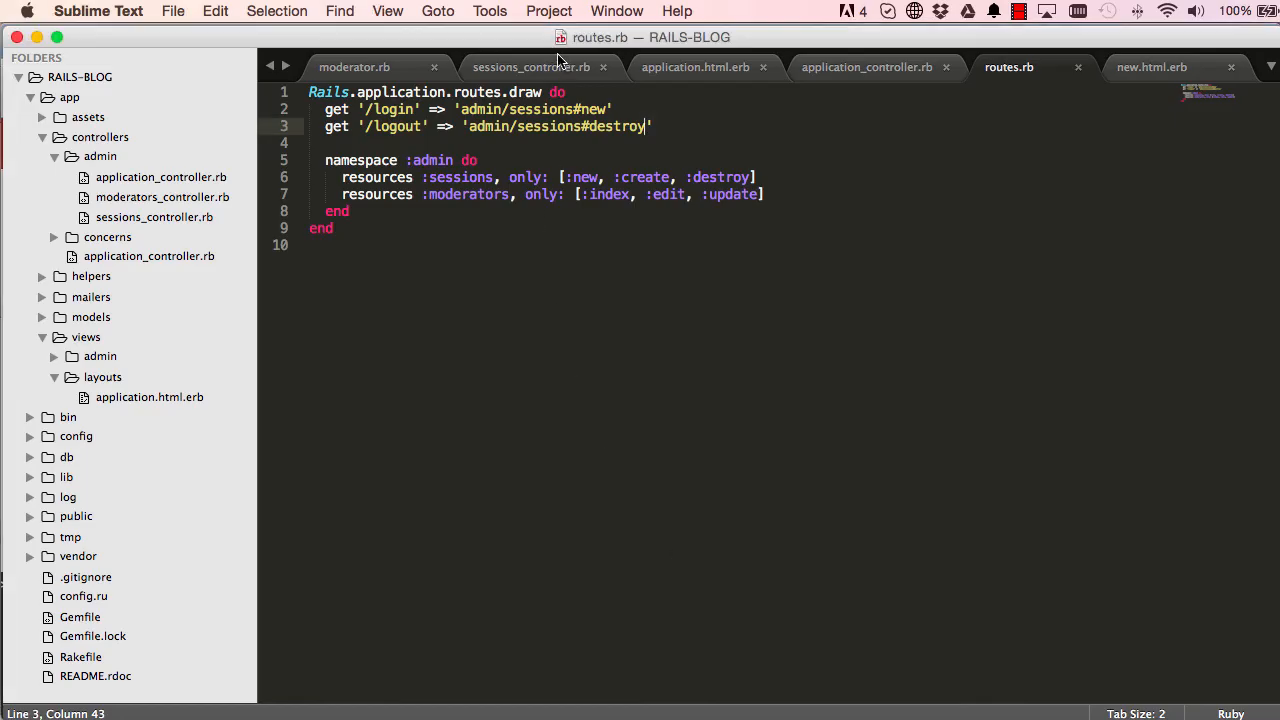
left_click(530, 68)
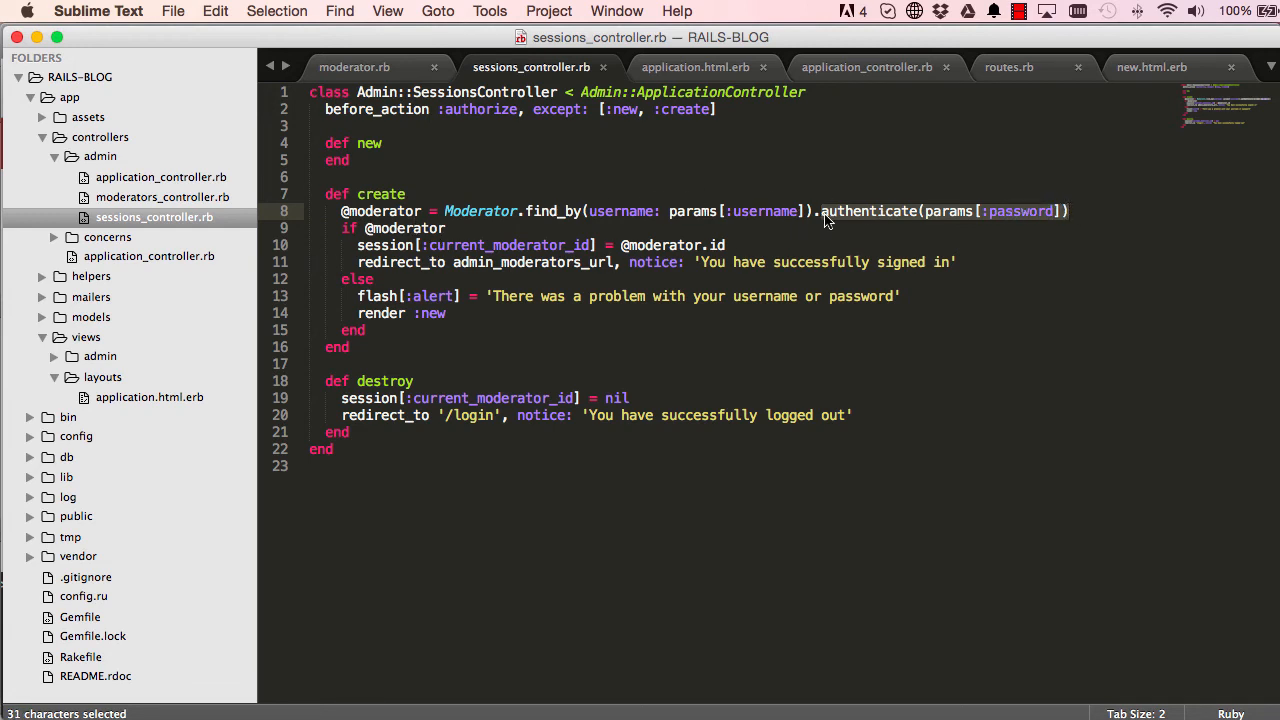
left_click(1070, 212)
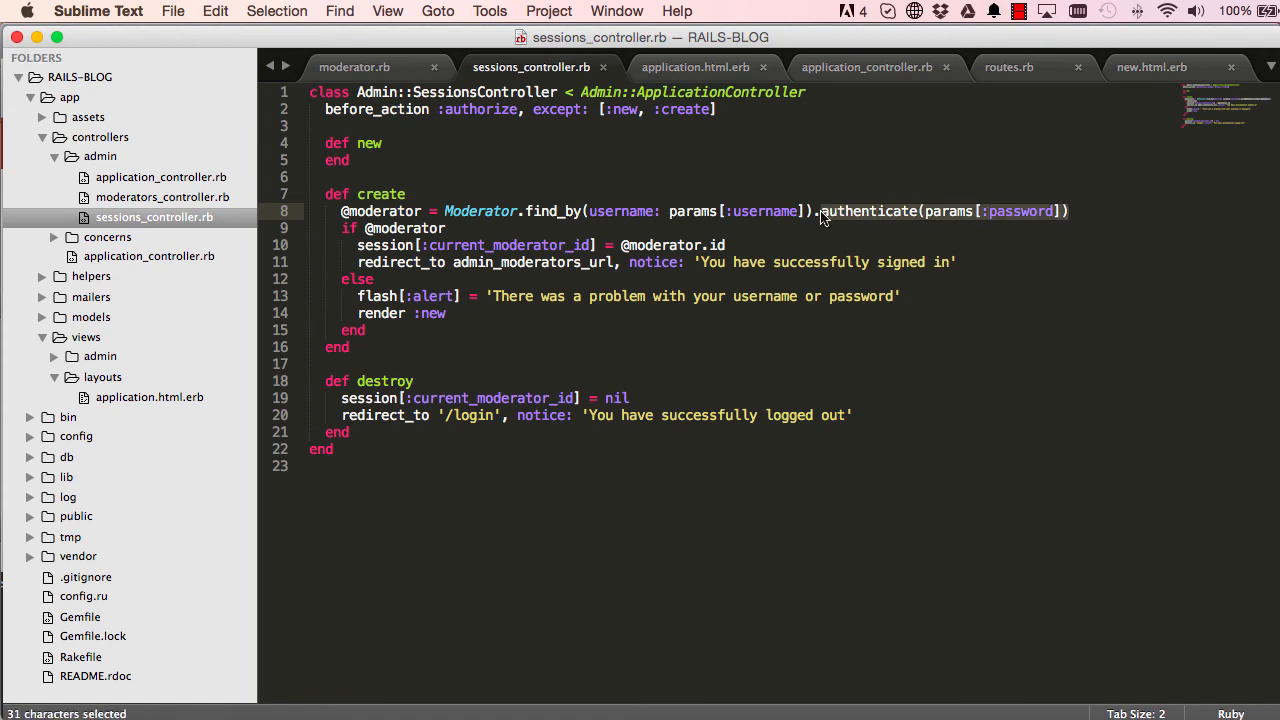
type(".try(:")
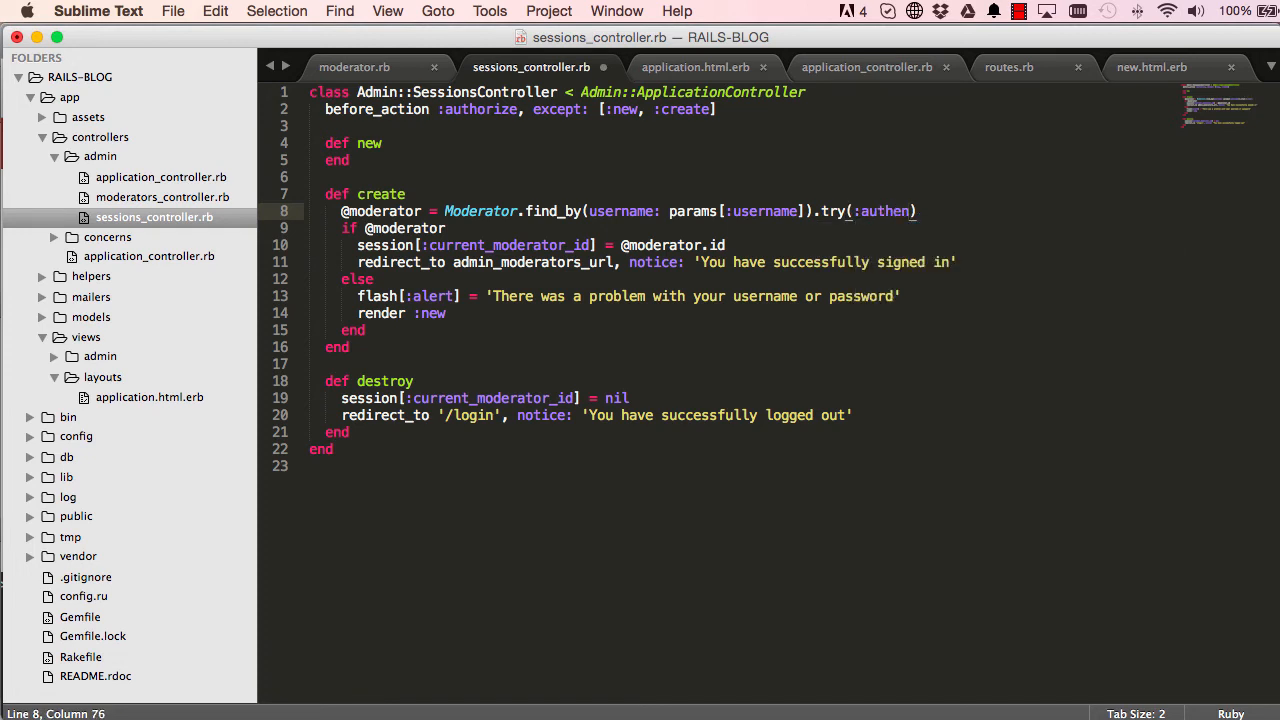
Finish the call as try(:authenticate, params[:password]) and save the controller.
type("ticate, params[:")
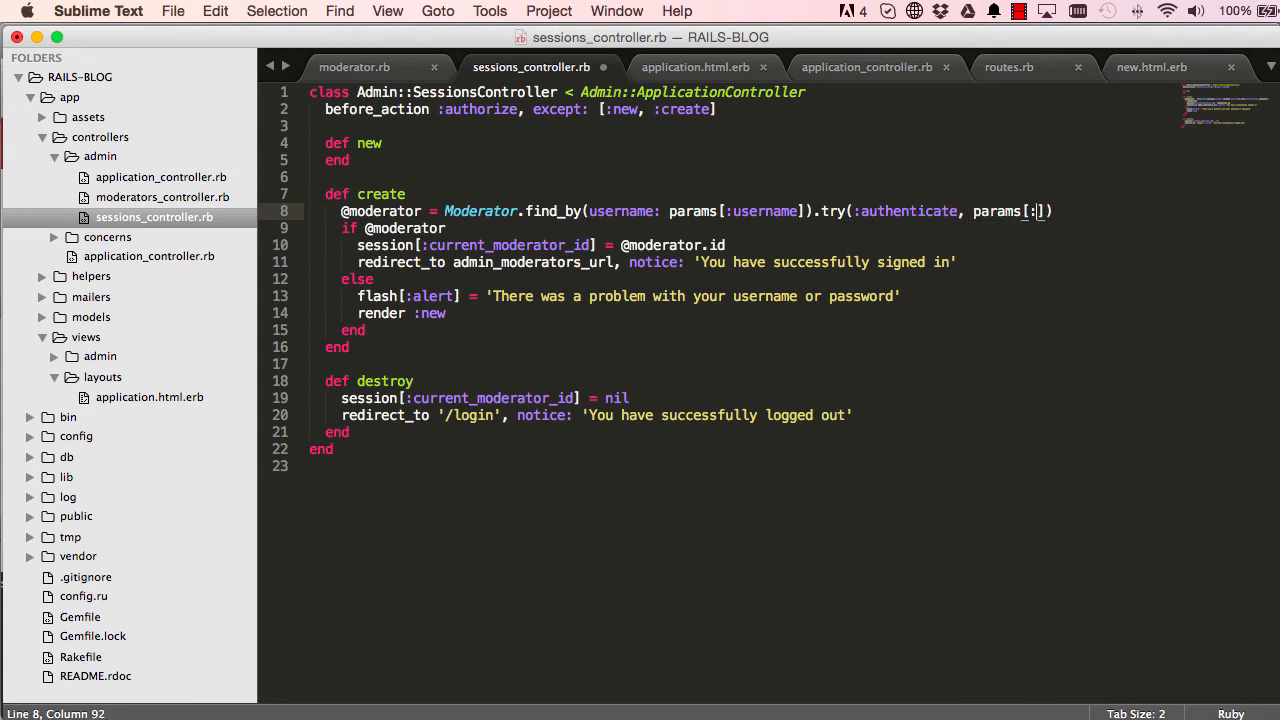
type("password")
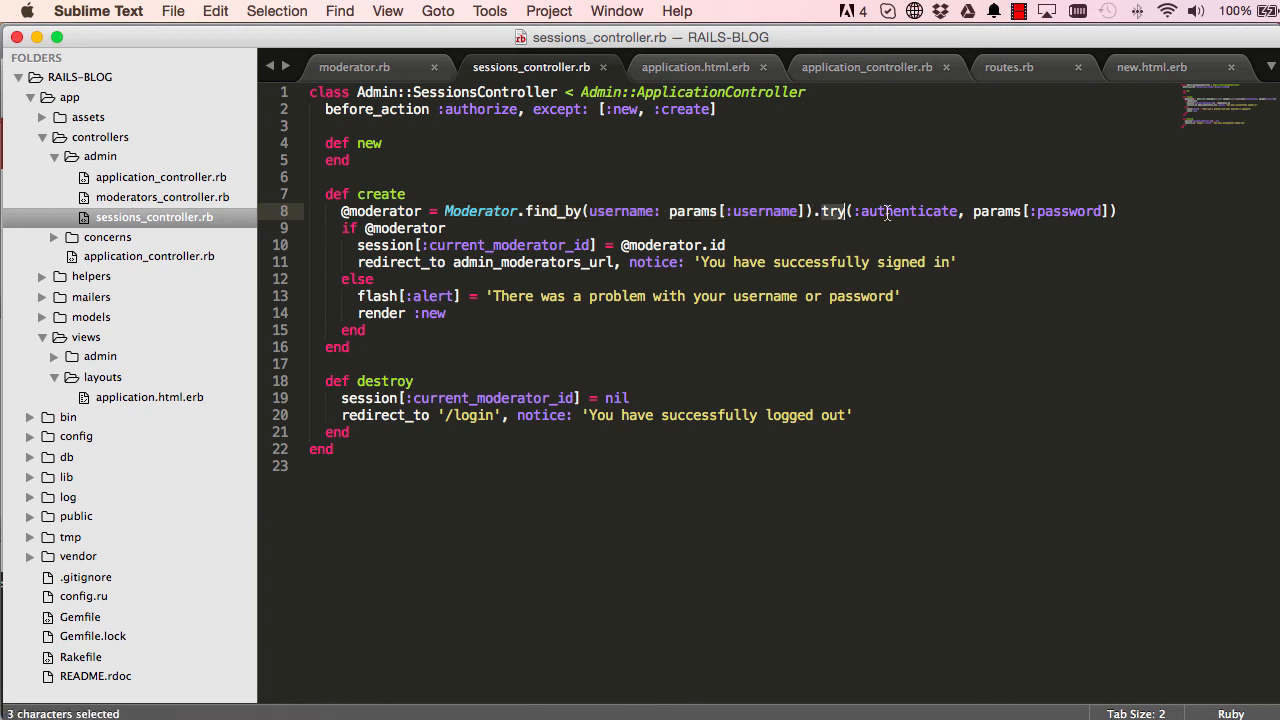
double_click(910, 212)
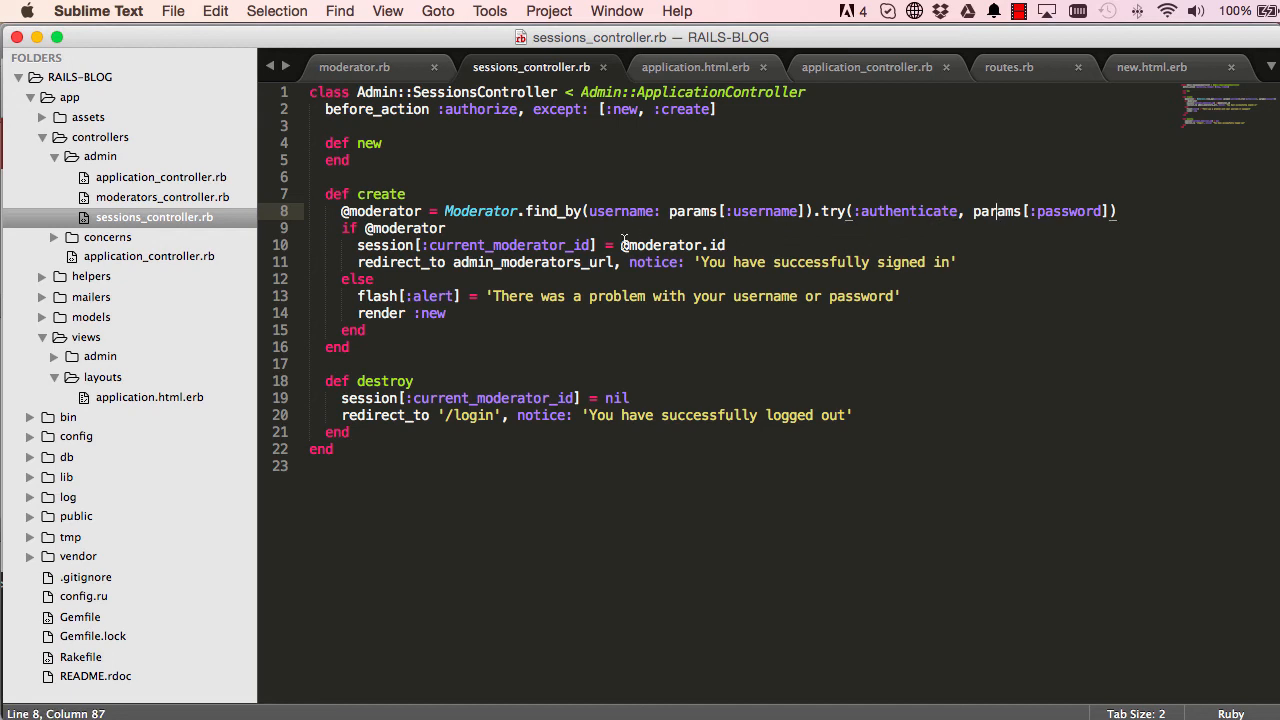
key("cmd+s")
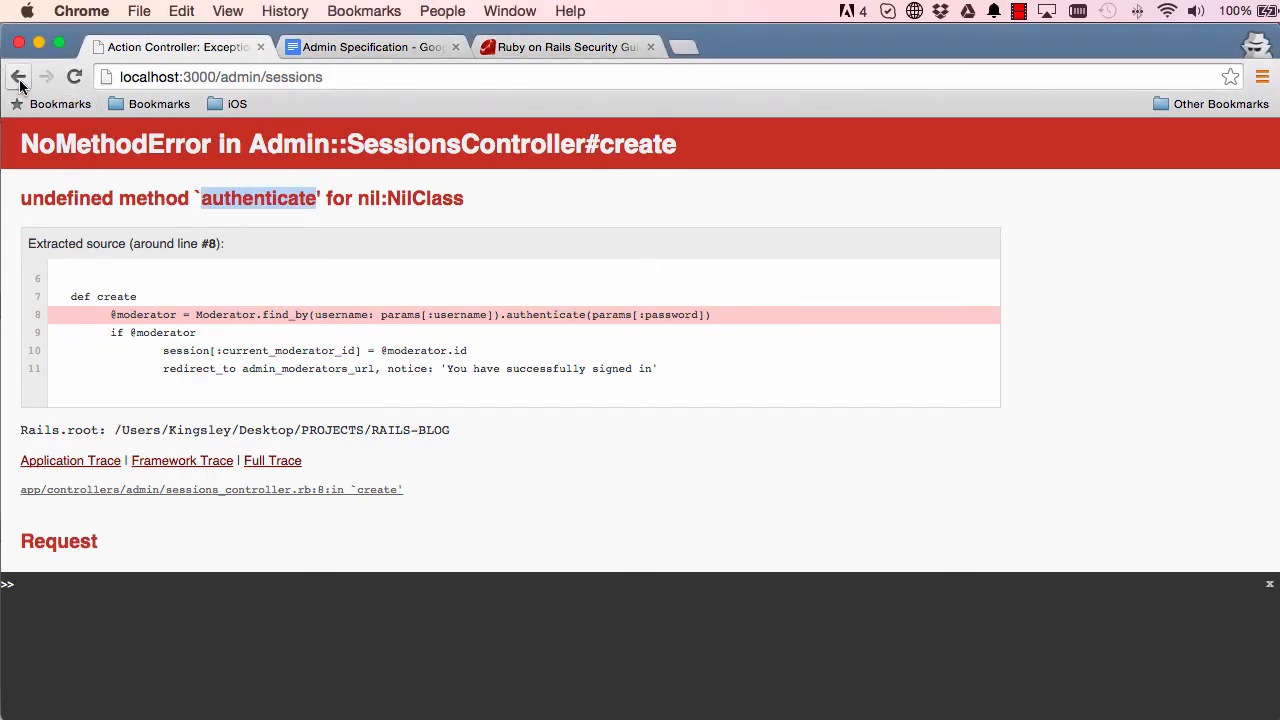
Return to the login form and submit made-up credentials to see the problem message.
left_click(16, 80)
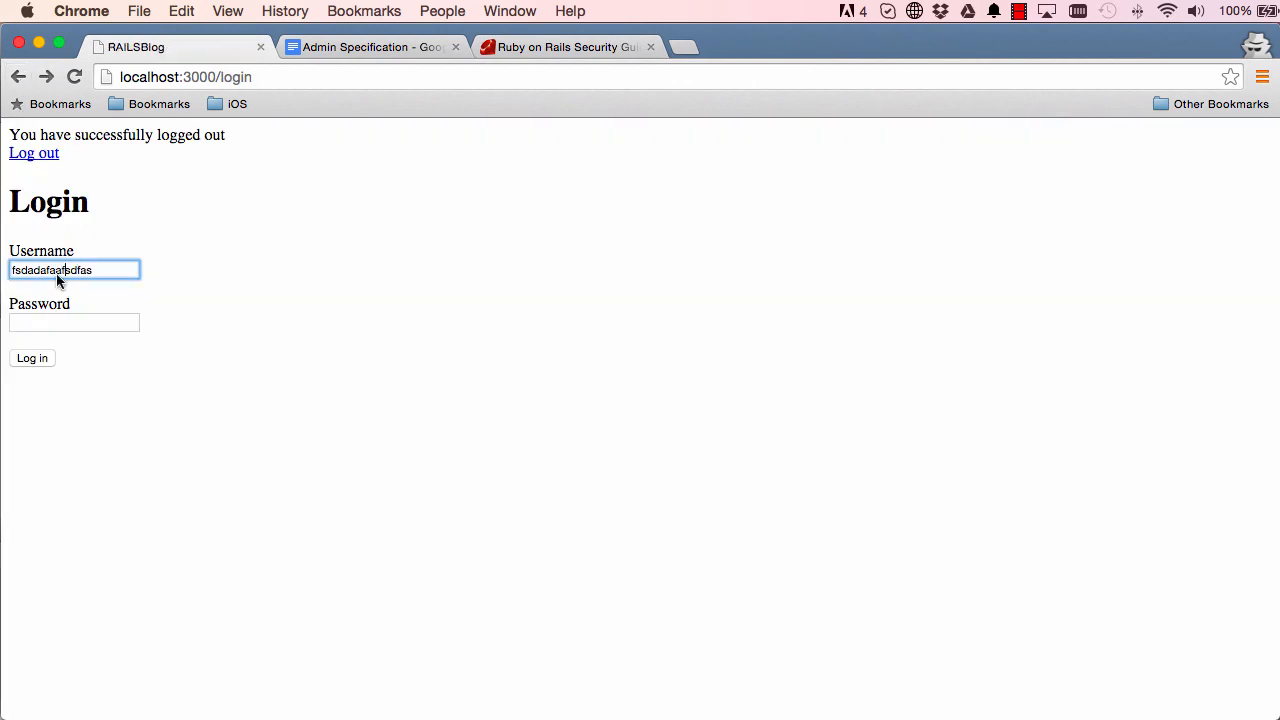
left_click(32, 358)
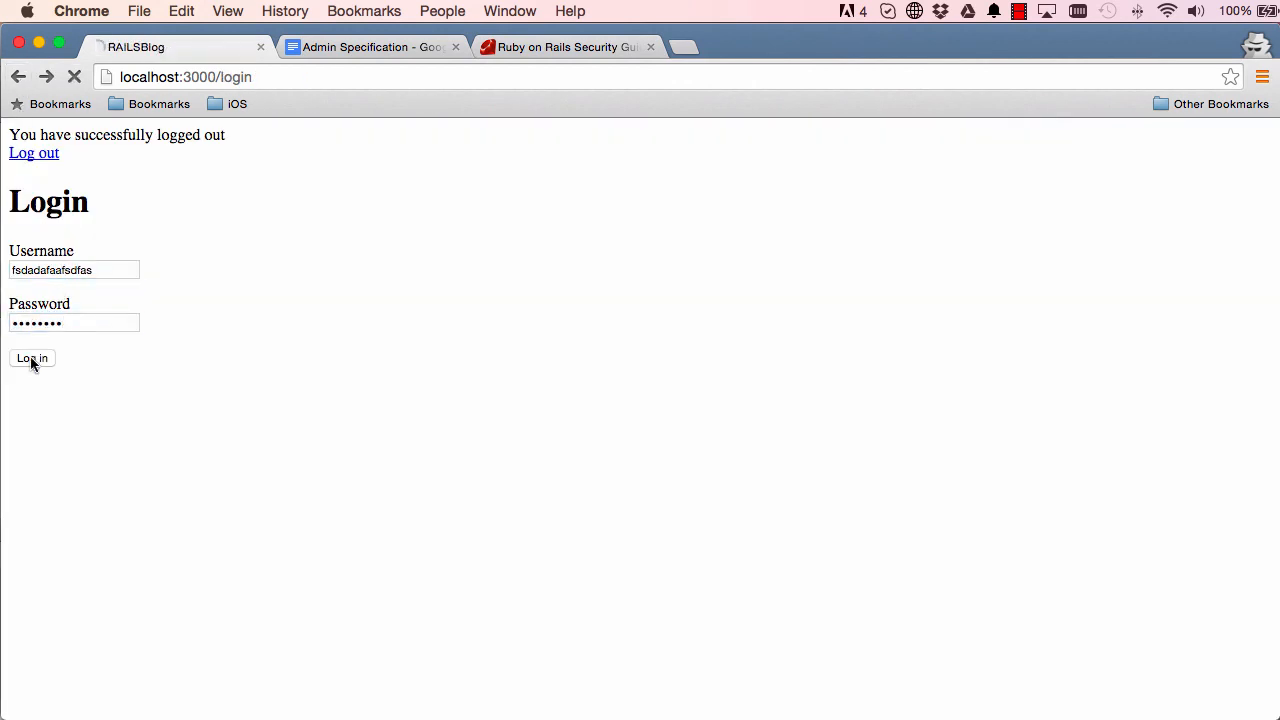
left_click(32, 358)
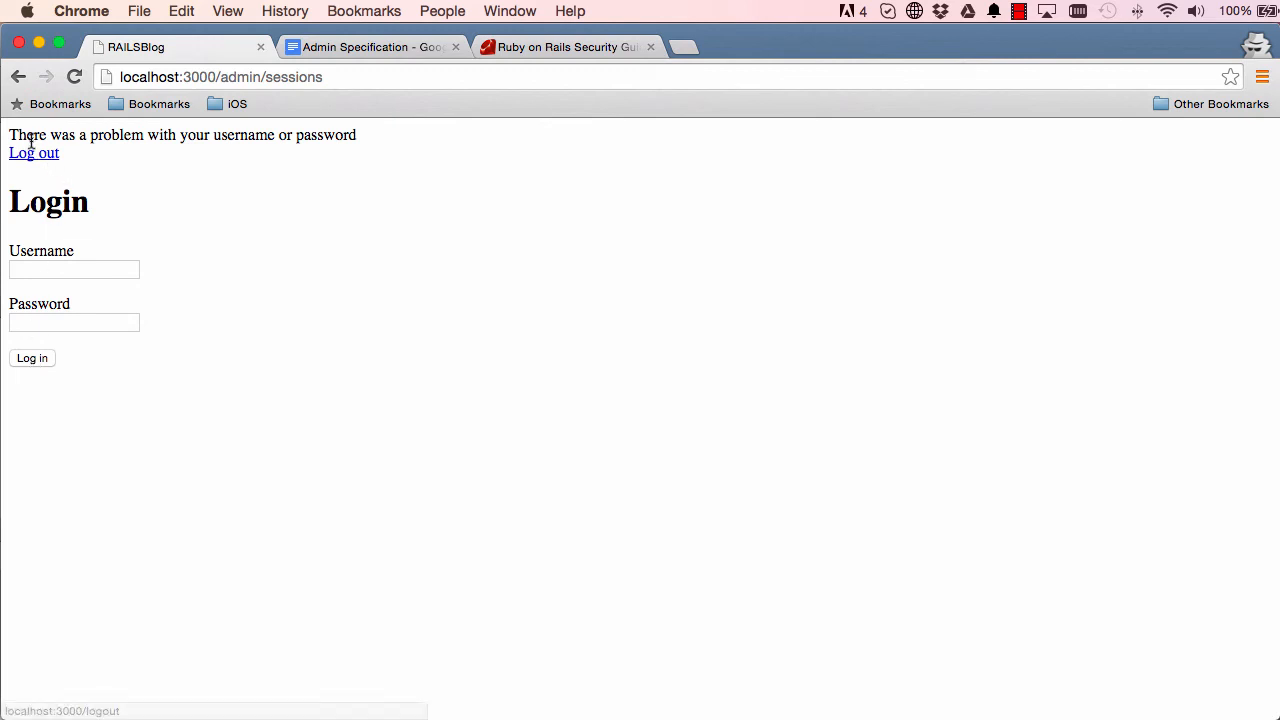
mouse_move(304, 640)
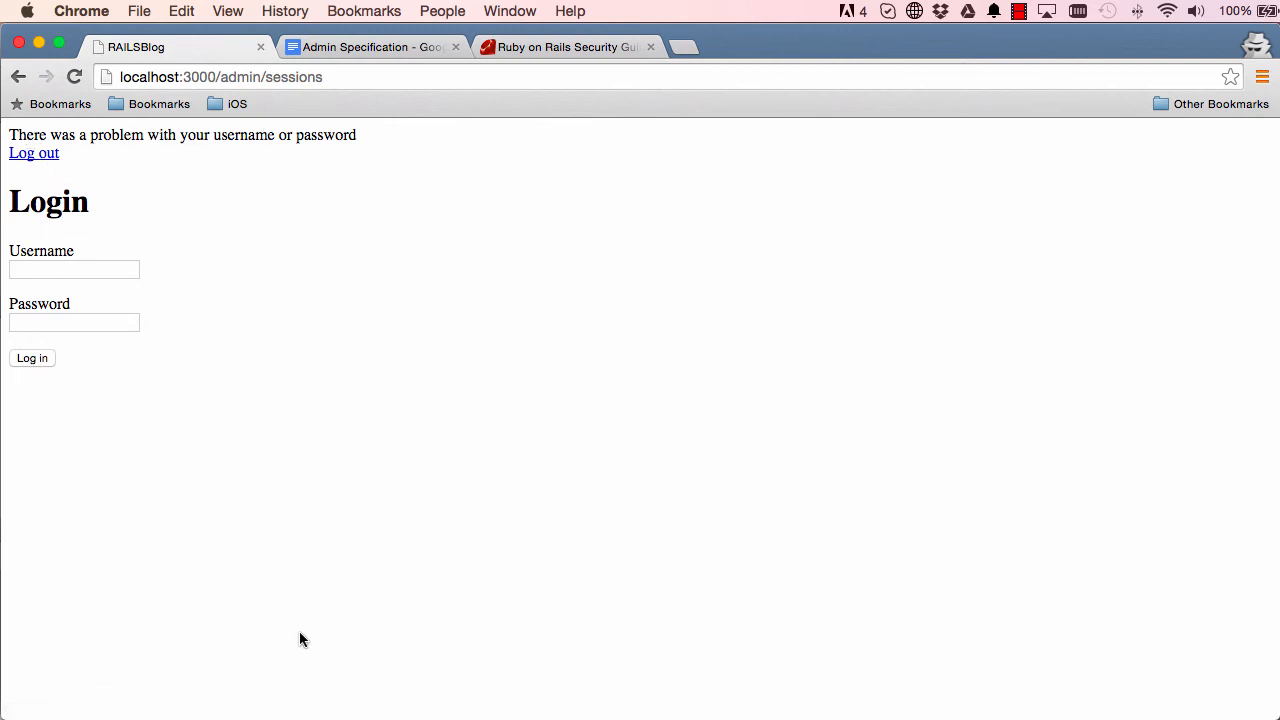
key("cmd+tab")
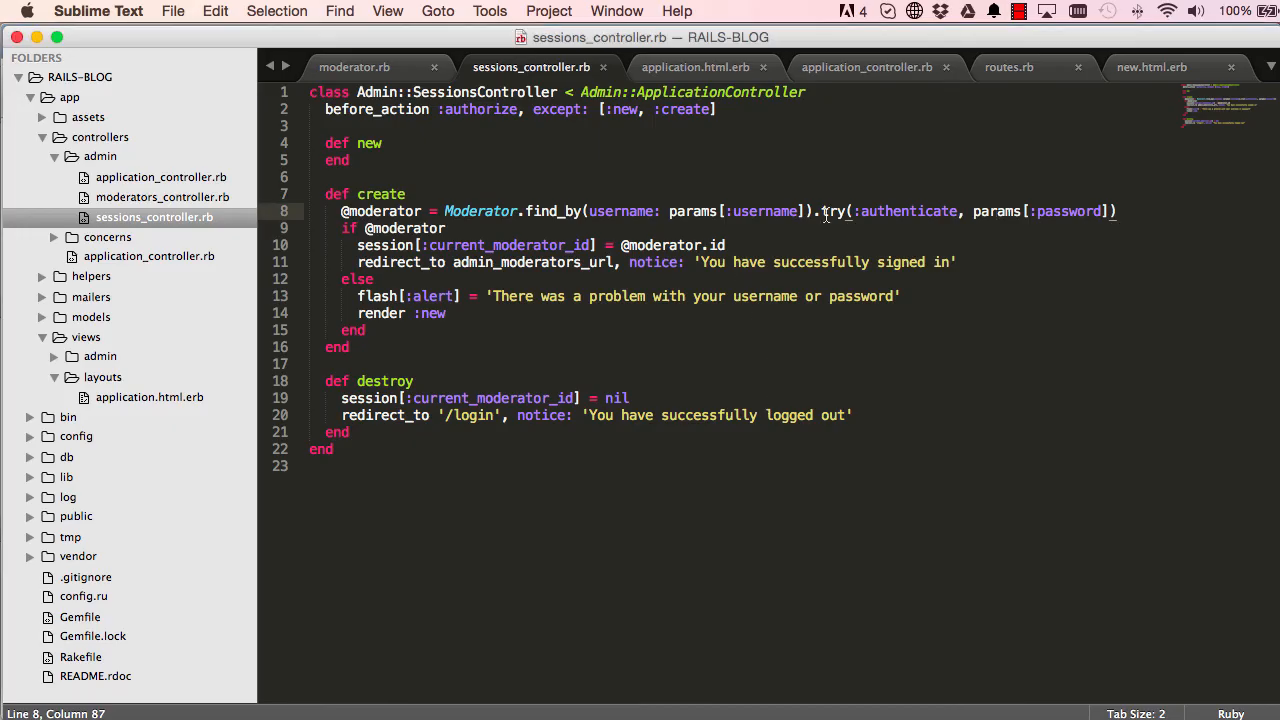
Log in with the valid kingsley@exam account to reach the Moderator's Index and show the Admin Specification.
double_click(832, 212)
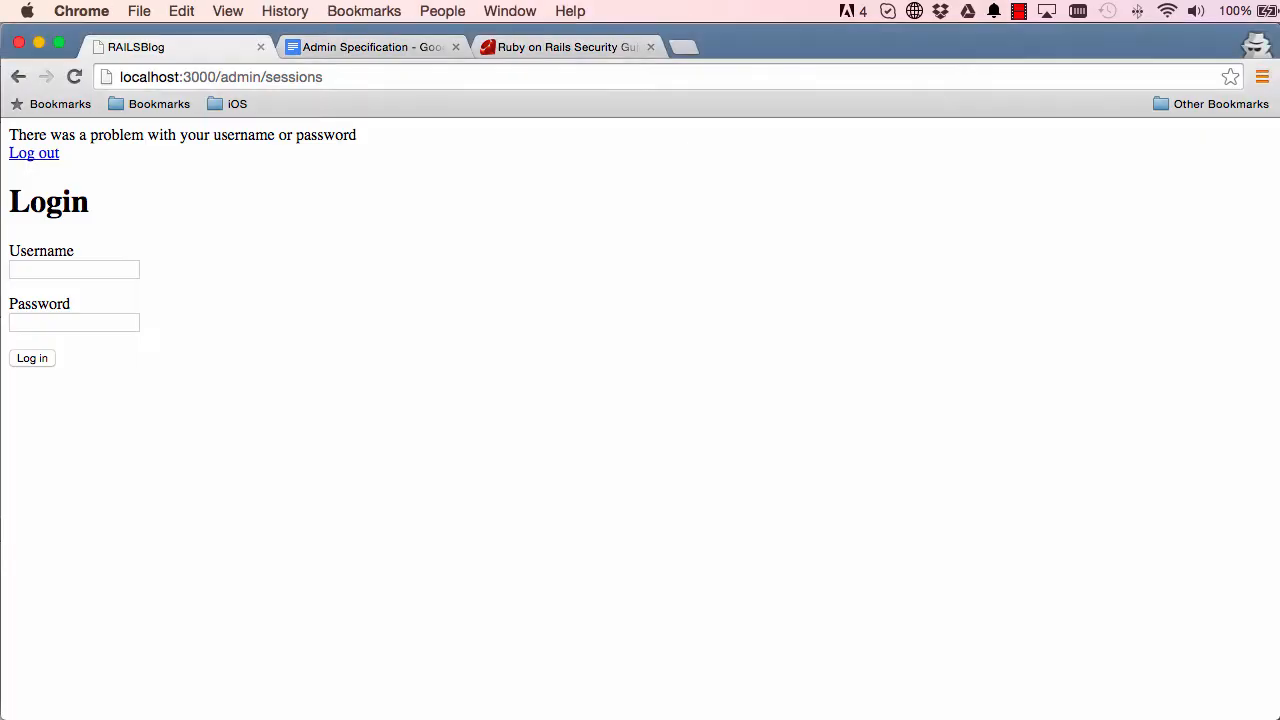
type("k")
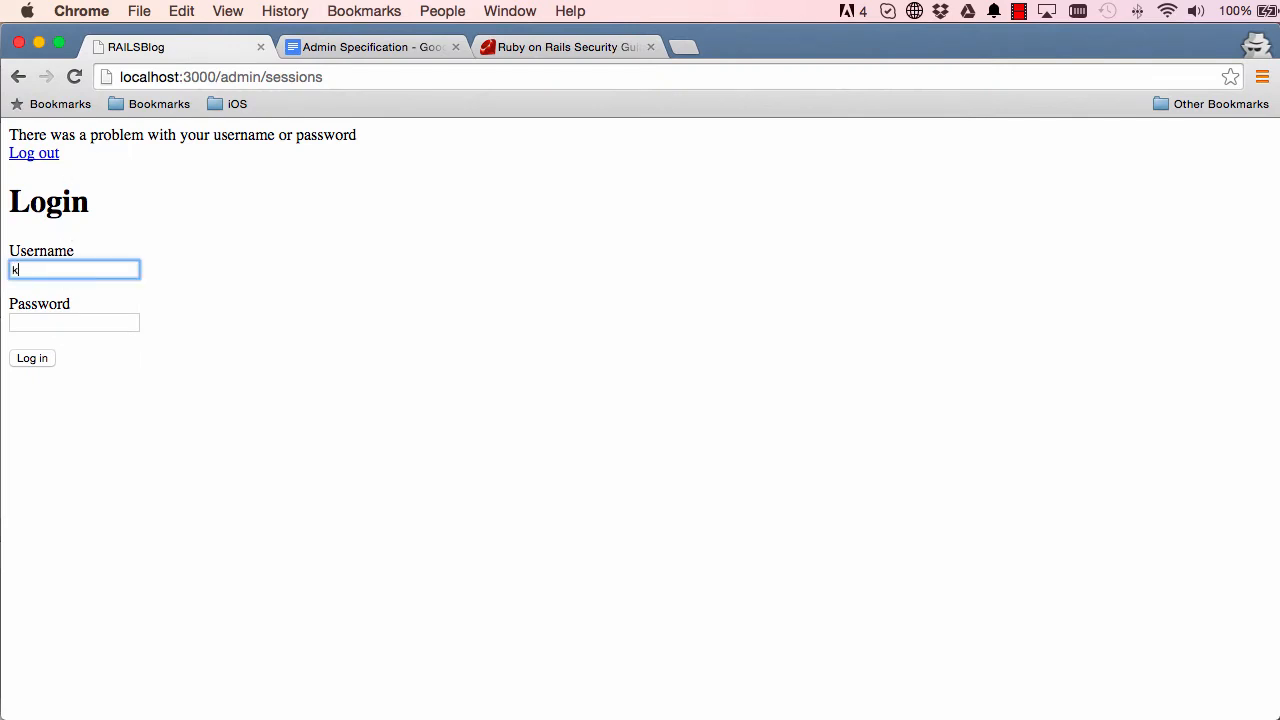
type("ingsley@example.com")
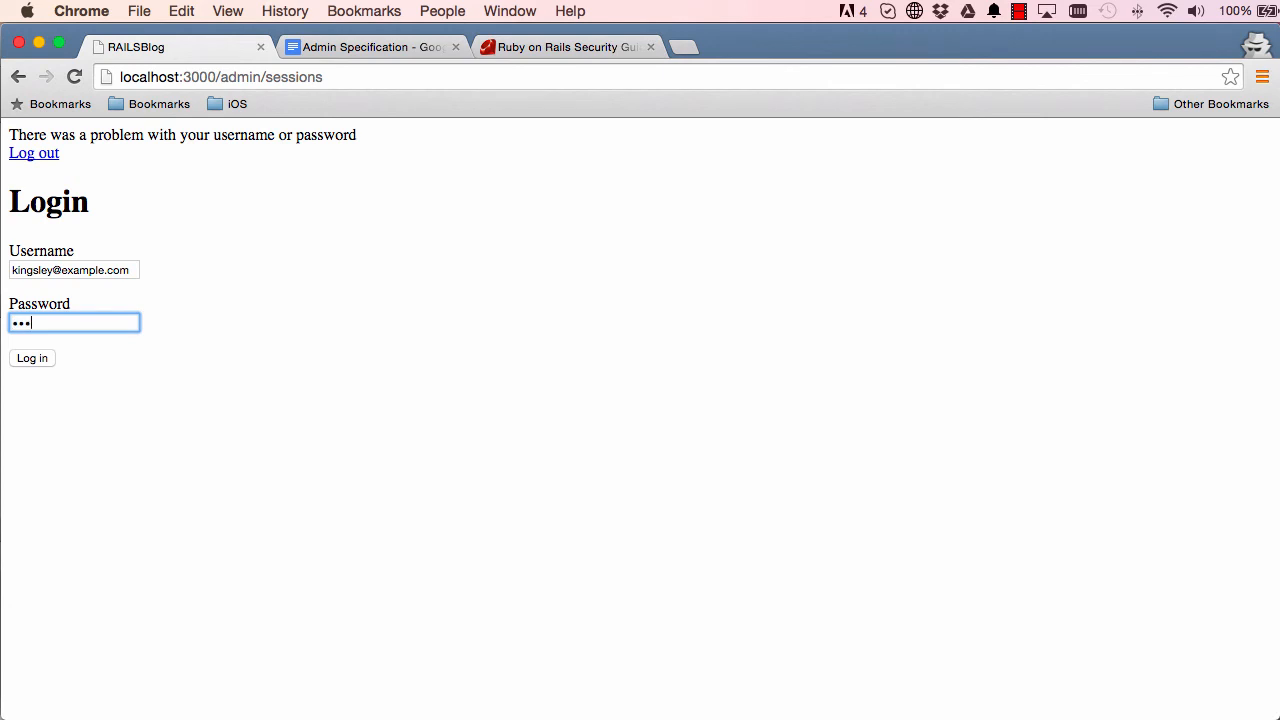
left_click(32, 356)
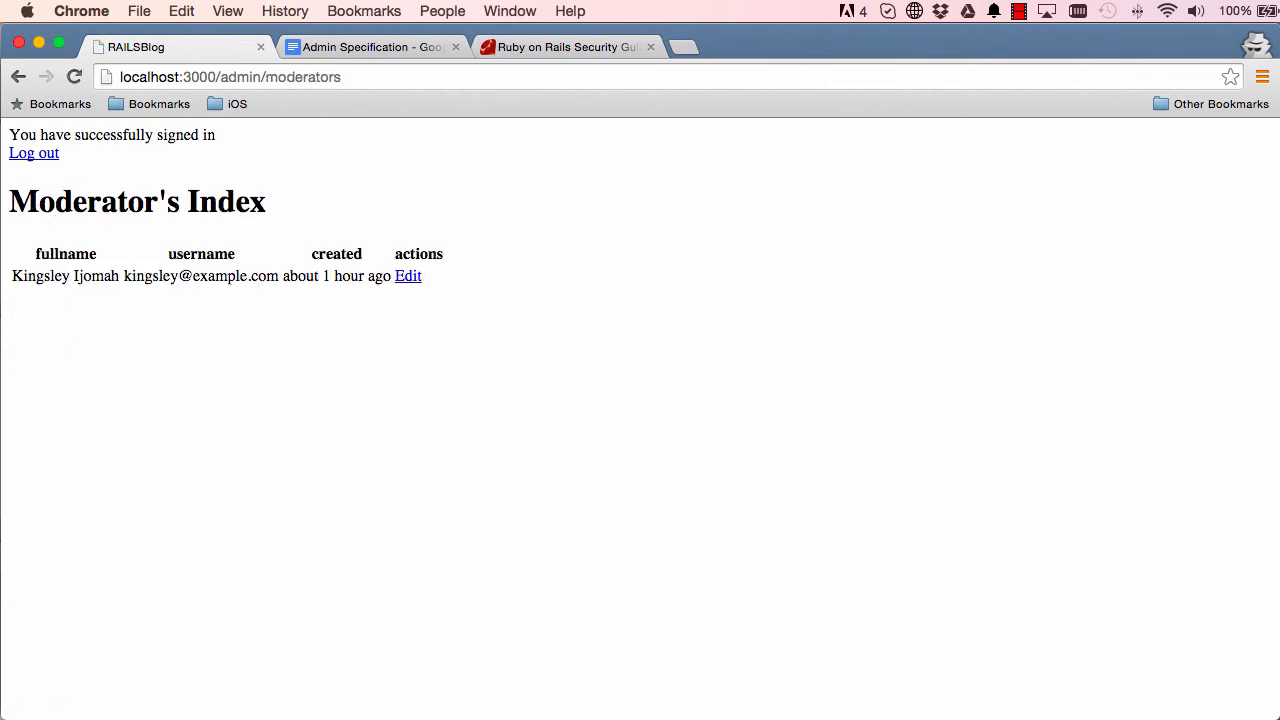
mouse_move(196, 276)
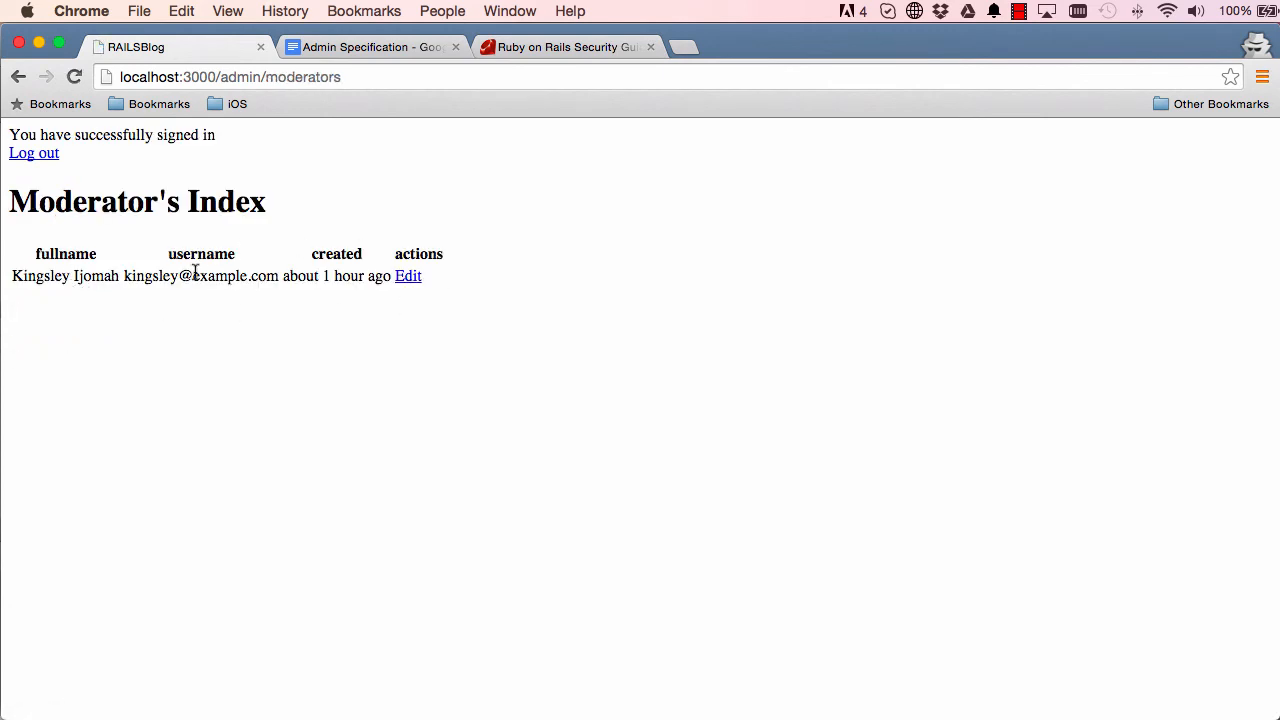
left_click(370, 46)
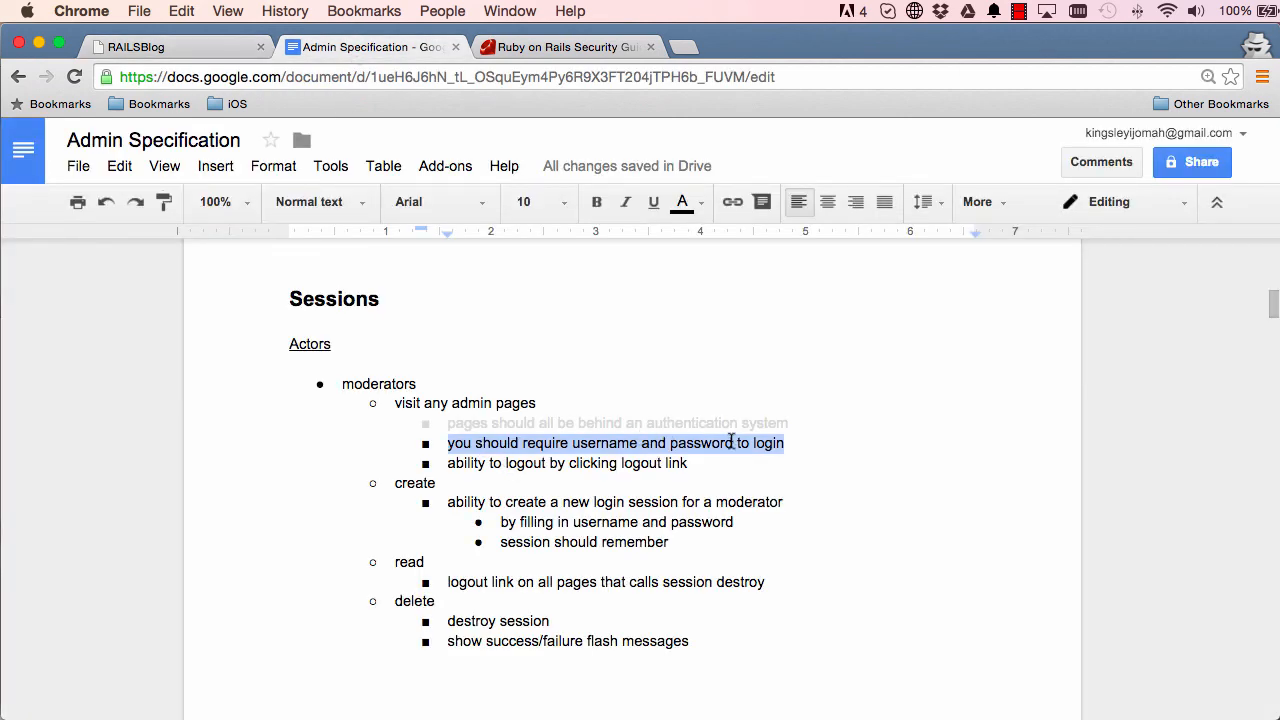
Grey out the username/password, logout link, and visit-any-admin-pages items in the Sessions spec.
left_click(680, 200)
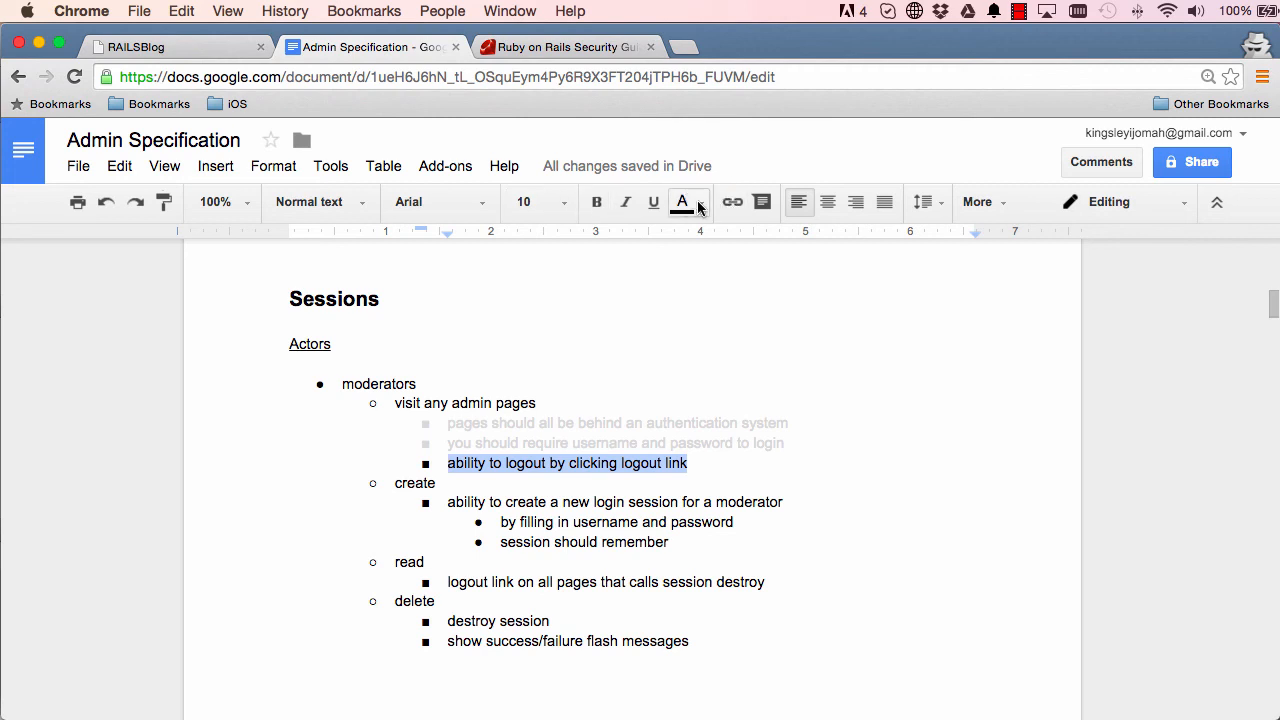
left_click(684, 200)
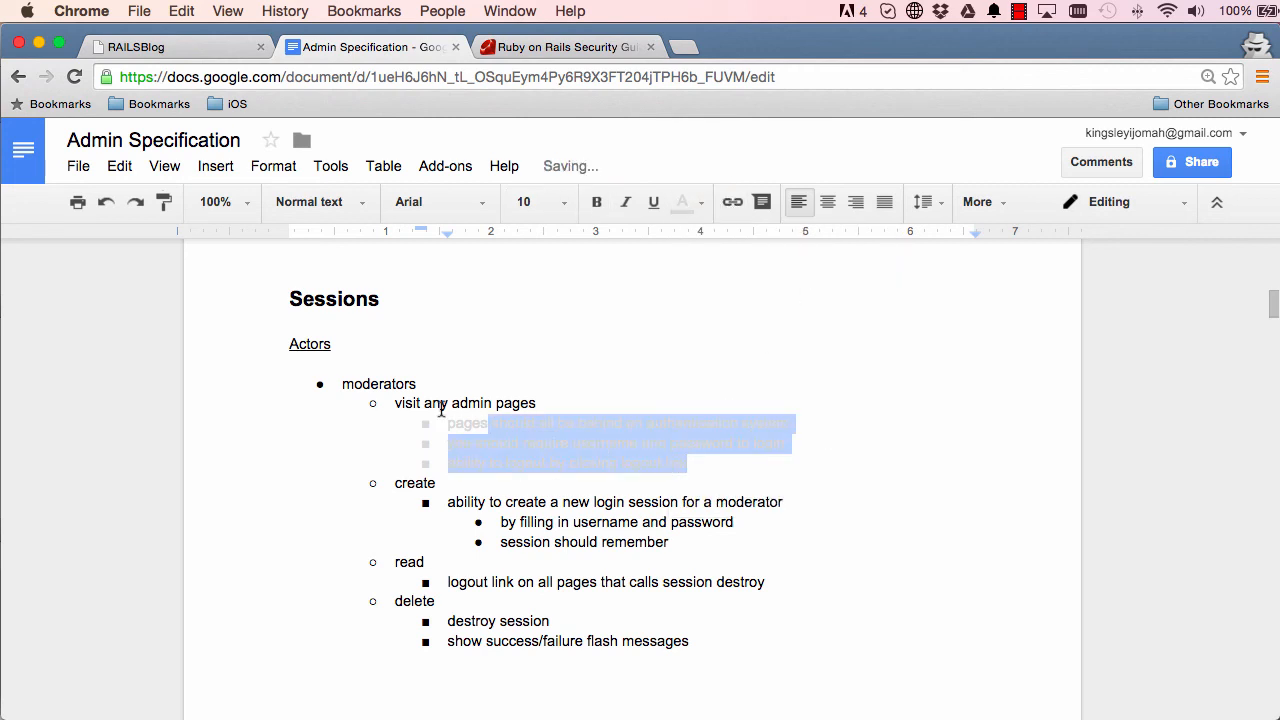
left_click(682, 202)
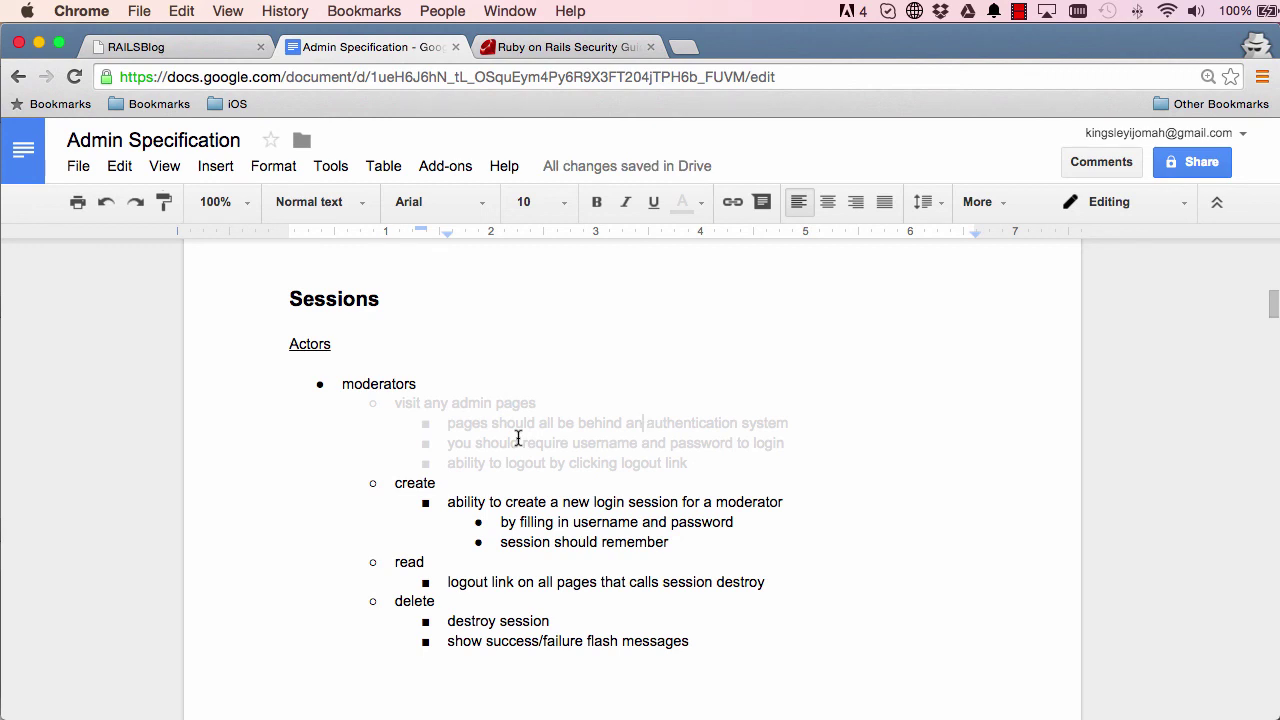
scroll("down", 3)
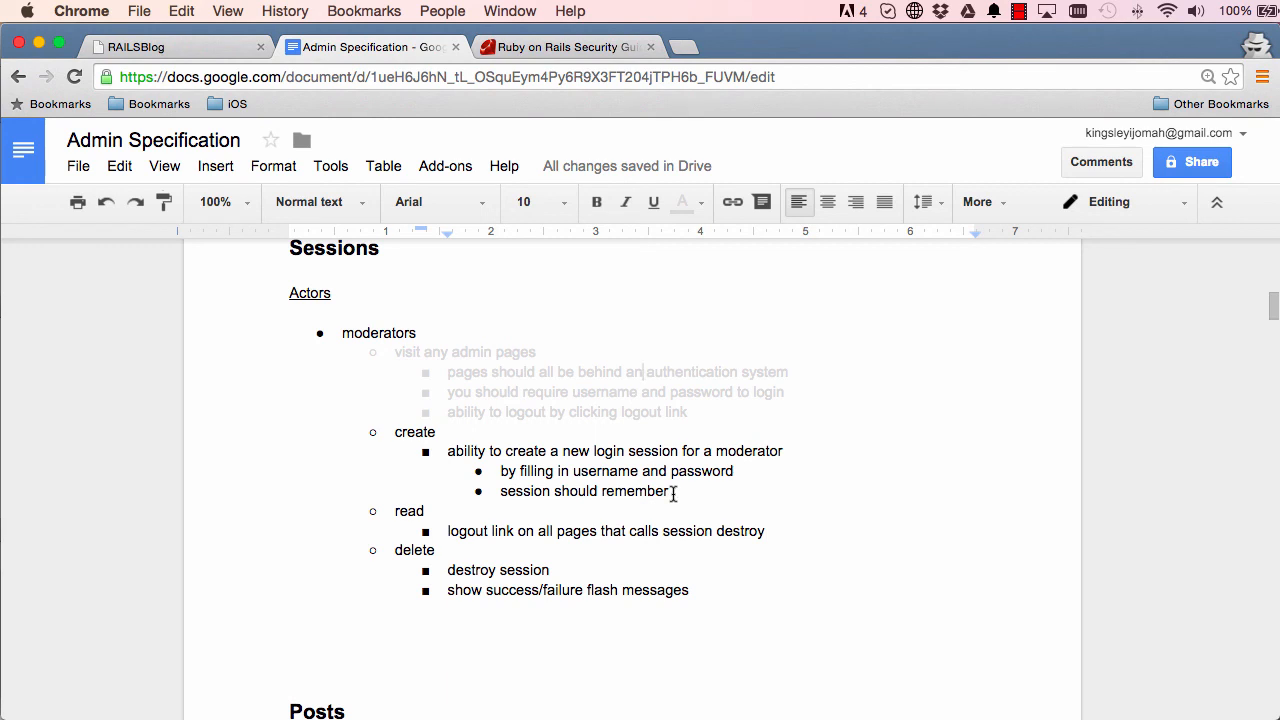
Grey out the create and read/delete items, scroll to Posts, and return to the RAILSBlog Moderator's Index.
left_click_drag(394, 432, 670, 492)
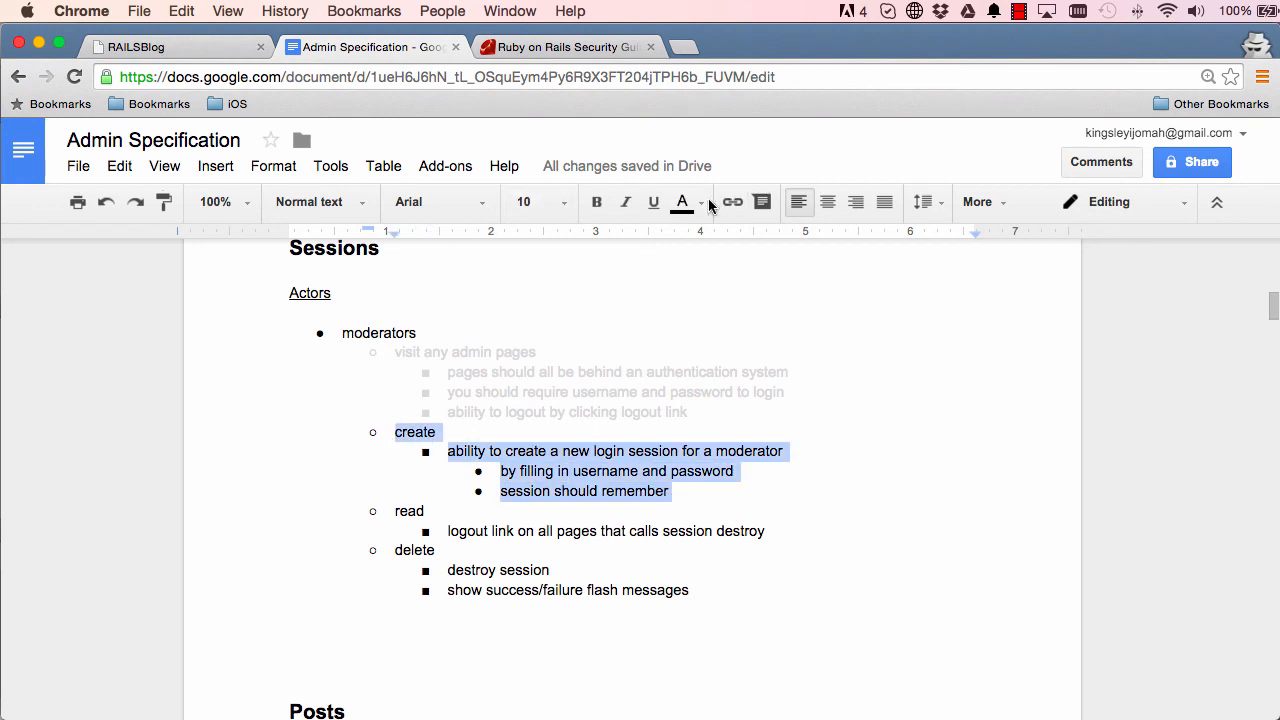
left_click(682, 202)
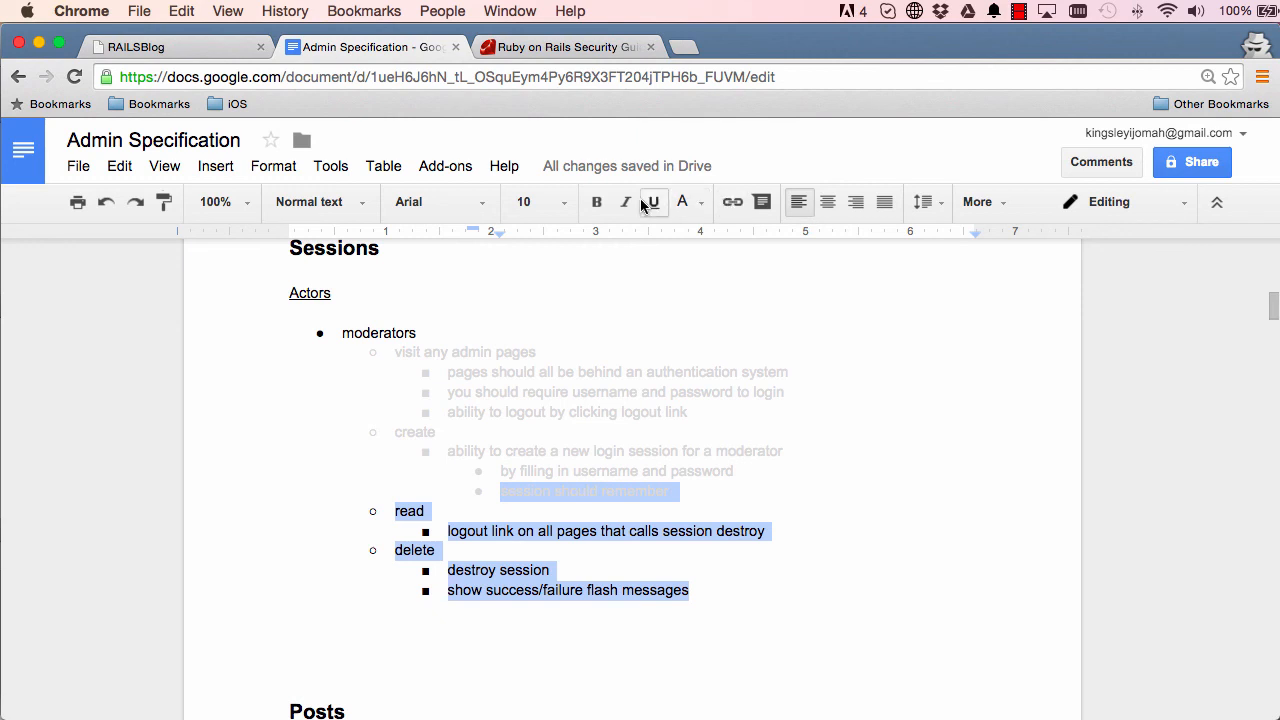
left_click(680, 200)
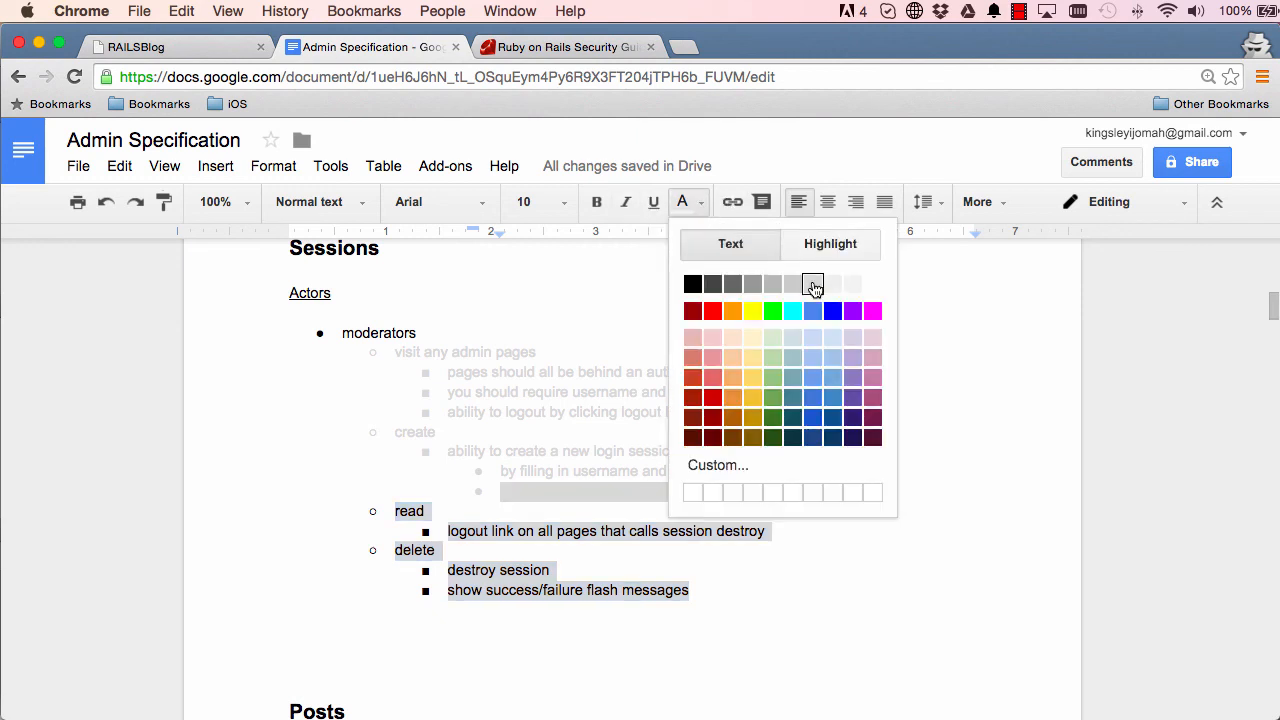
left_click(812, 284)
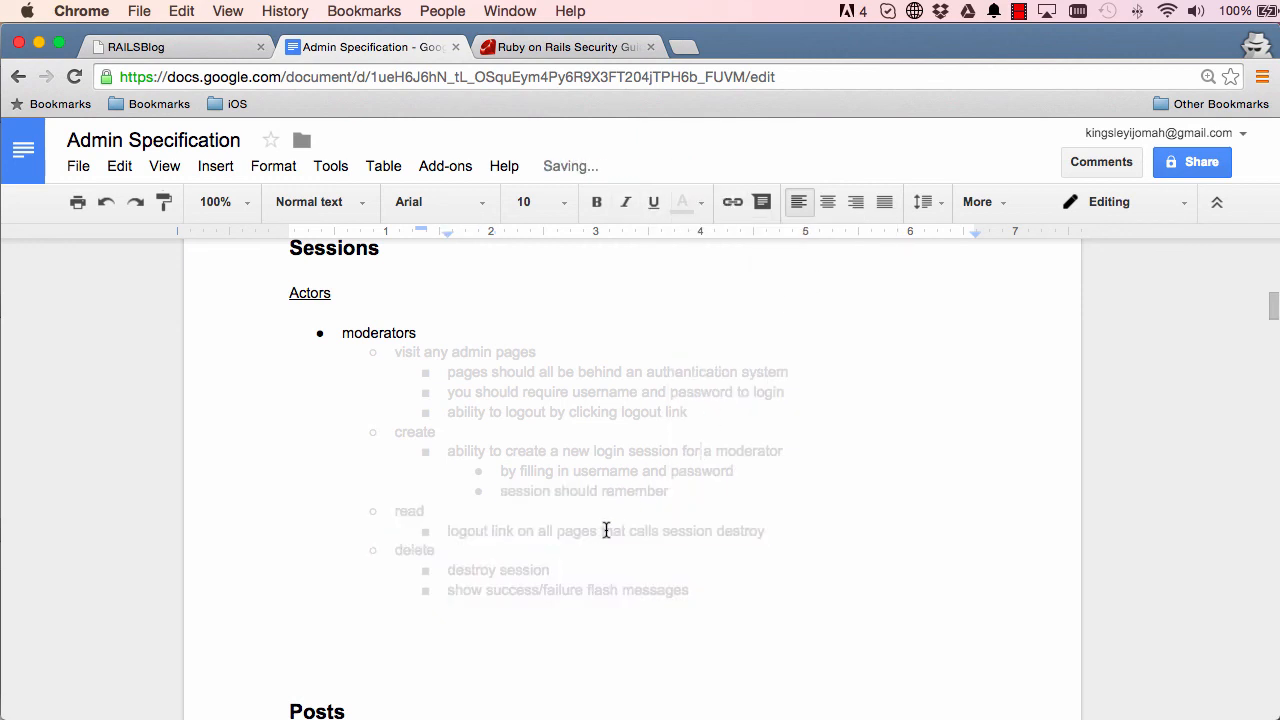
scroll("down", 3)
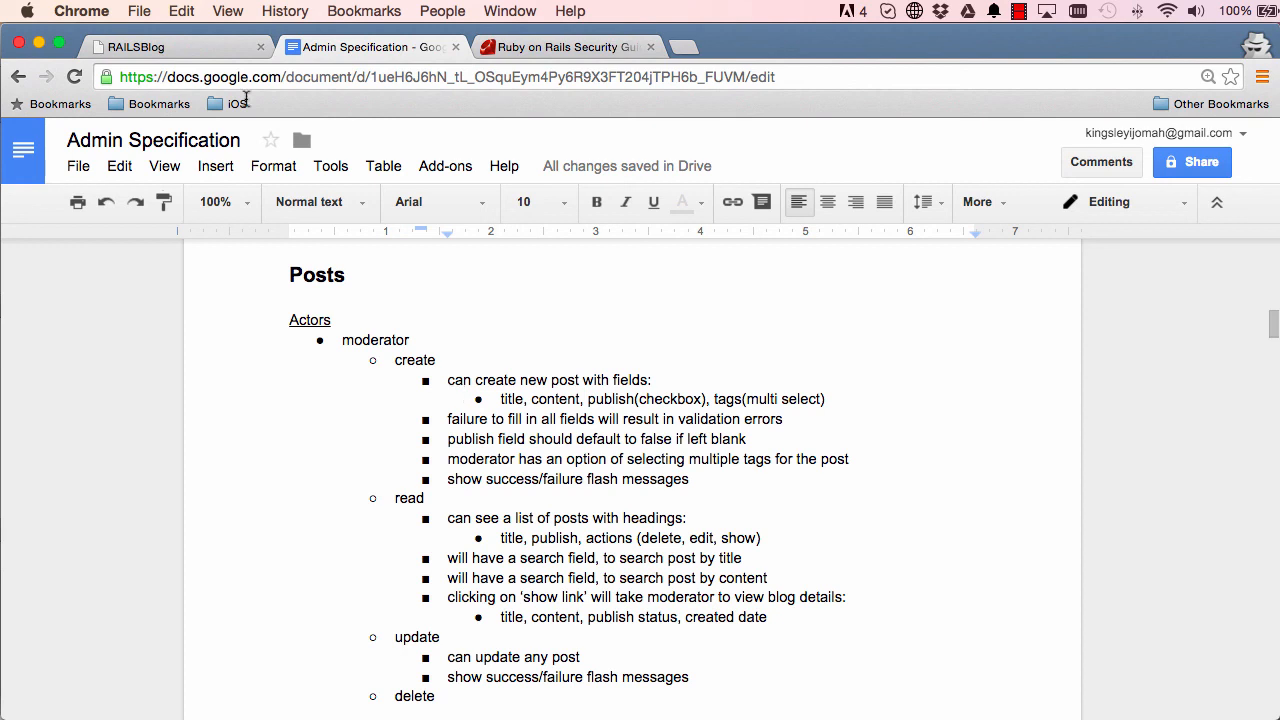
left_click(140, 48)
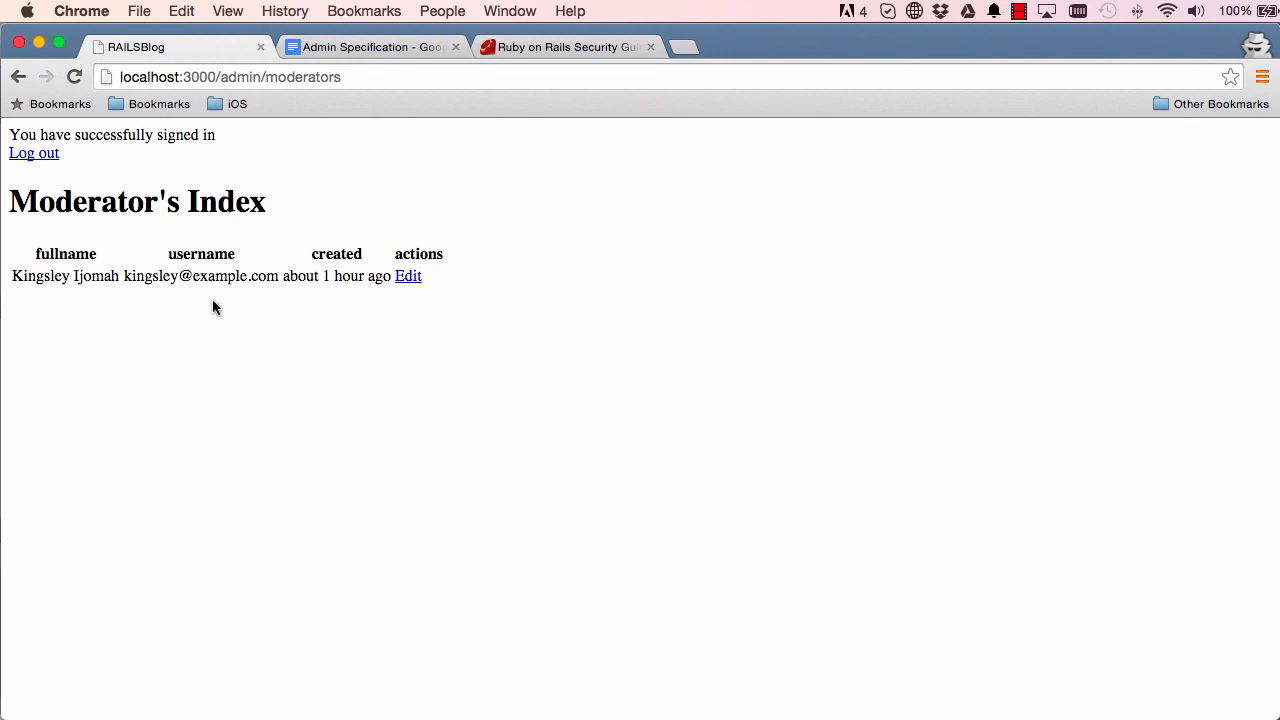
mouse_move(116, 188)
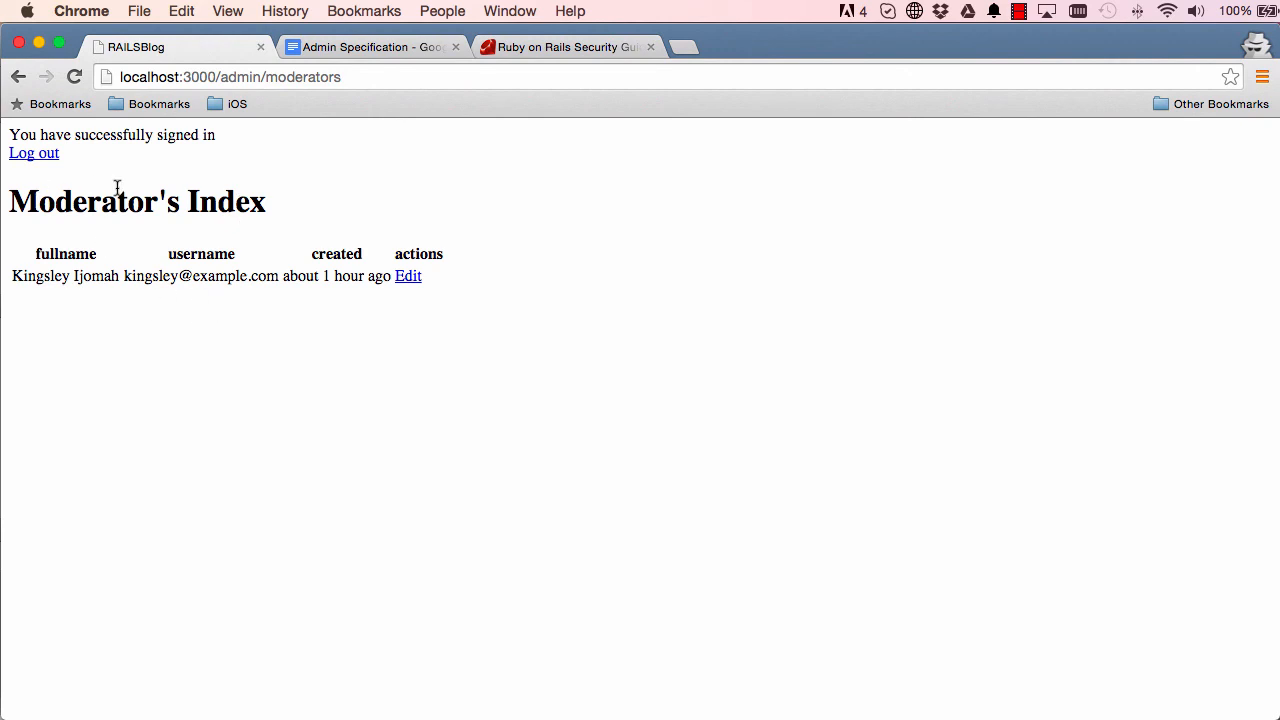